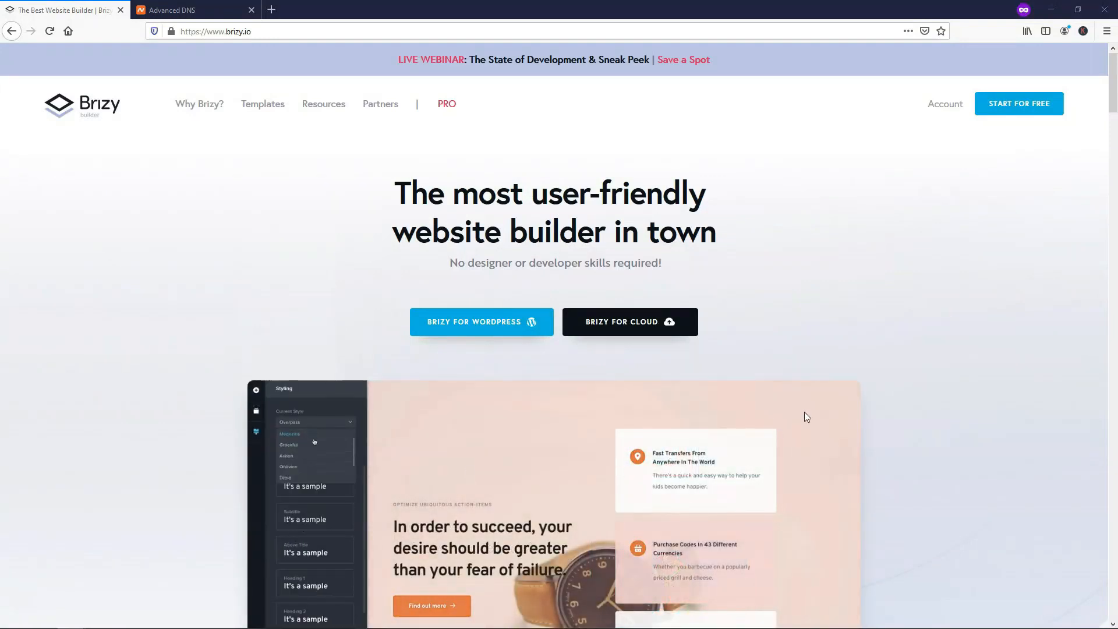
Start with Brizy's free cloud-hosted version from the sign-up options
scroll("down", 3)
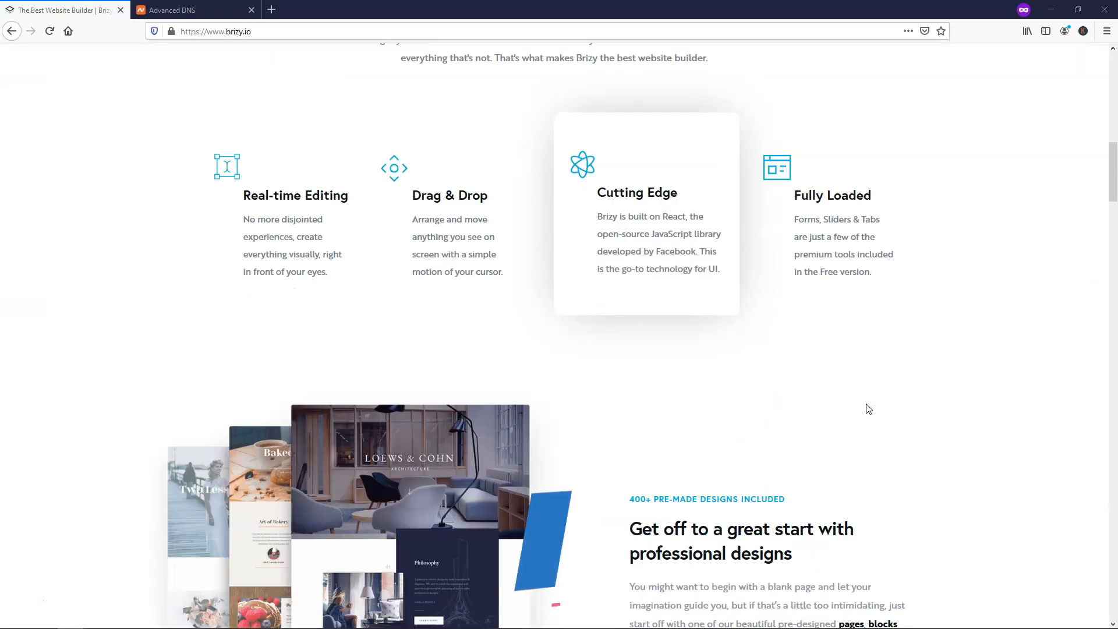
scroll("down", 3)
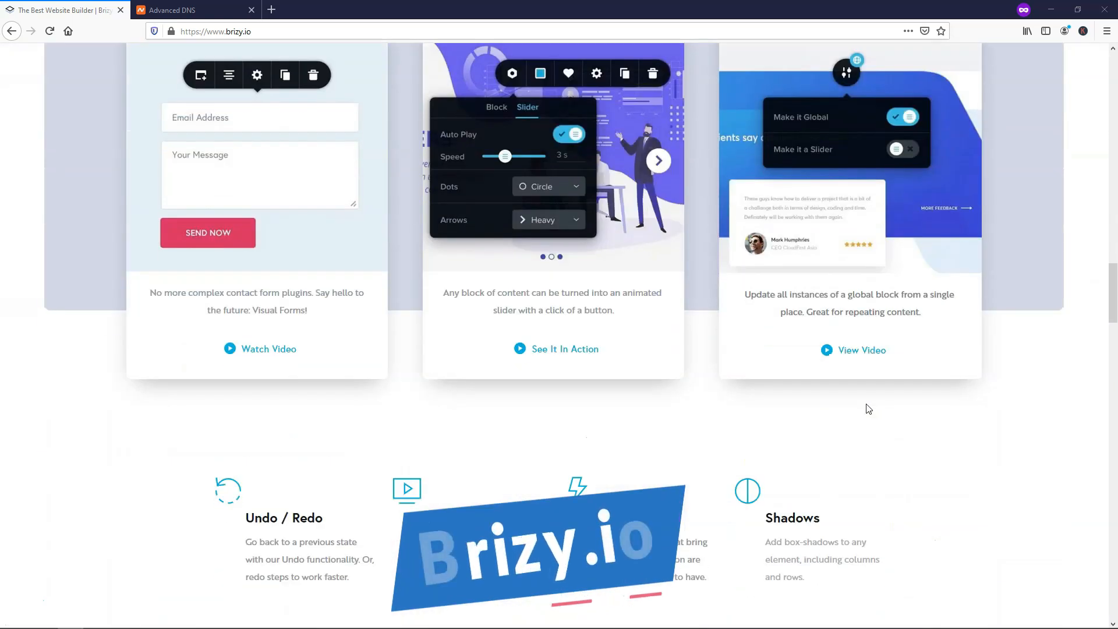
scroll("down", 3)
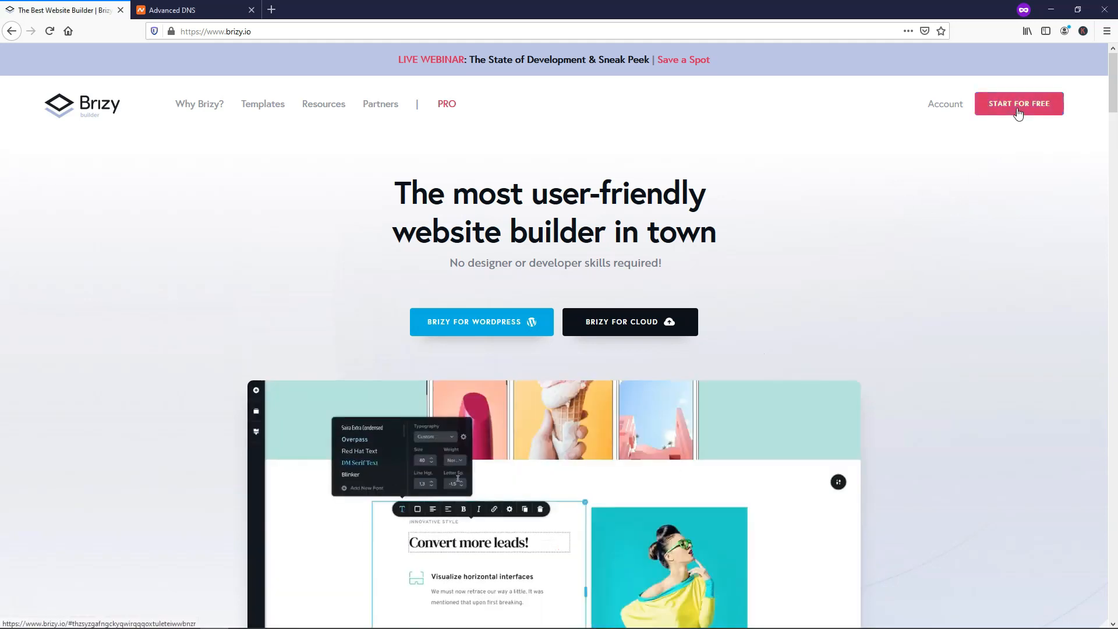
left_click(1019, 104)
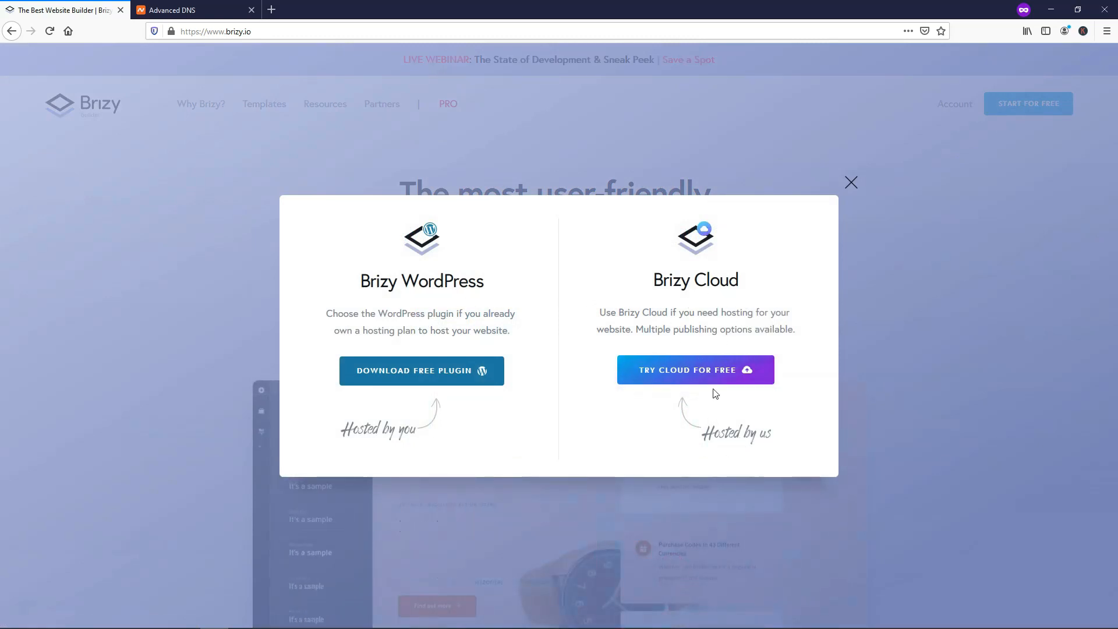
left_click(694, 369)
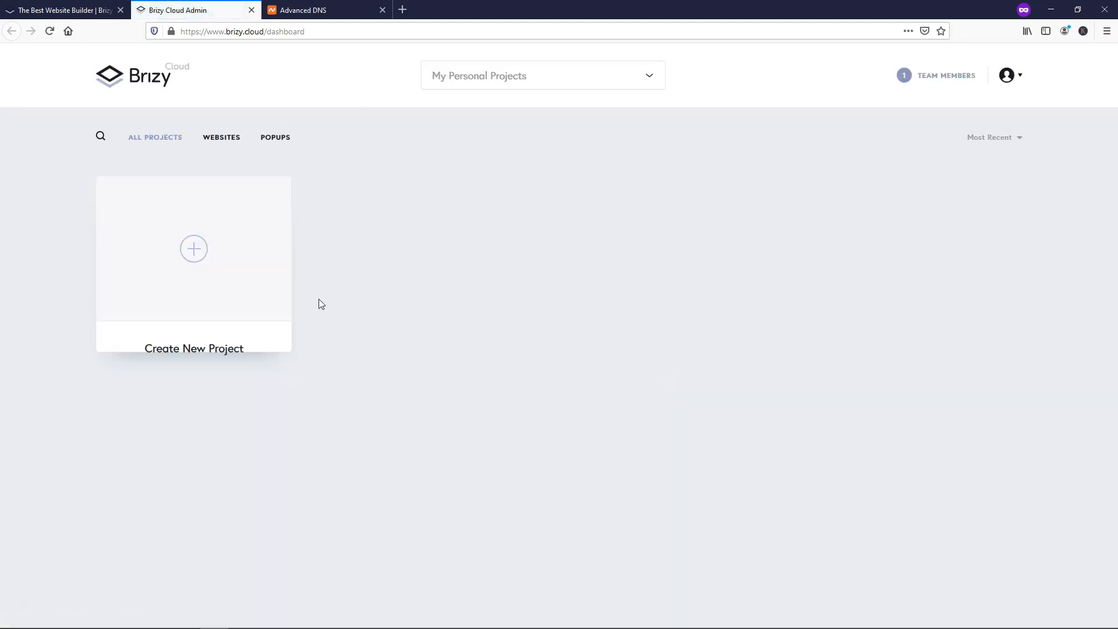
mouse_move(193, 250)
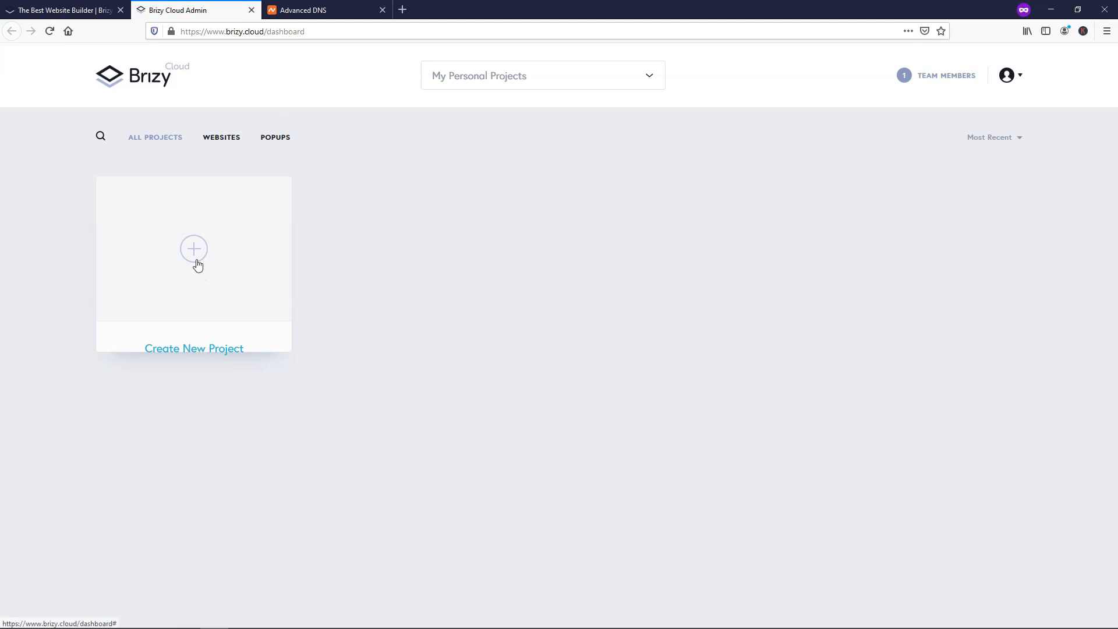
Create a new Website & Landing Page project and rename it 'Landing Page'
left_click(193, 249)
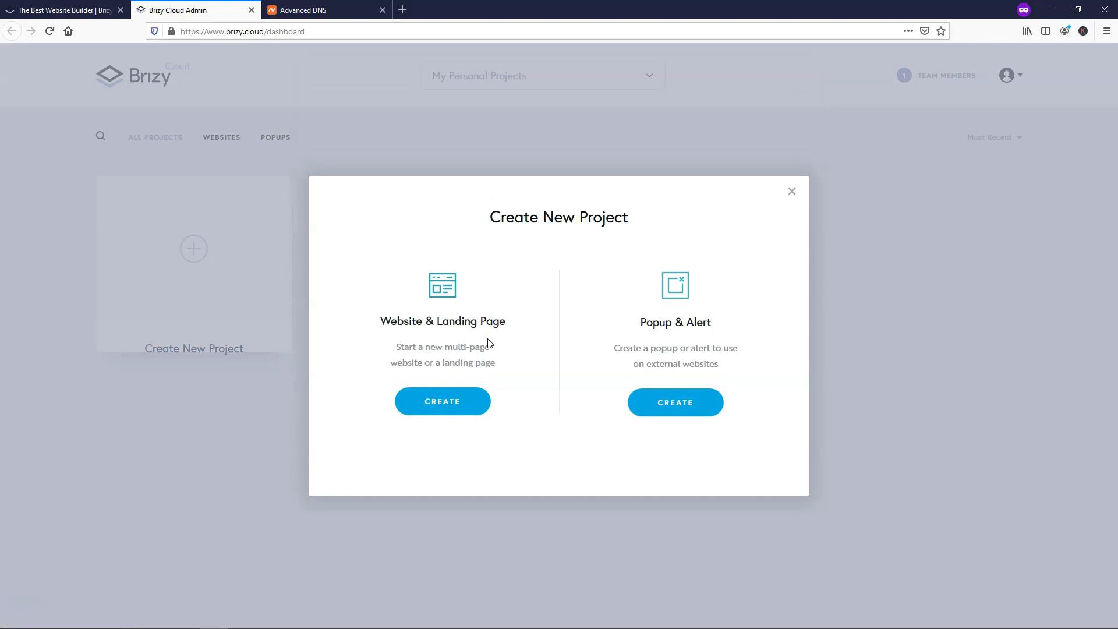
mouse_move(457, 395)
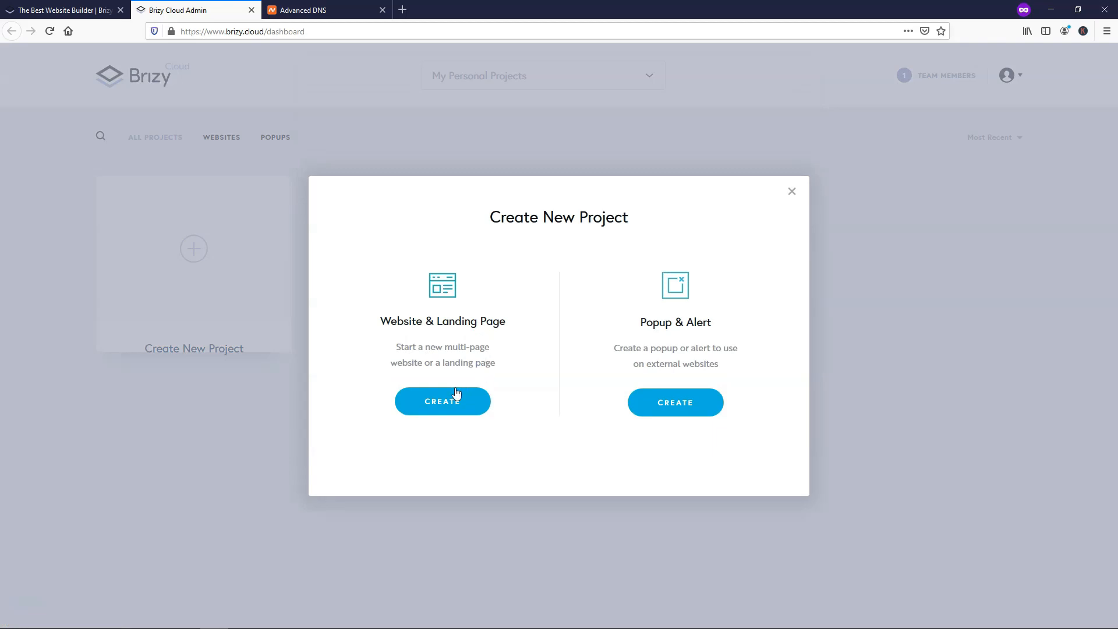
left_click(443, 402)
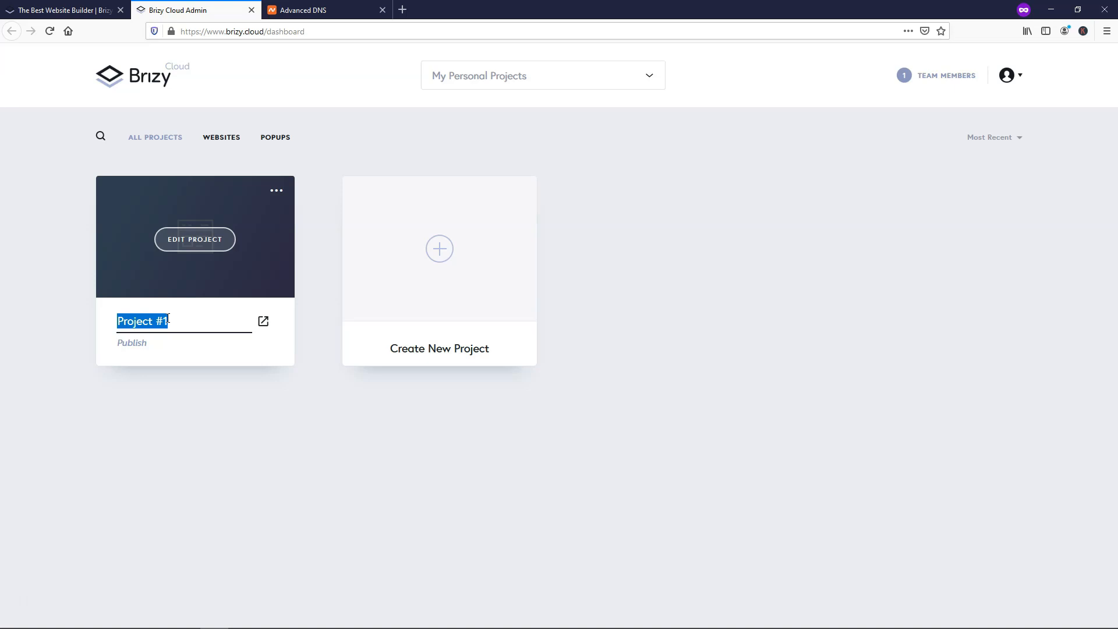
type("Landing Page")
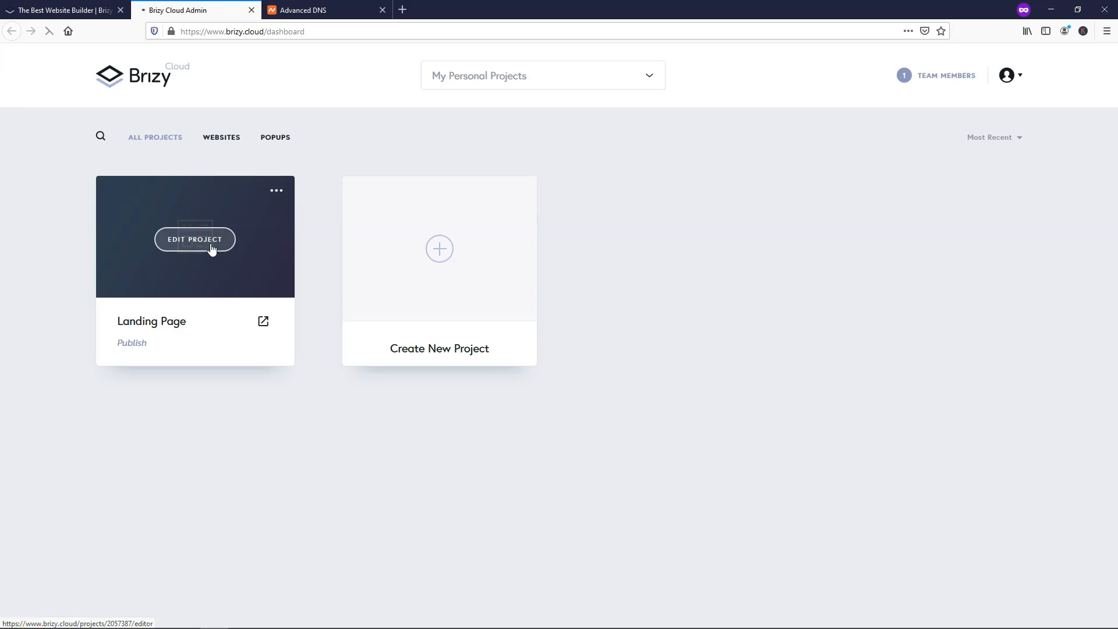
Load the Landing Page project in the editor and bring up the block library
left_click(194, 239)
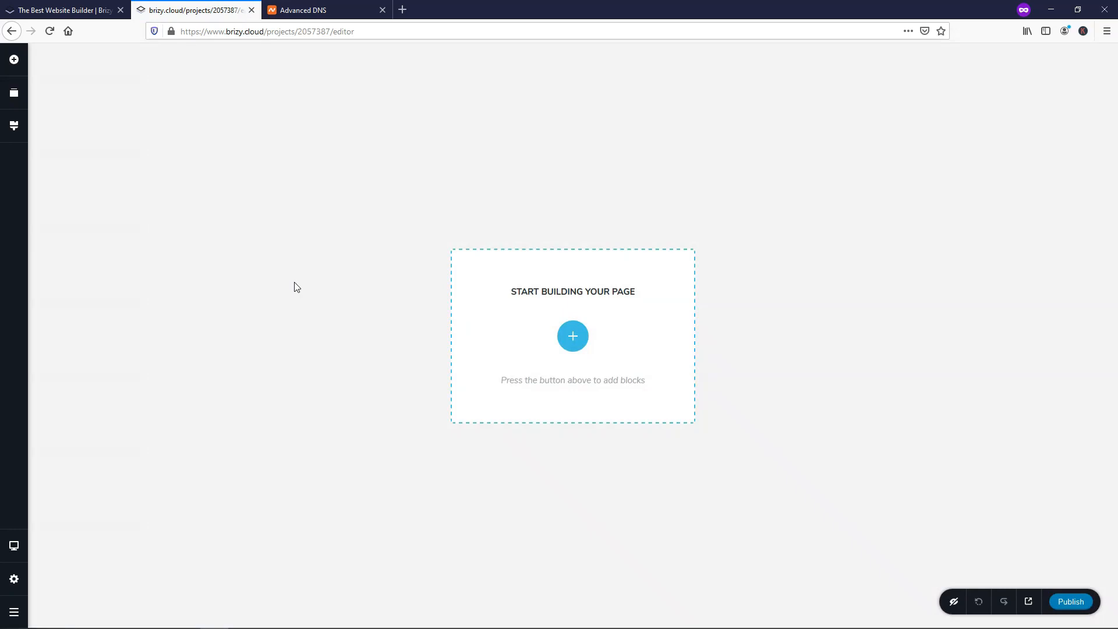
mouse_move(536, 308)
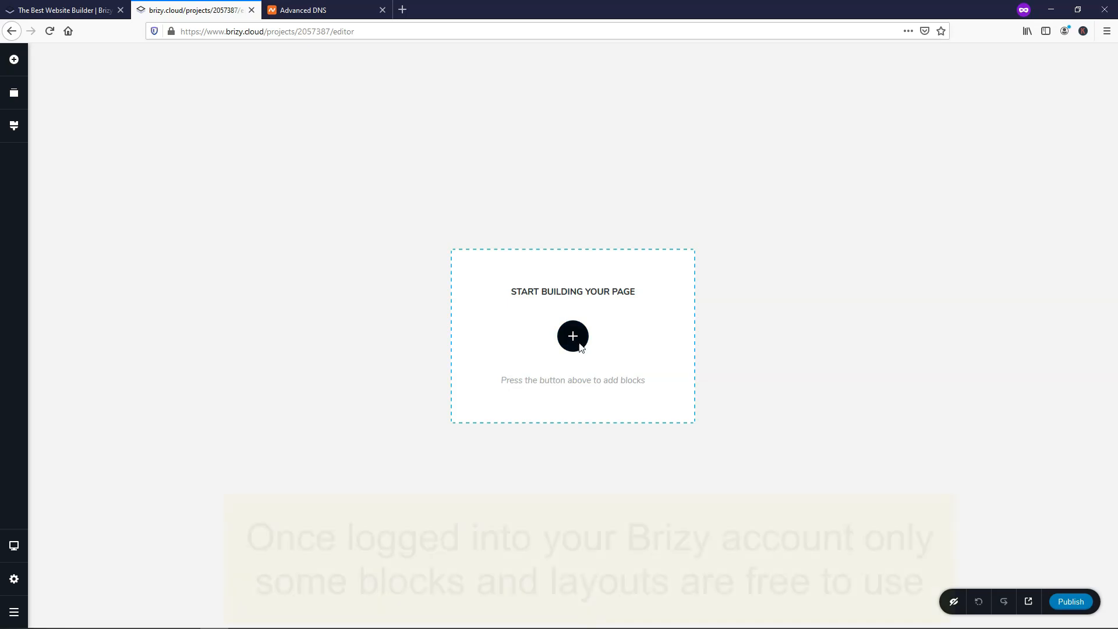
left_click(573, 336)
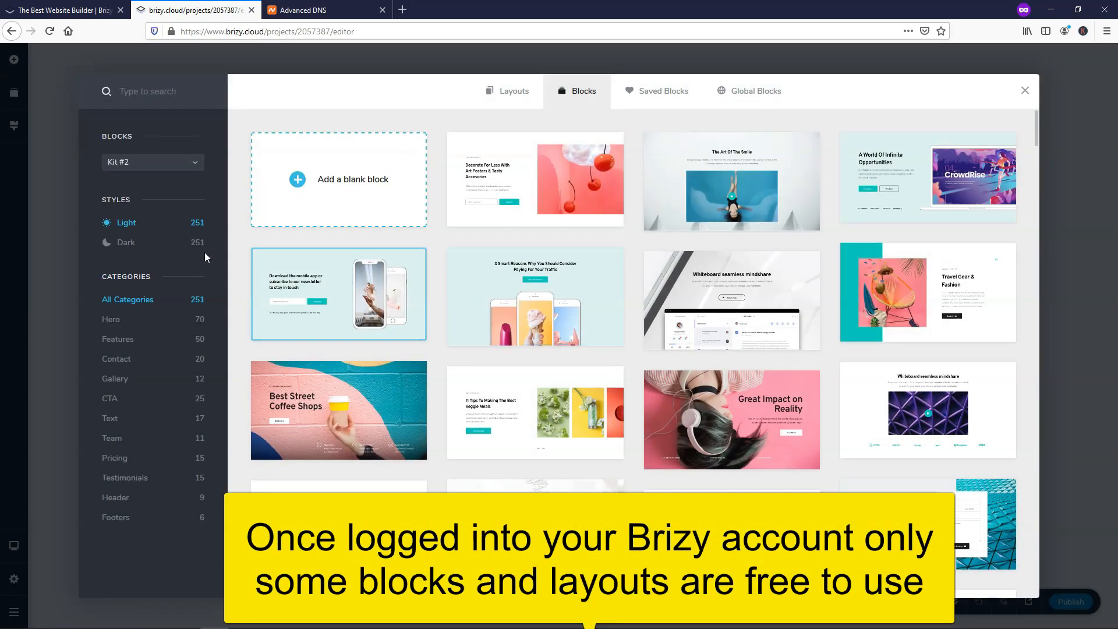
scroll("down", 3)
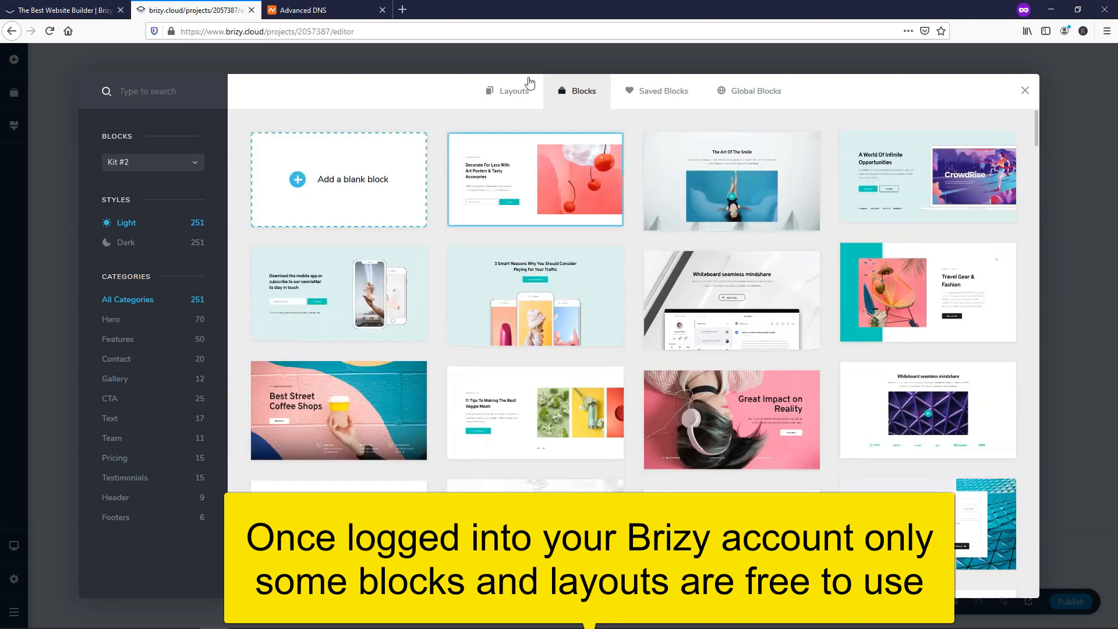
Browse the full-page Layouts, then return to the individual Blocks list
left_click(513, 91)
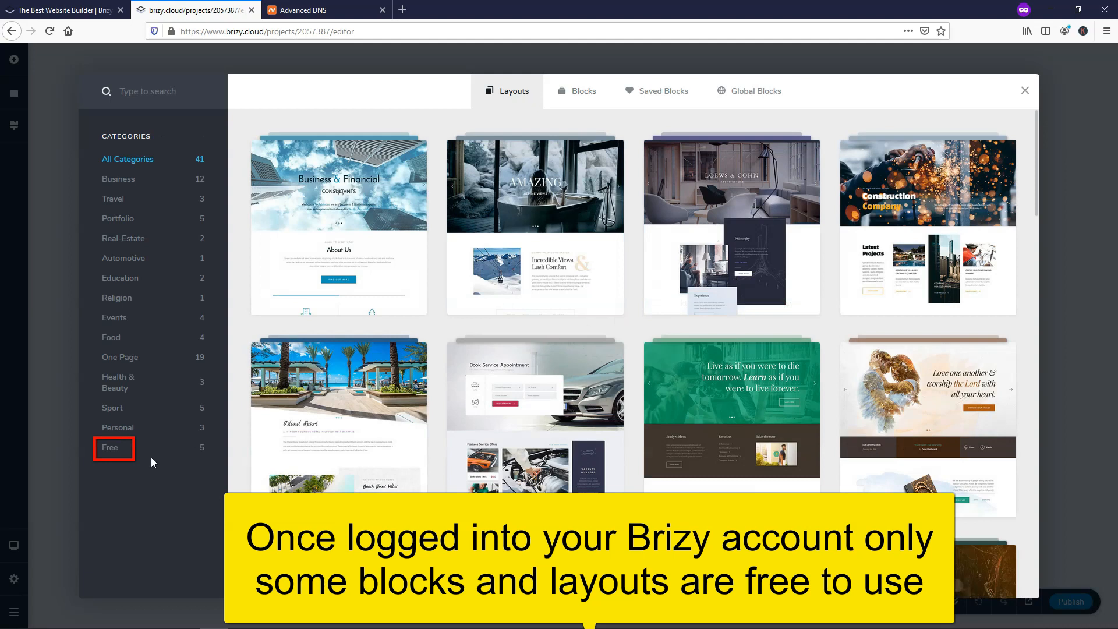
mouse_move(141, 259)
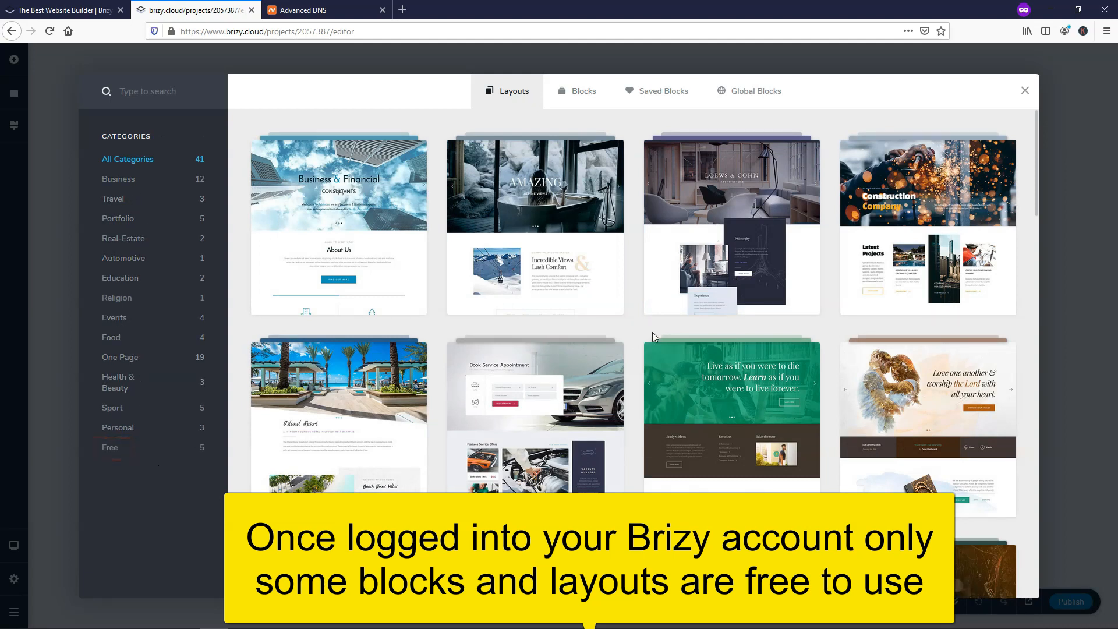
scroll("down", 3)
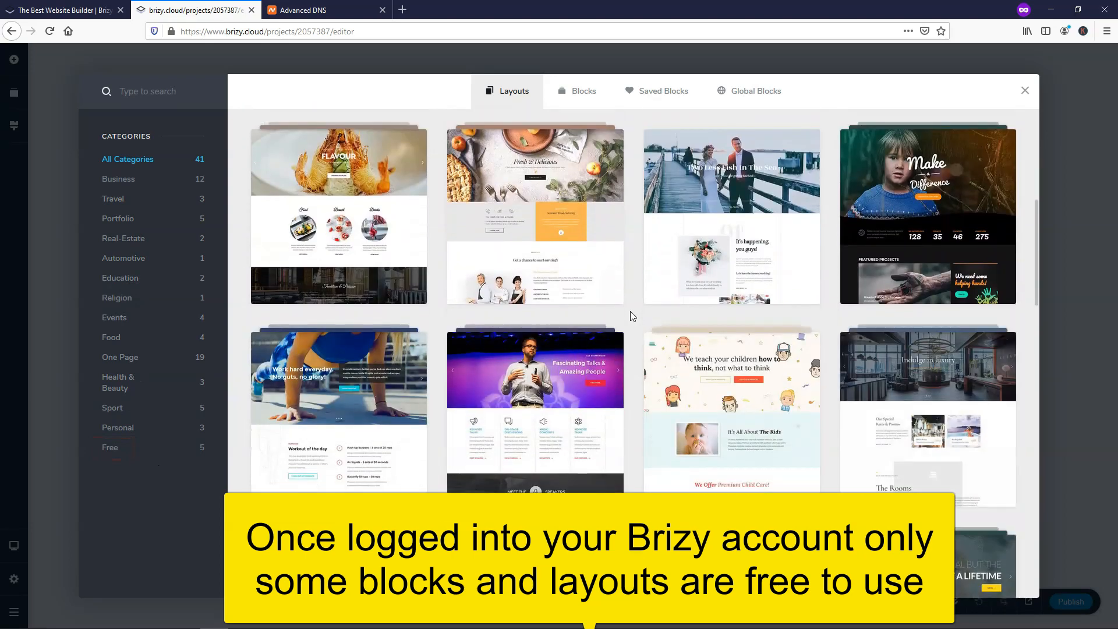
scroll("down", 3)
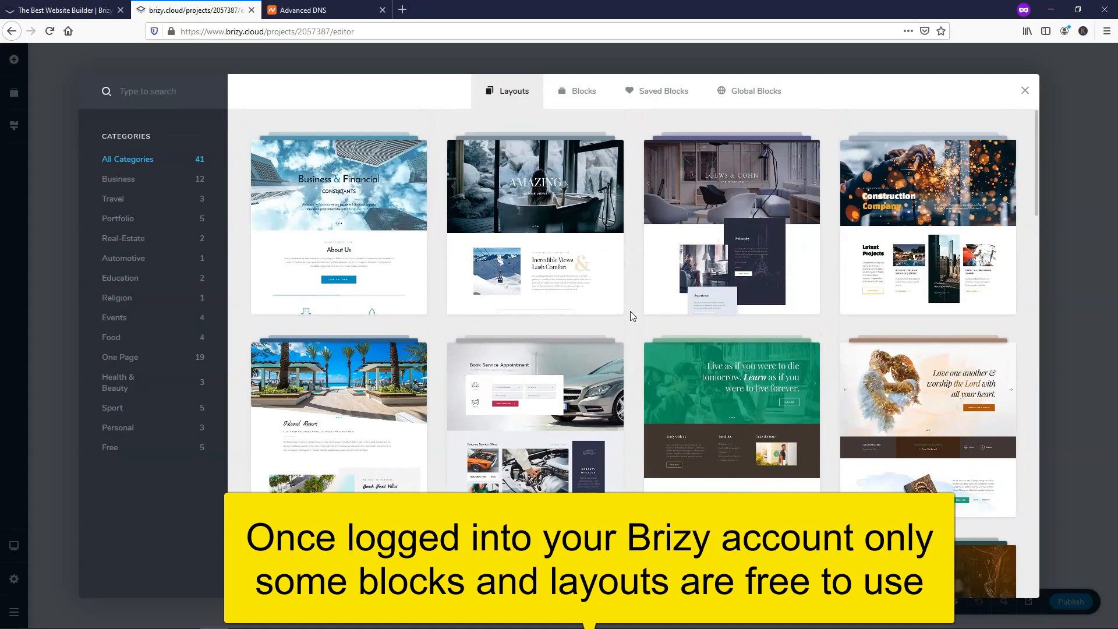
left_click(577, 90)
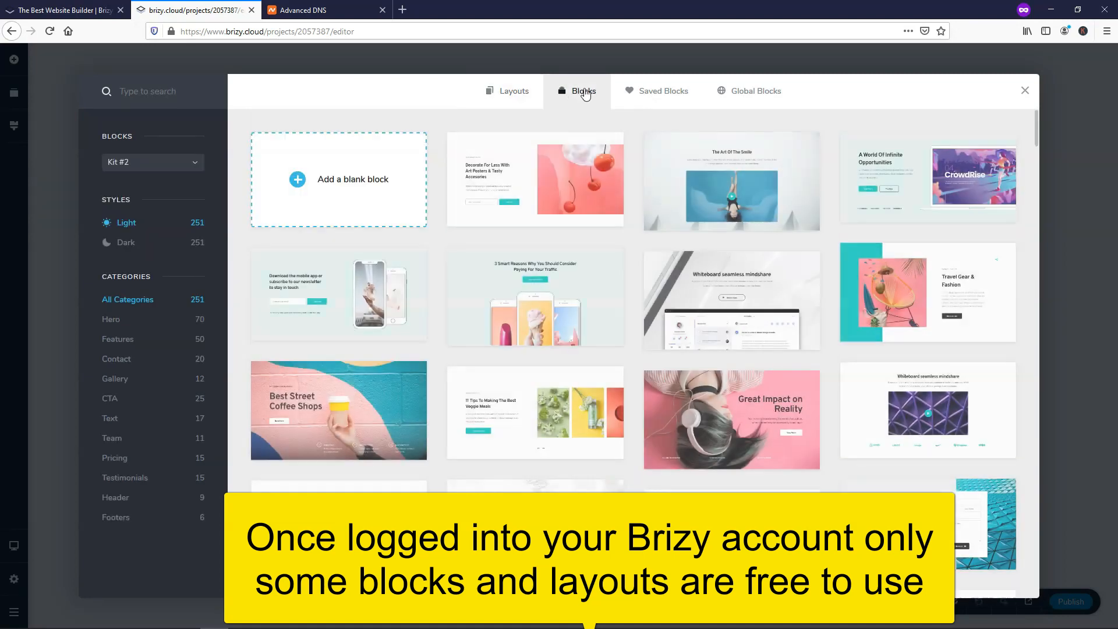
mouse_move(535, 296)
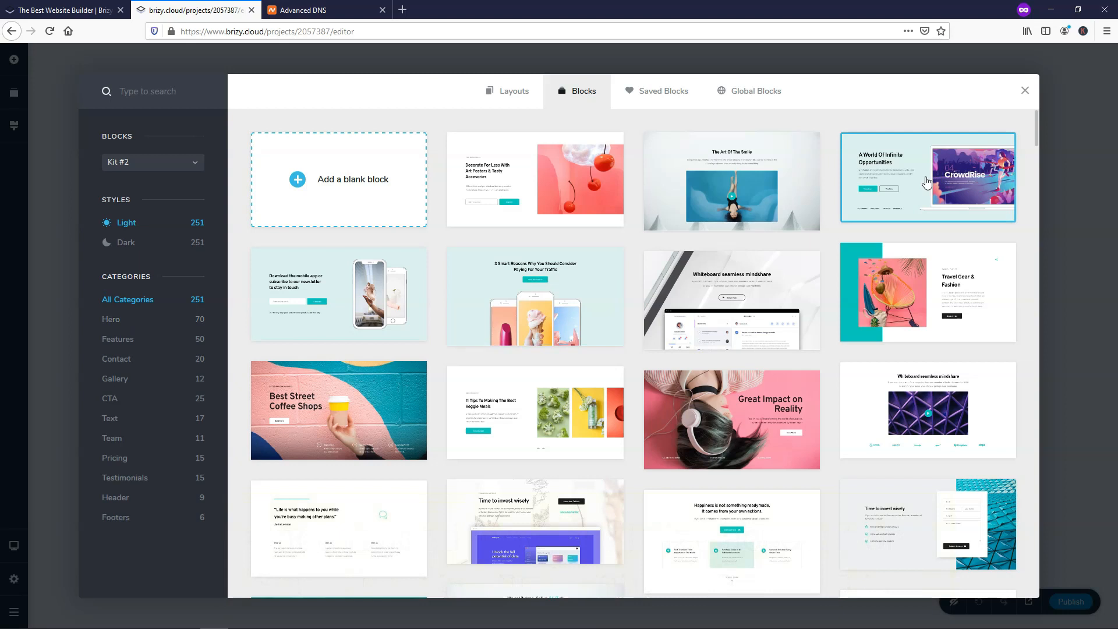
Add the 'A World Of Infinite Opportunities' hero block and a features section below it
left_click(927, 177)
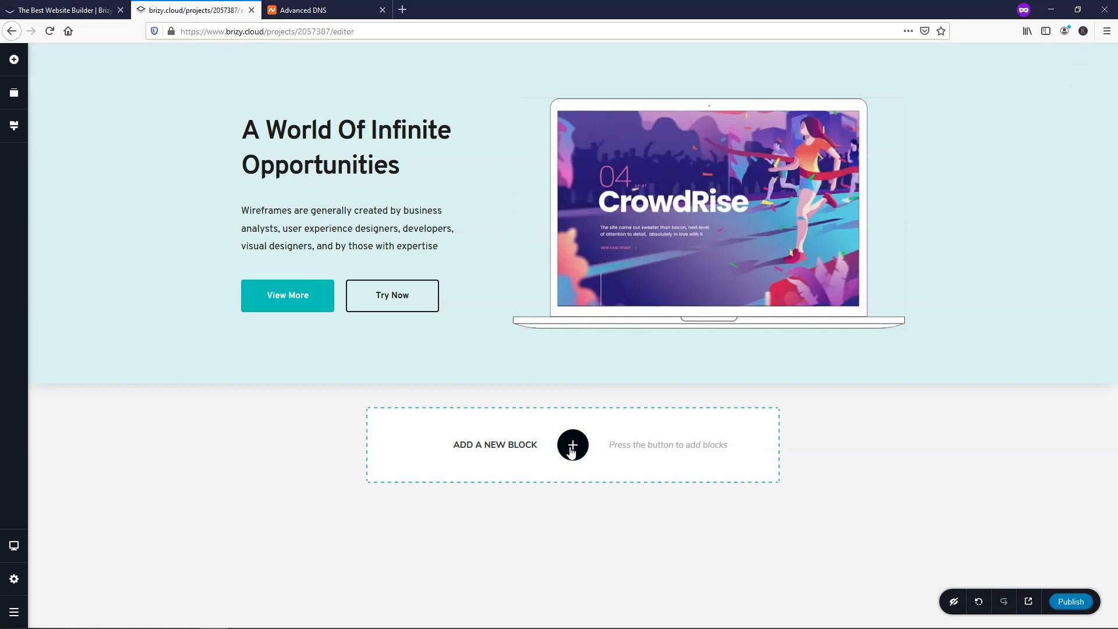
left_click(573, 444)
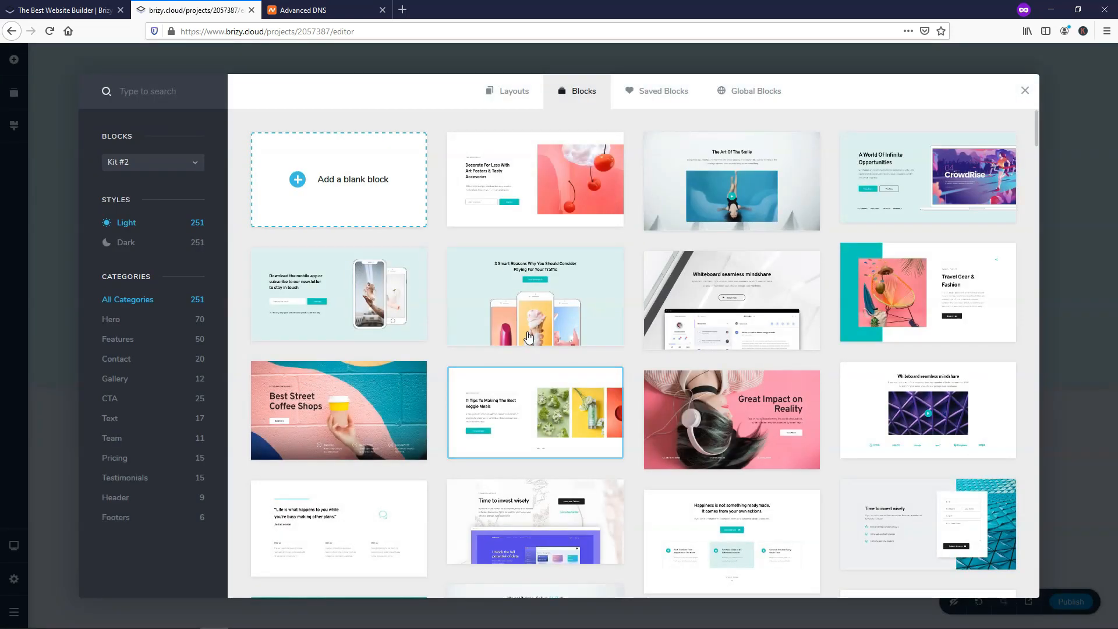
left_click(118, 339)
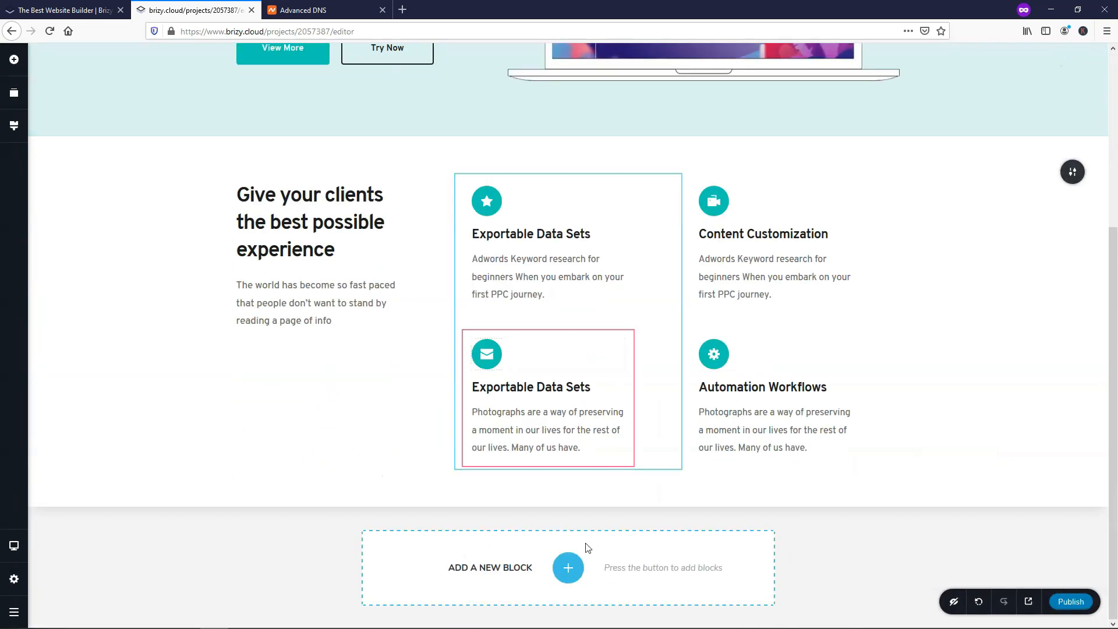
Add the four-tier pricing table from the Pricing blocks below the features
left_click(567, 567)
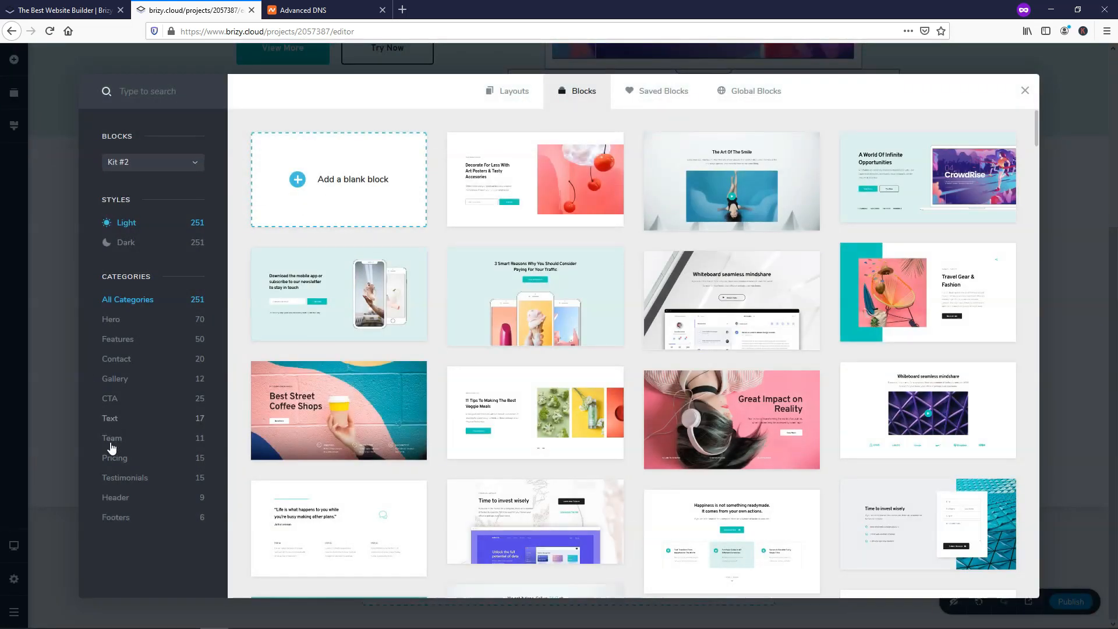
left_click(114, 457)
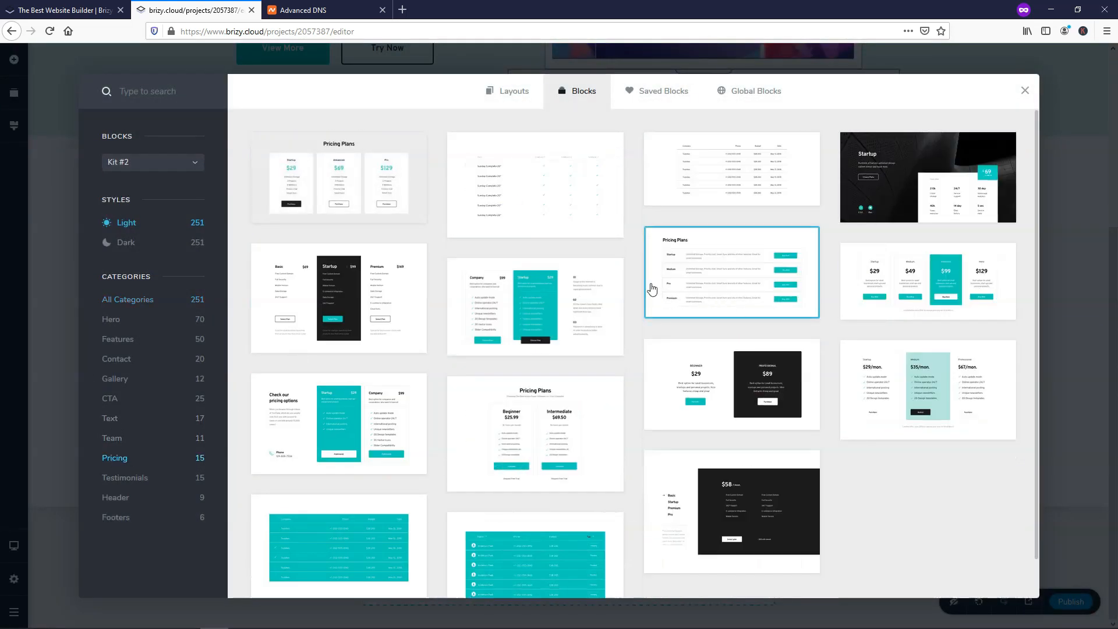
scroll("down", 3)
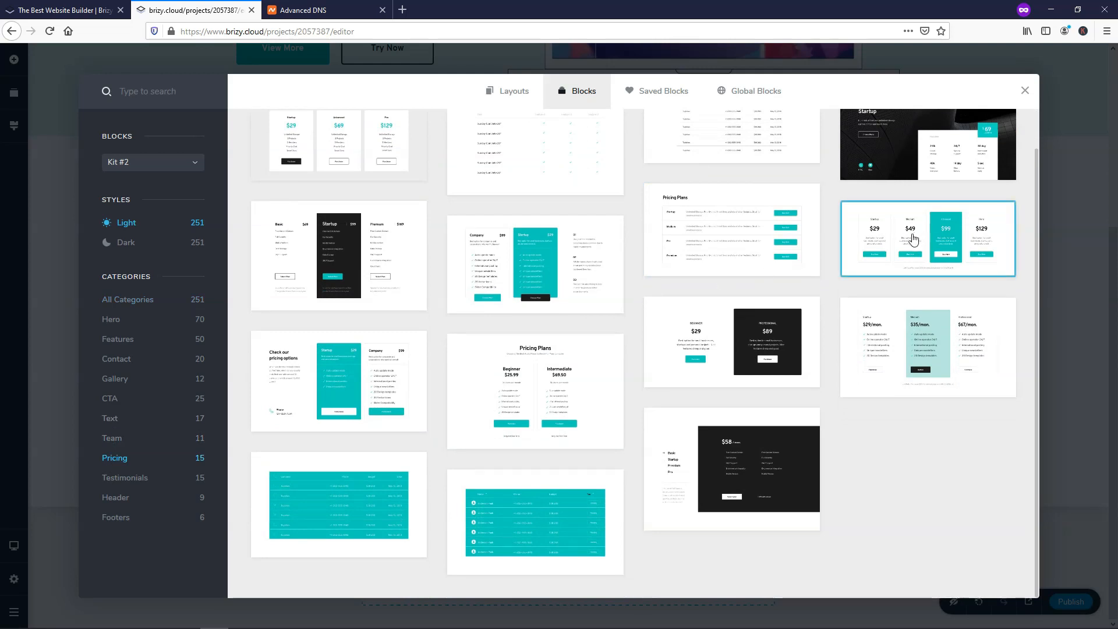
left_click(927, 238)
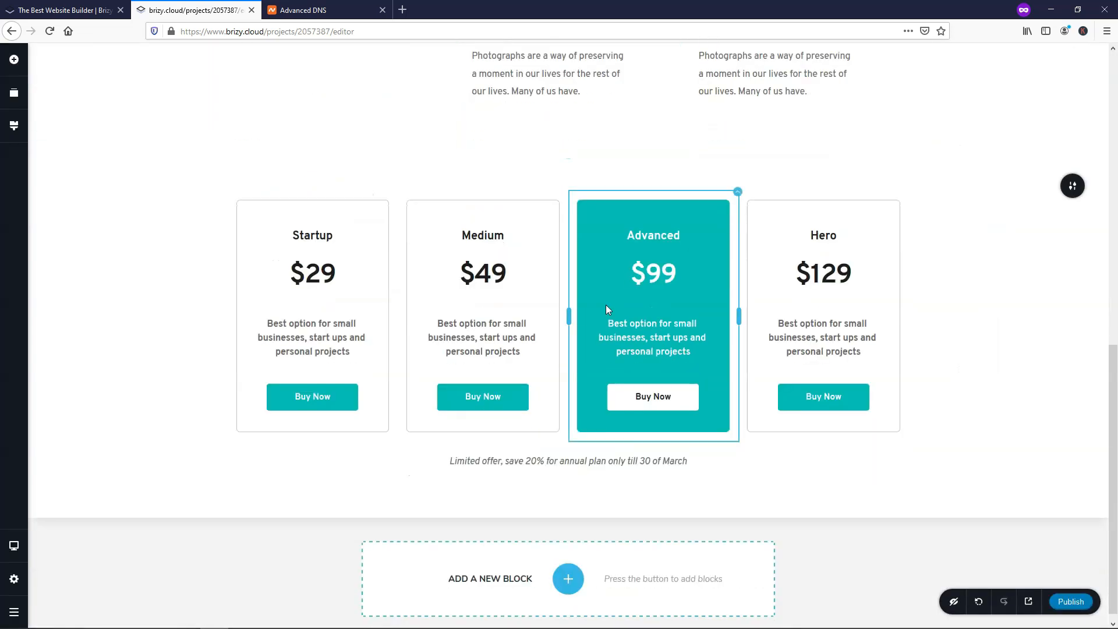
Add the two-column testimonials slider from the Testimonial blocks below the pricing table
left_click(567, 579)
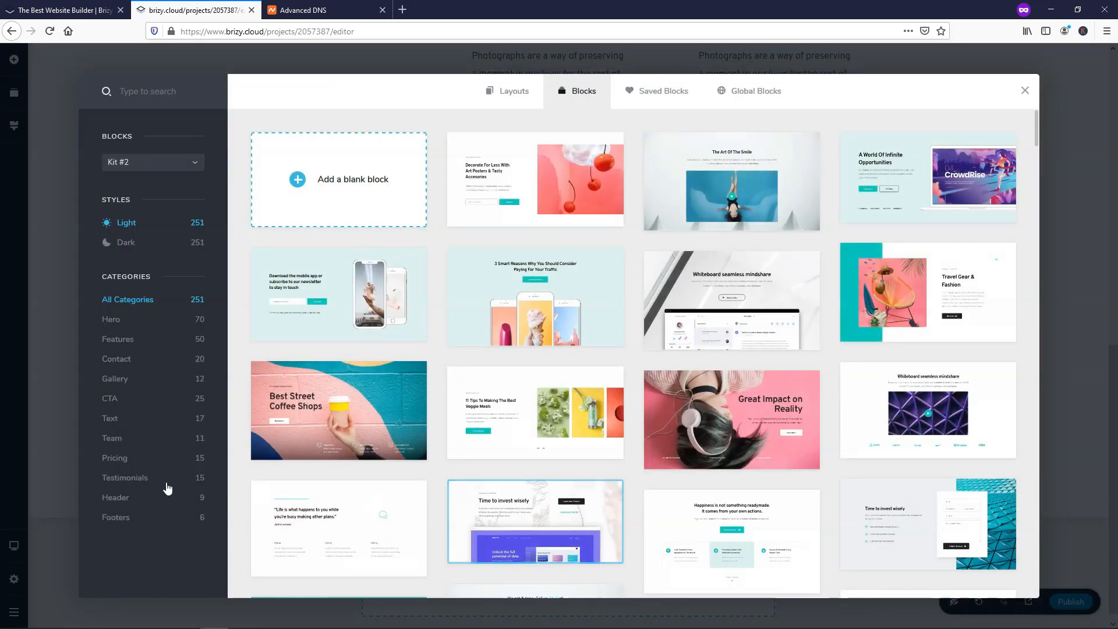
left_click(125, 478)
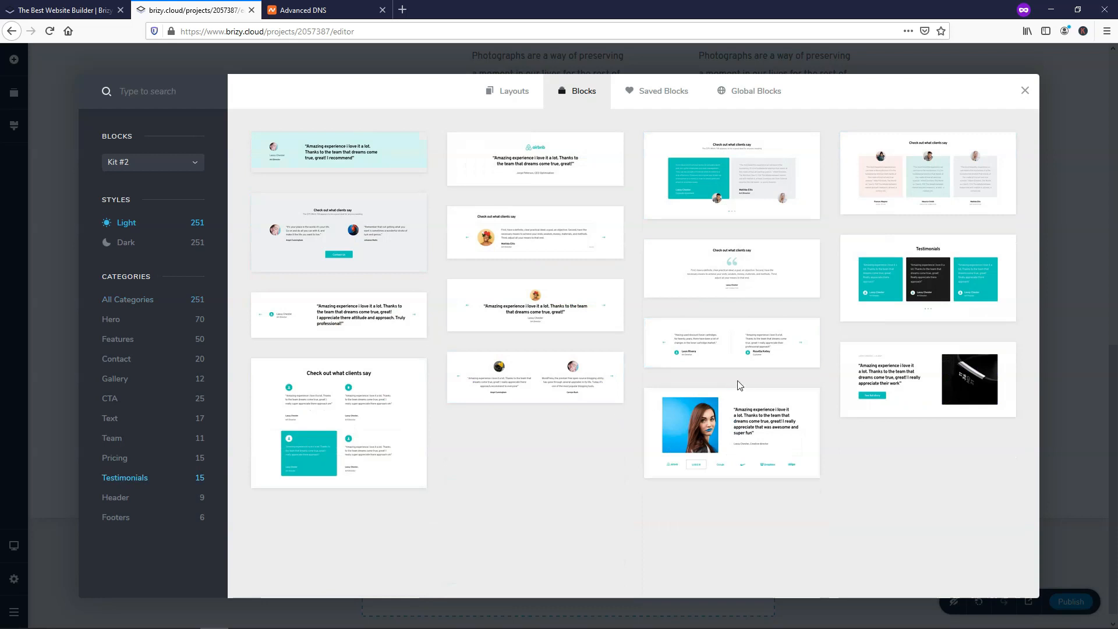
left_click(1025, 90)
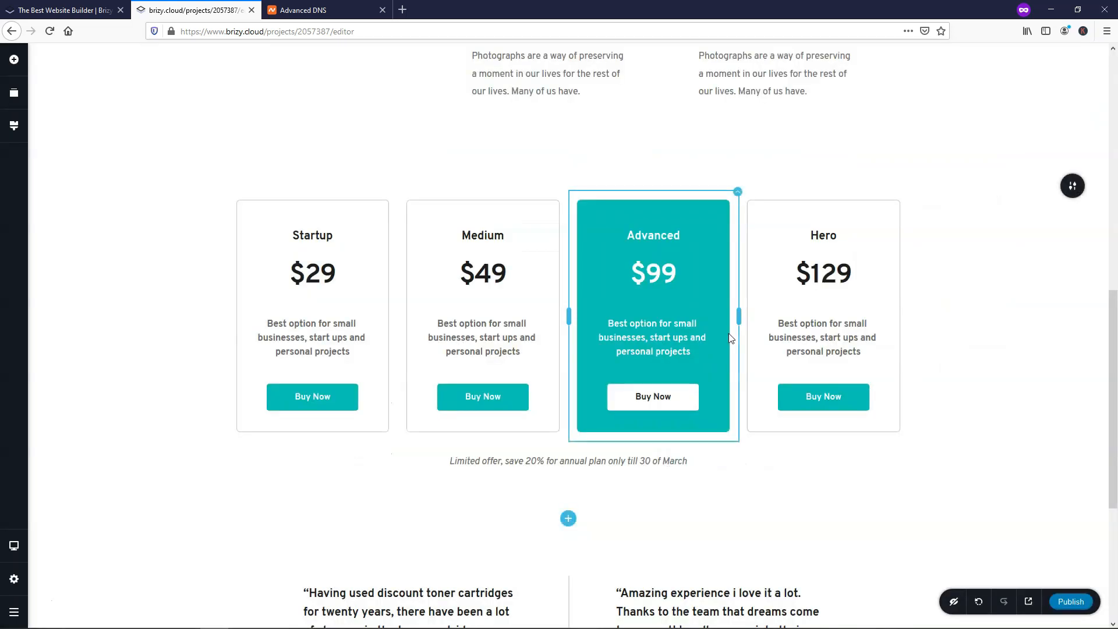
scroll("down", 3)
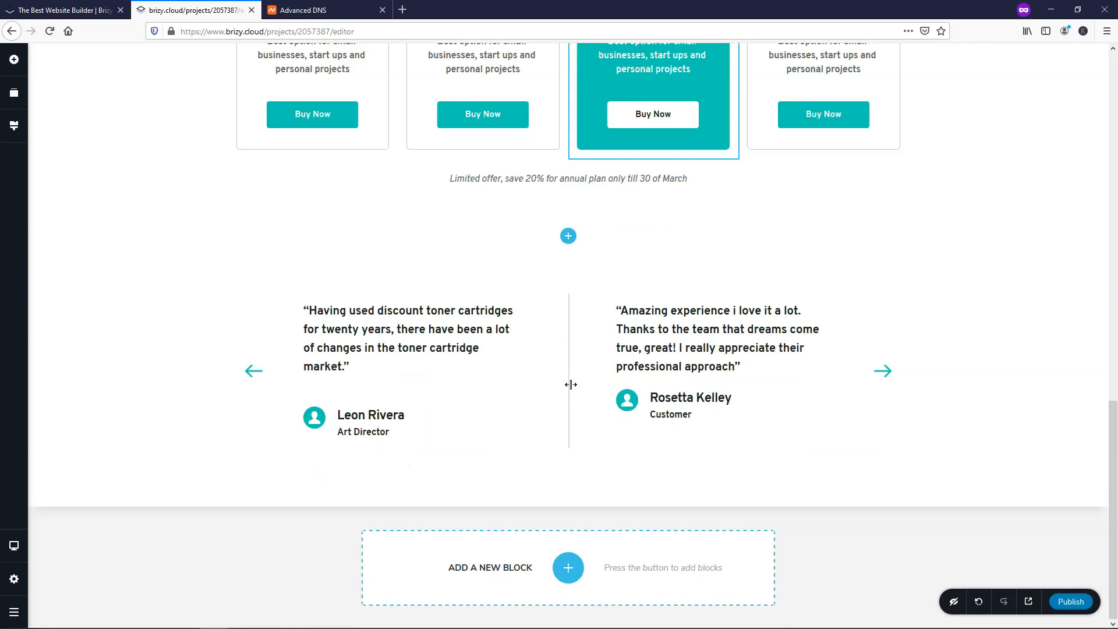
Insert the hero block with the laptop image as another section
left_click(568, 567)
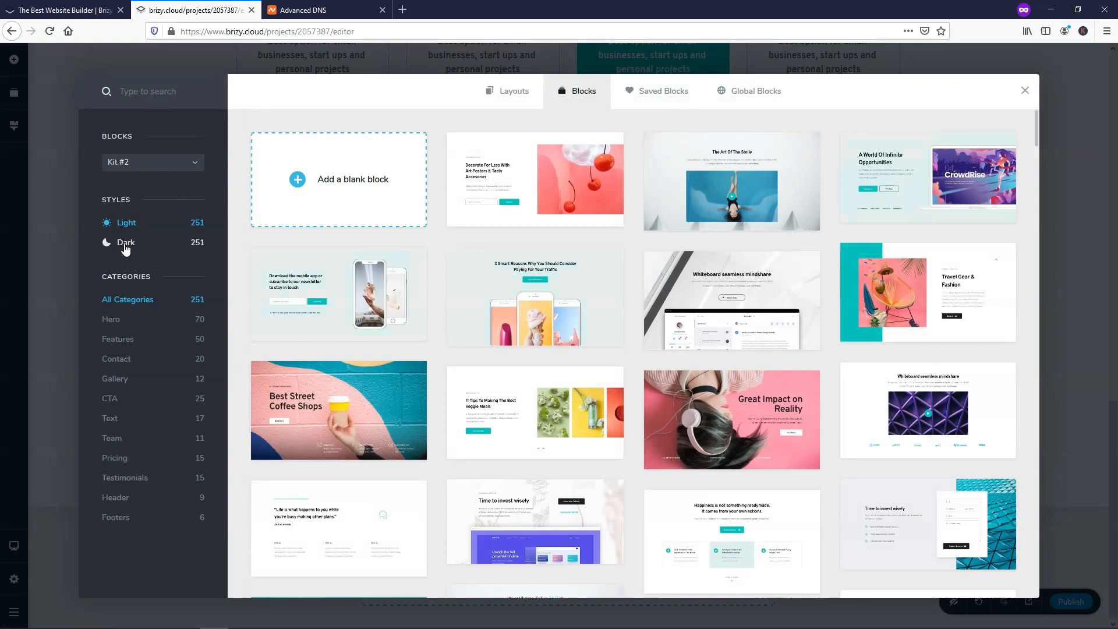
left_click(126, 243)
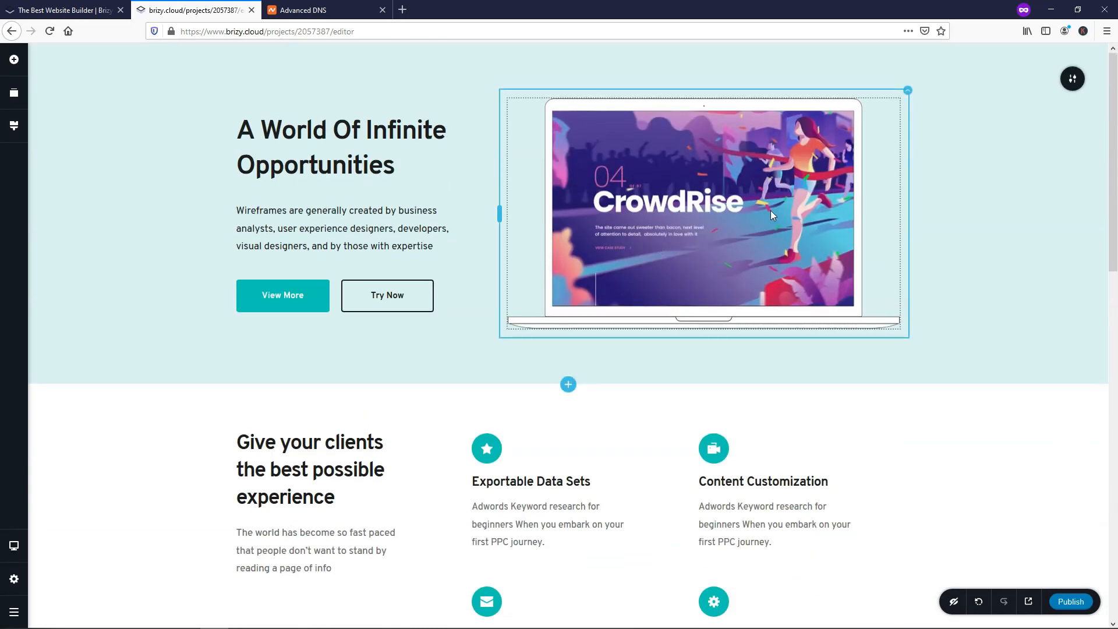
Select the hero's laptop image, nudge its zoom and restore the normal size
left_click(702, 207)
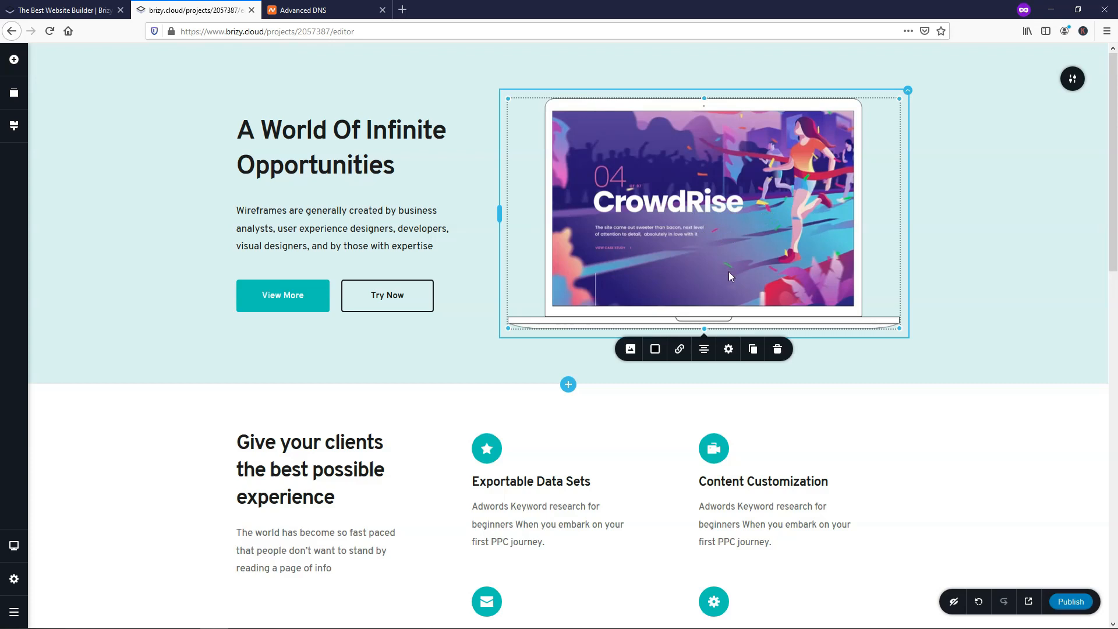
left_click(630, 348)
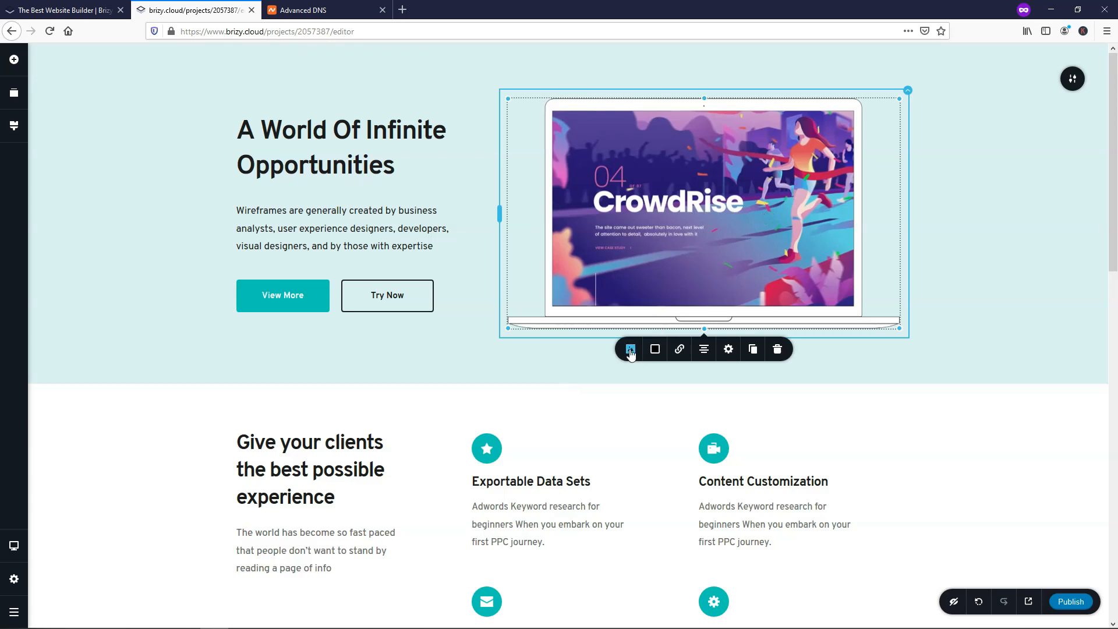
left_click(631, 350)
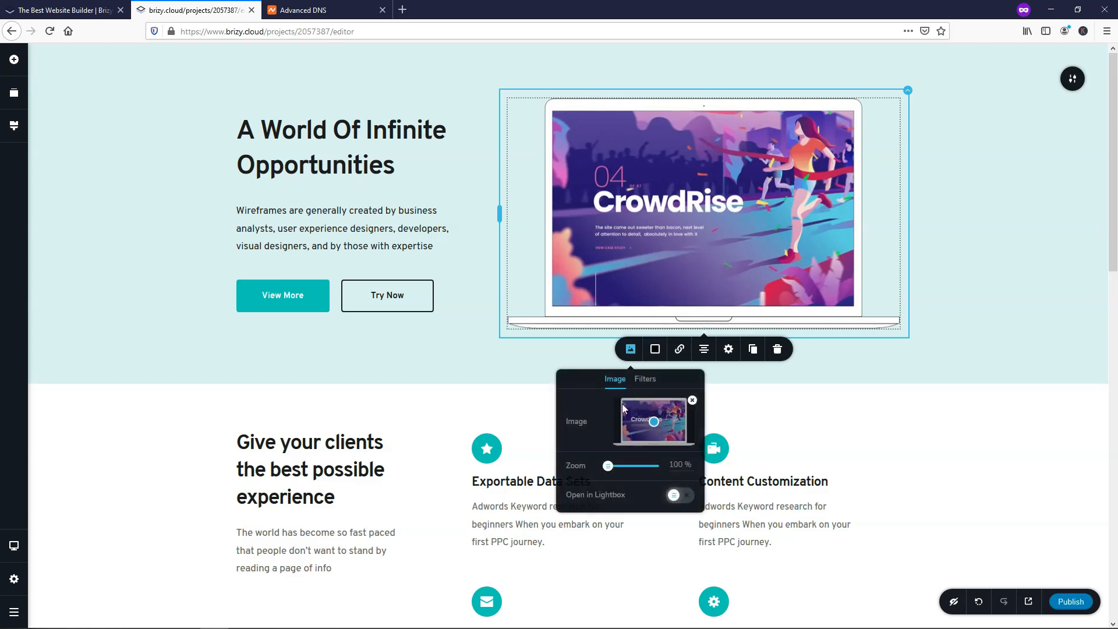
left_click_drag(608, 466, 619, 466)
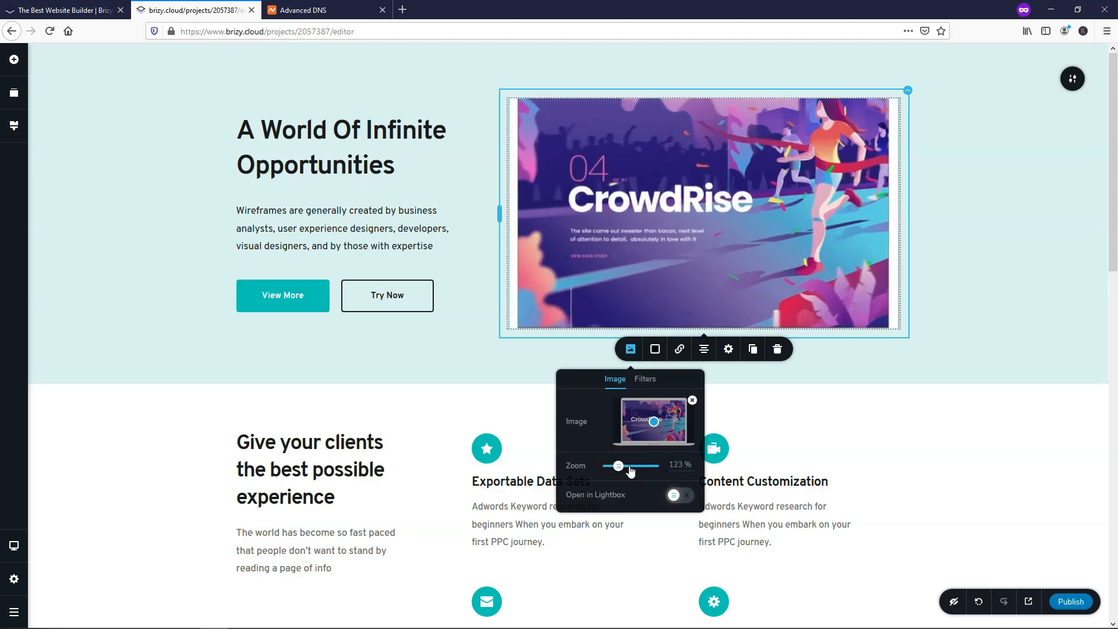
left_click_drag(618, 465, 607, 465)
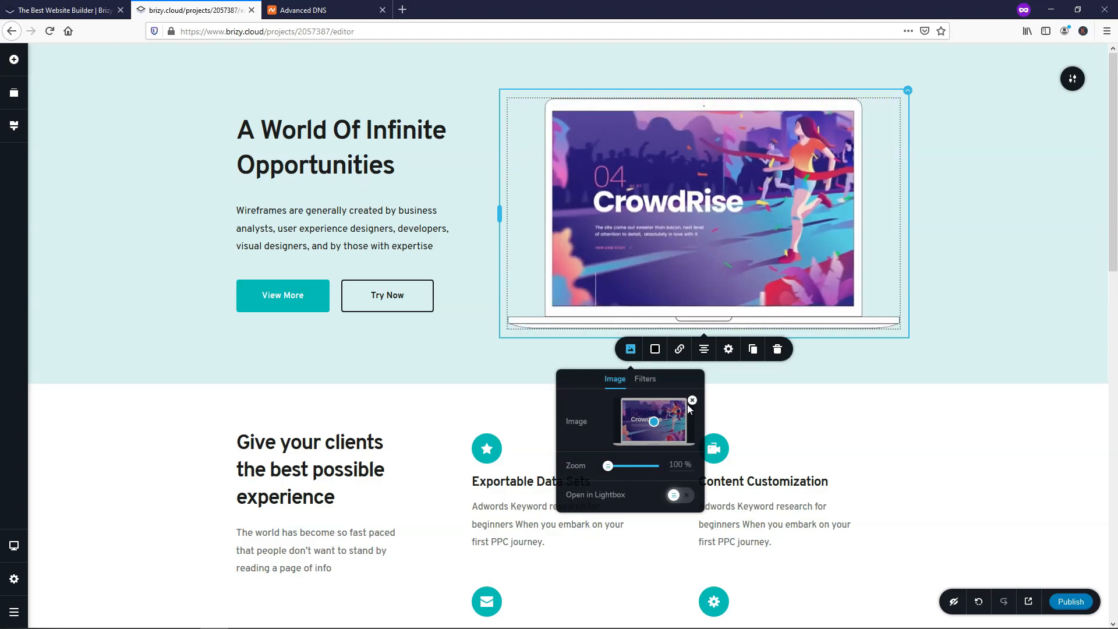
Remove the laptop illustration and upload the camera-against-blue-sky photo instead
left_click(691, 400)
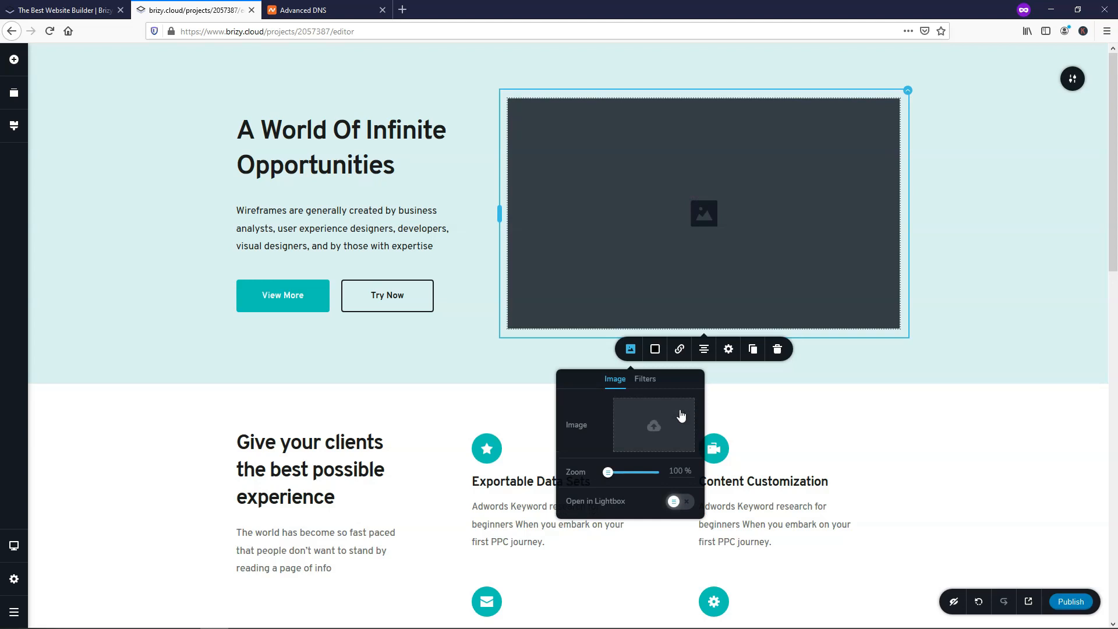
mouse_move(699, 257)
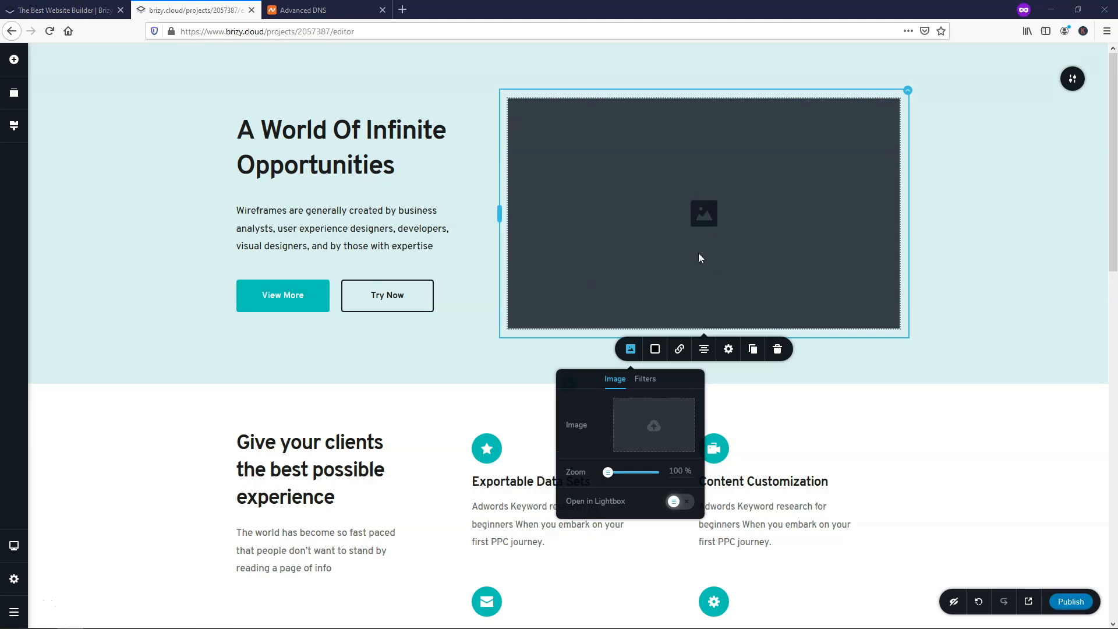
left_click(652, 425)
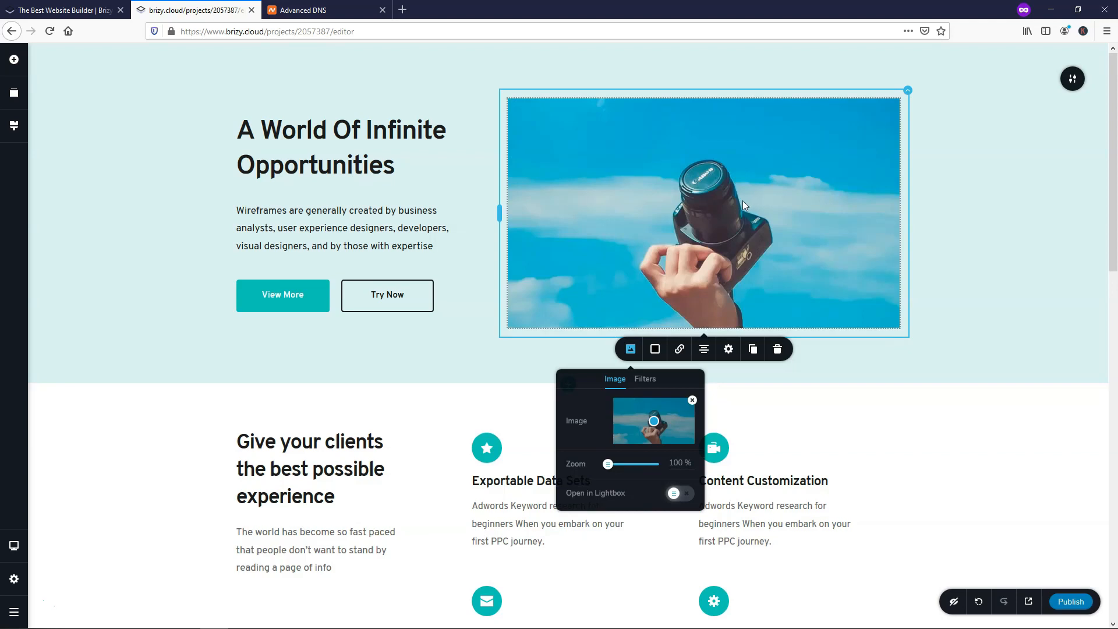
mouse_move(544, 135)
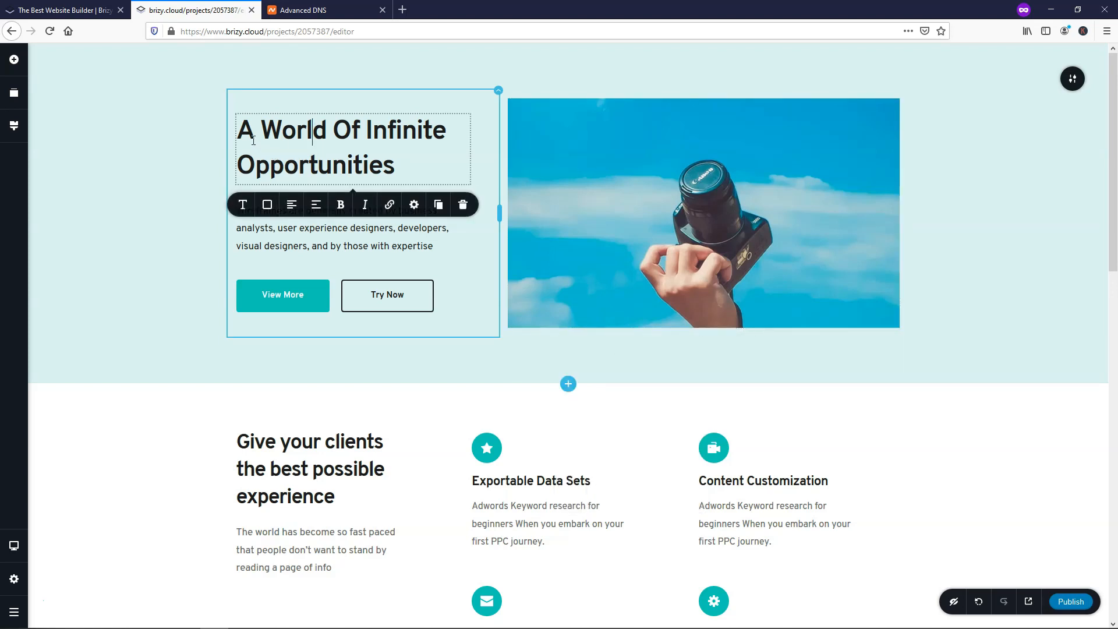
Replace the hero heading text with 'Improve Your Photography Skills!'
triple_click(341, 130)
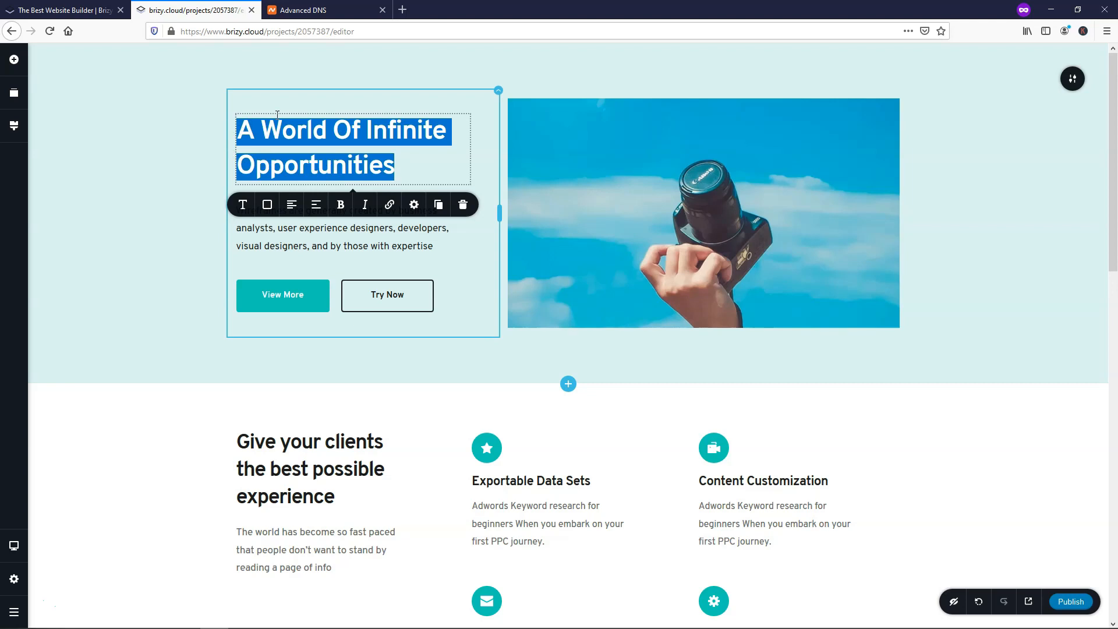
type("Improve Your Photograp")
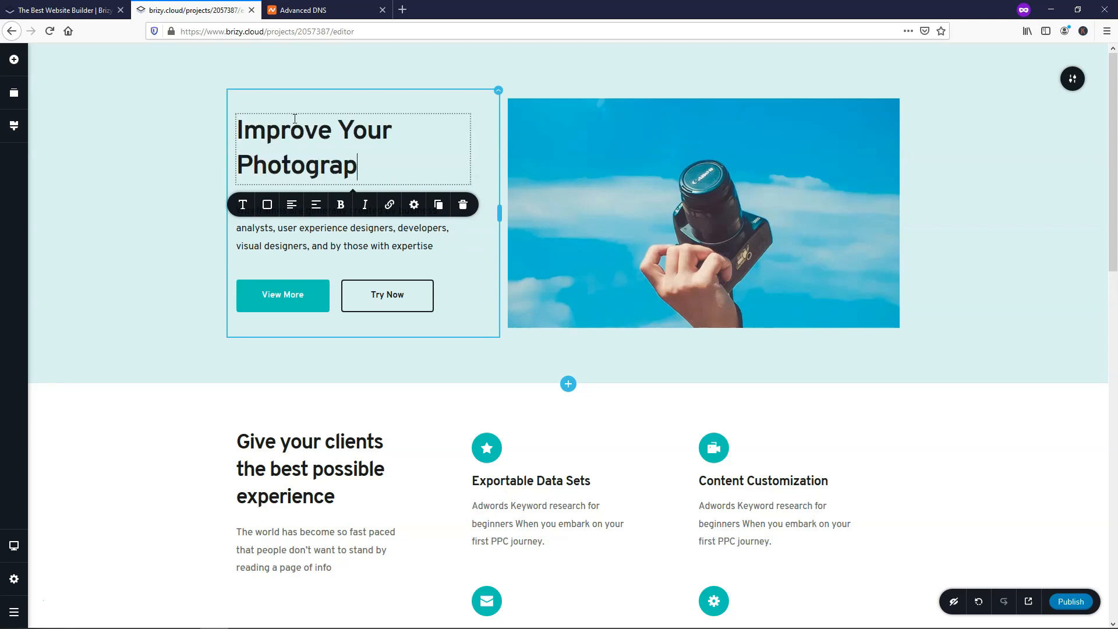
type("hy Skills!")
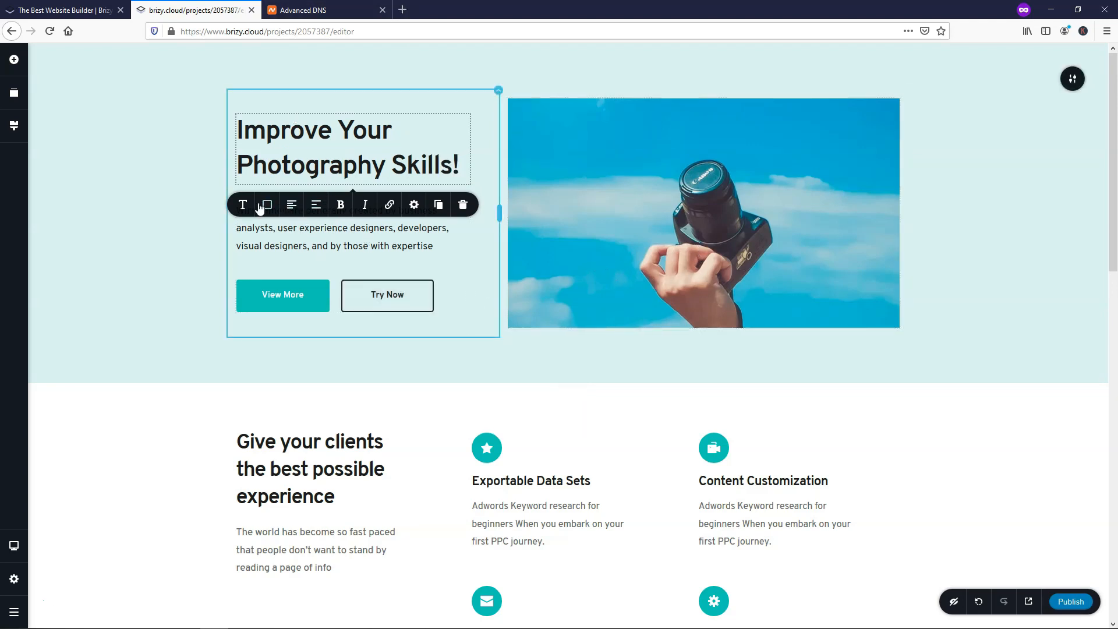
mouse_move(242, 205)
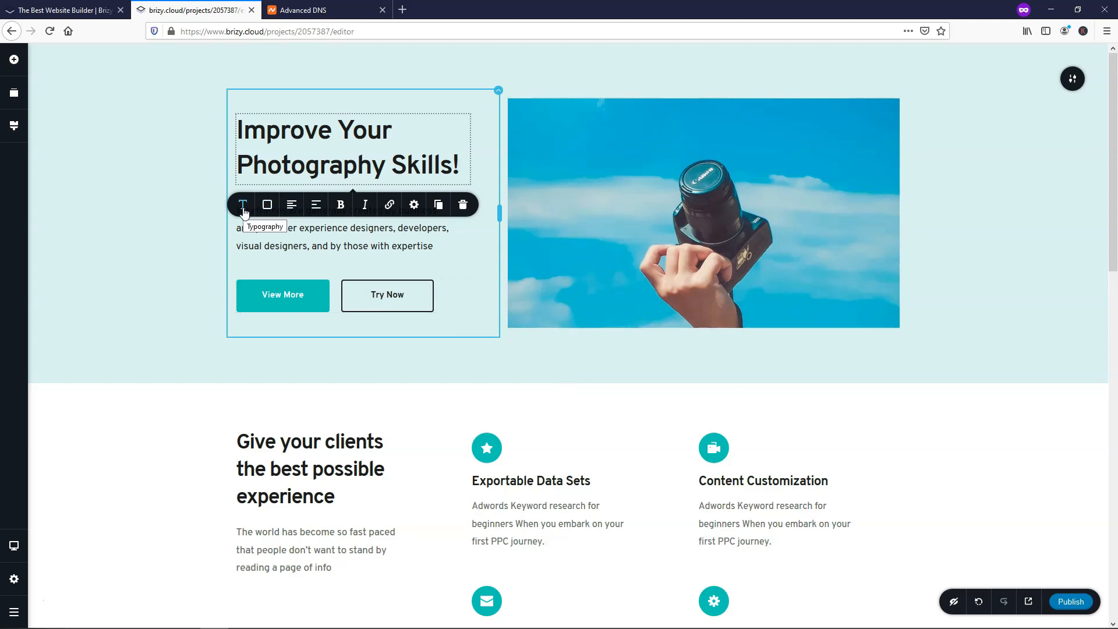
Check the heading's typography, try a teal colour, then revert it to dark #1C1C1C
left_click(242, 205)
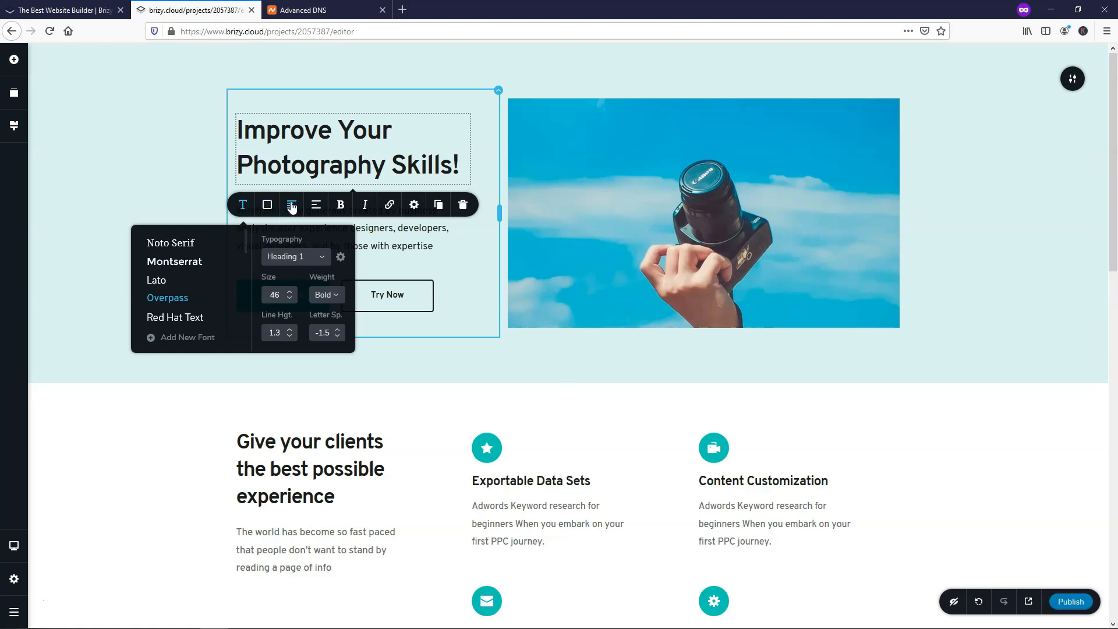
left_click(267, 205)
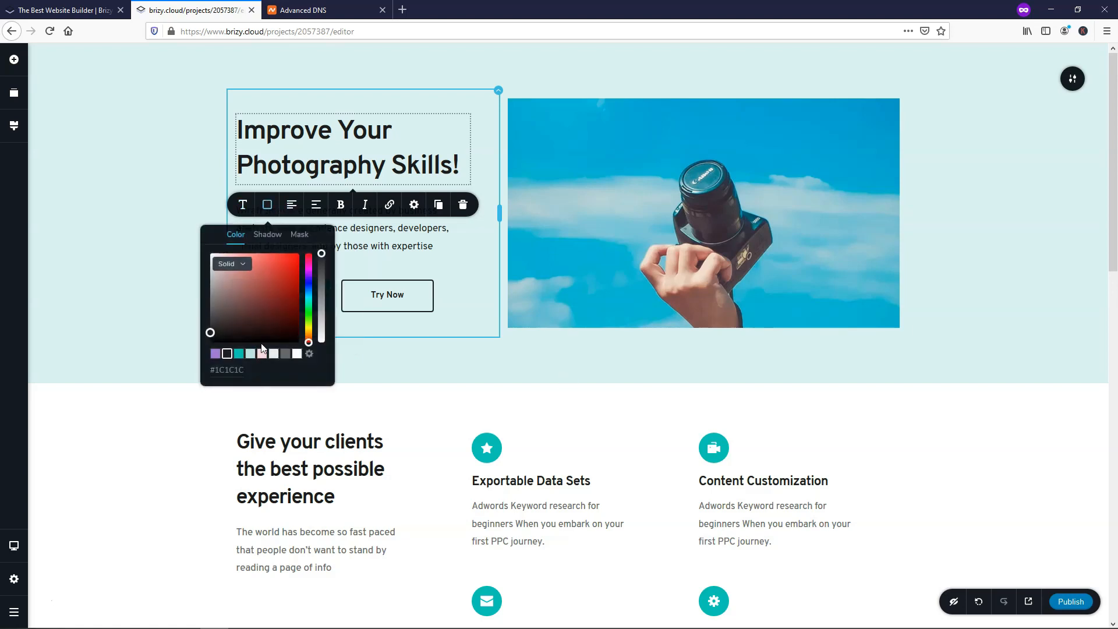
left_click(238, 354)
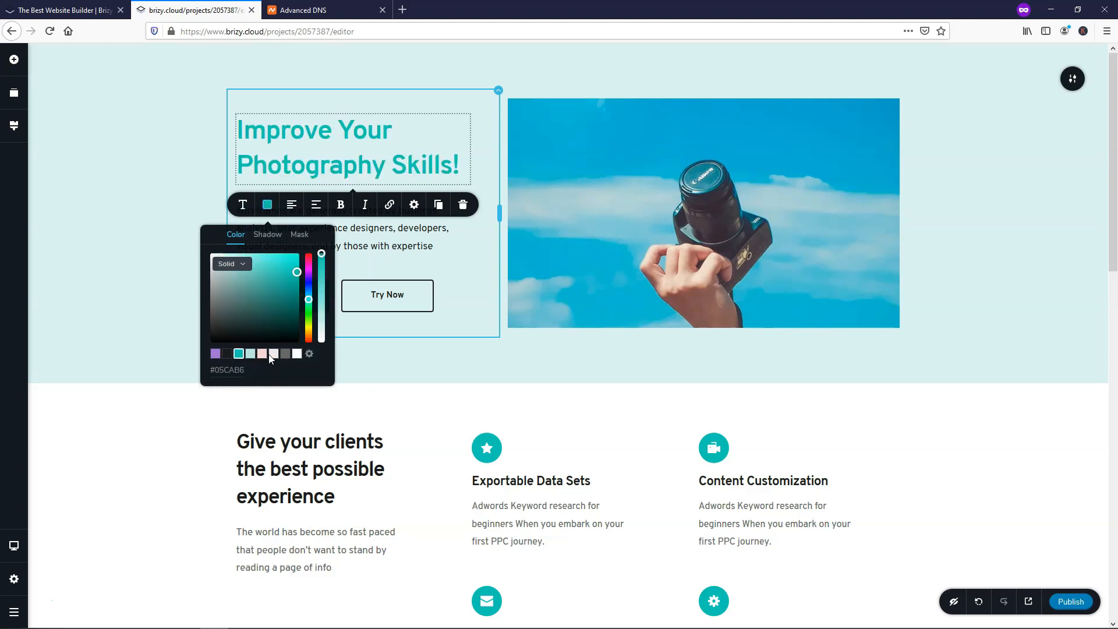
left_click(296, 354)
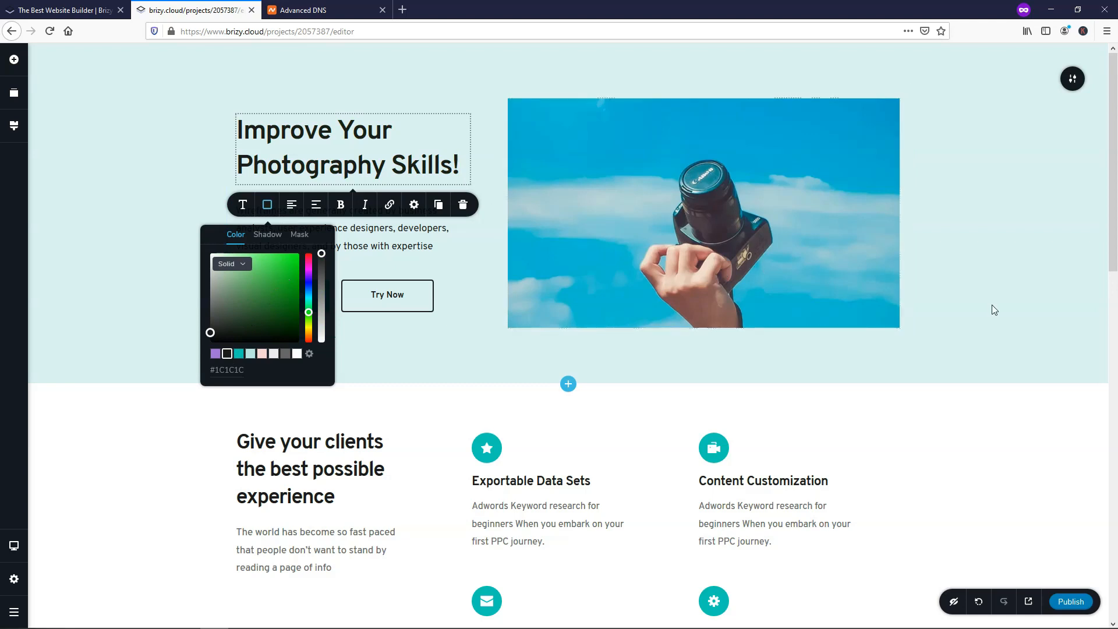
scroll("down", 3)
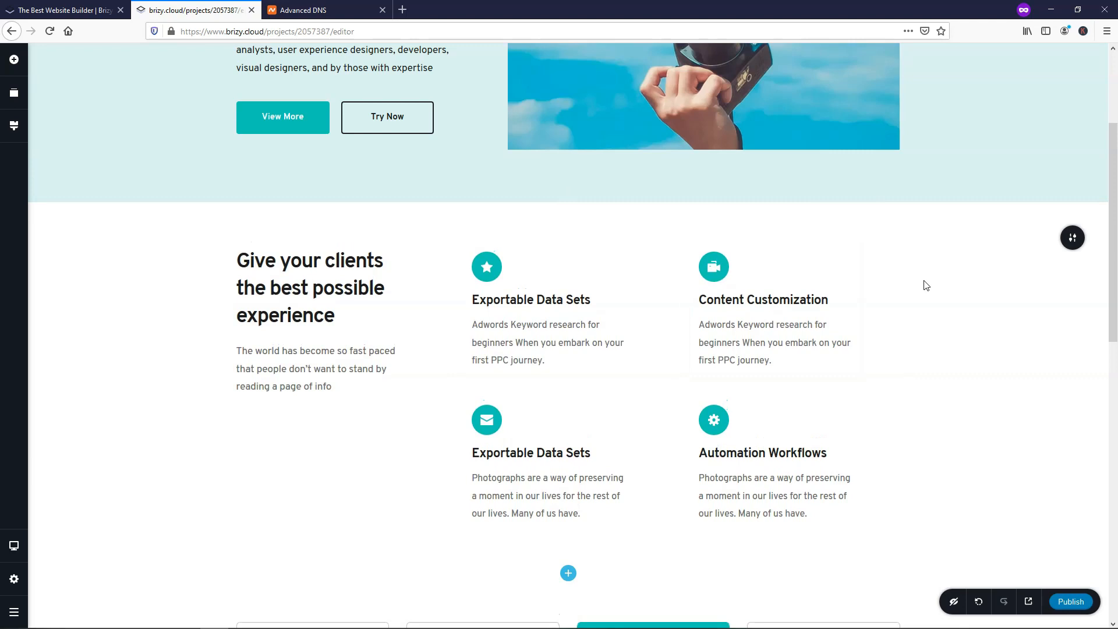
scroll("down", 3)
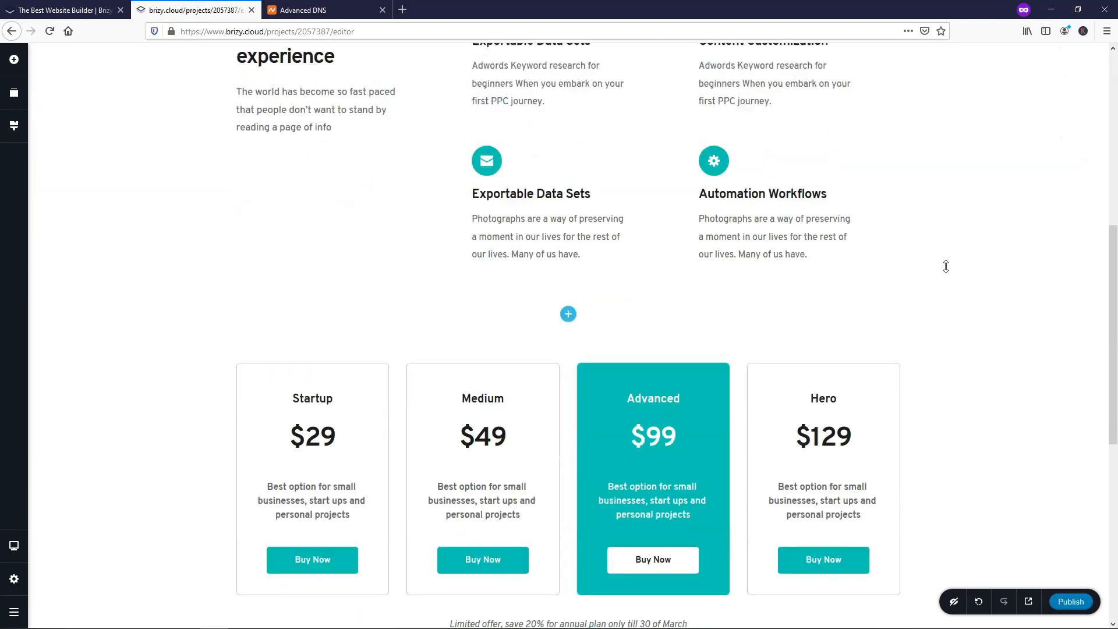
scroll("down", 3)
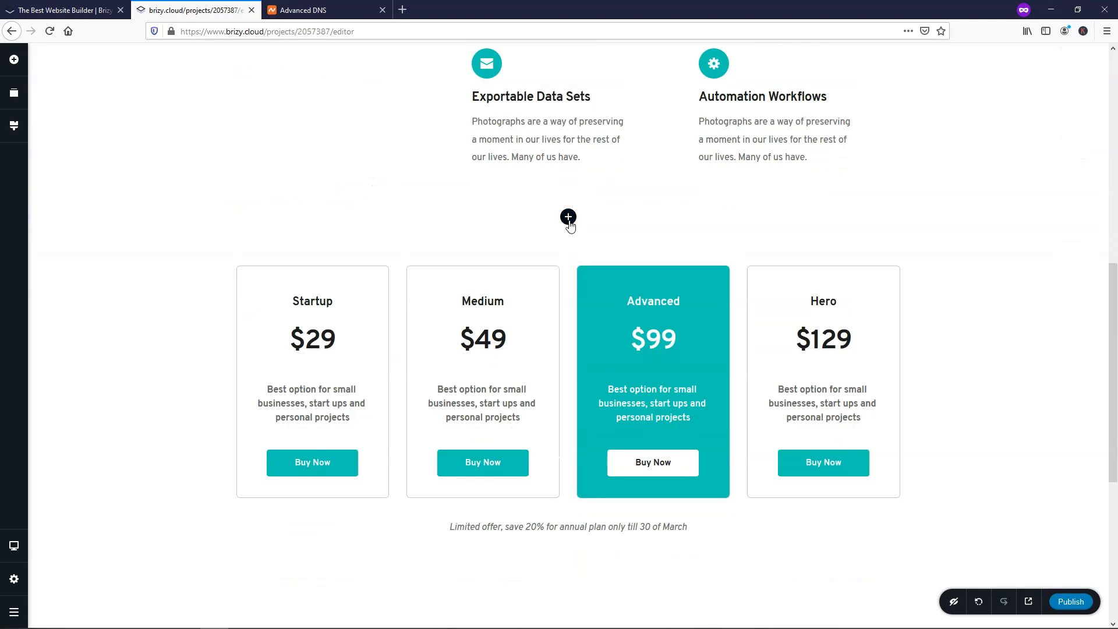
left_click(653, 339)
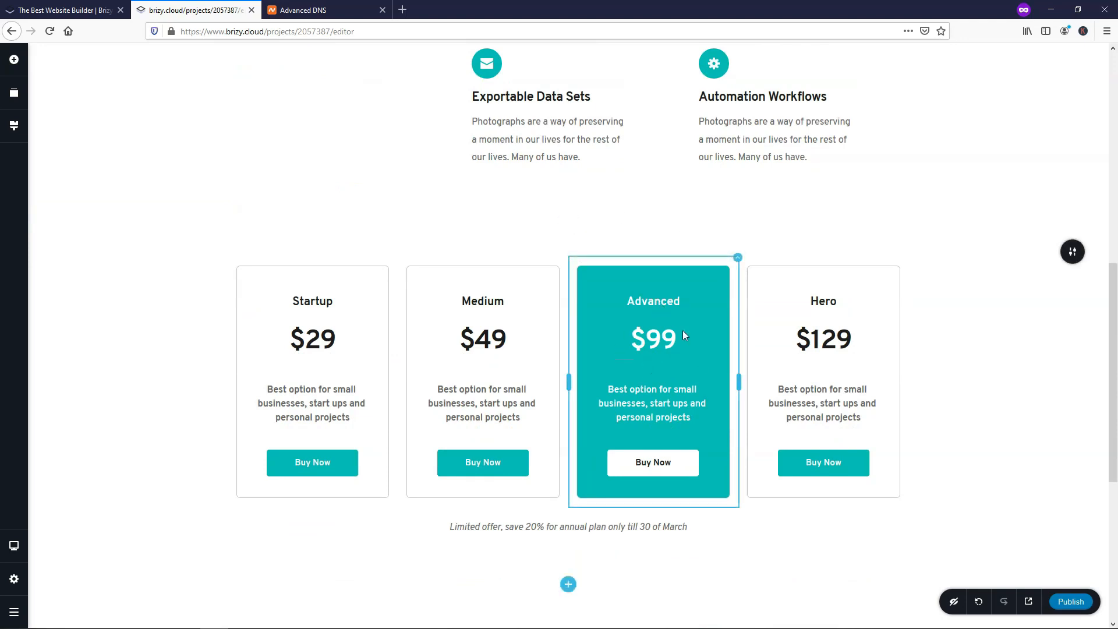
mouse_move(656, 314)
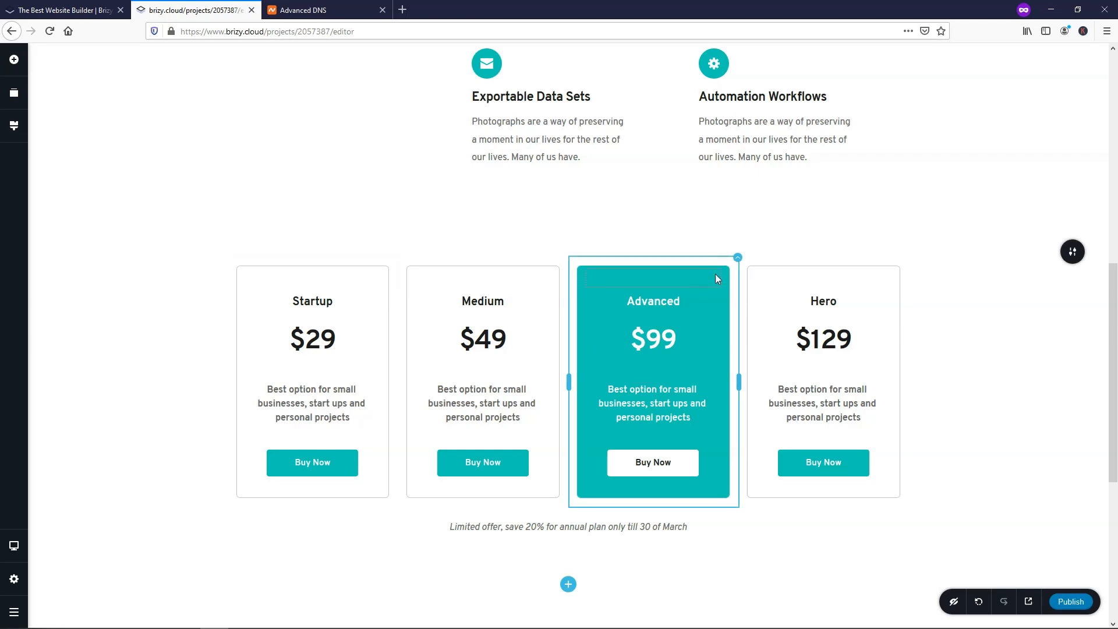
mouse_move(738, 259)
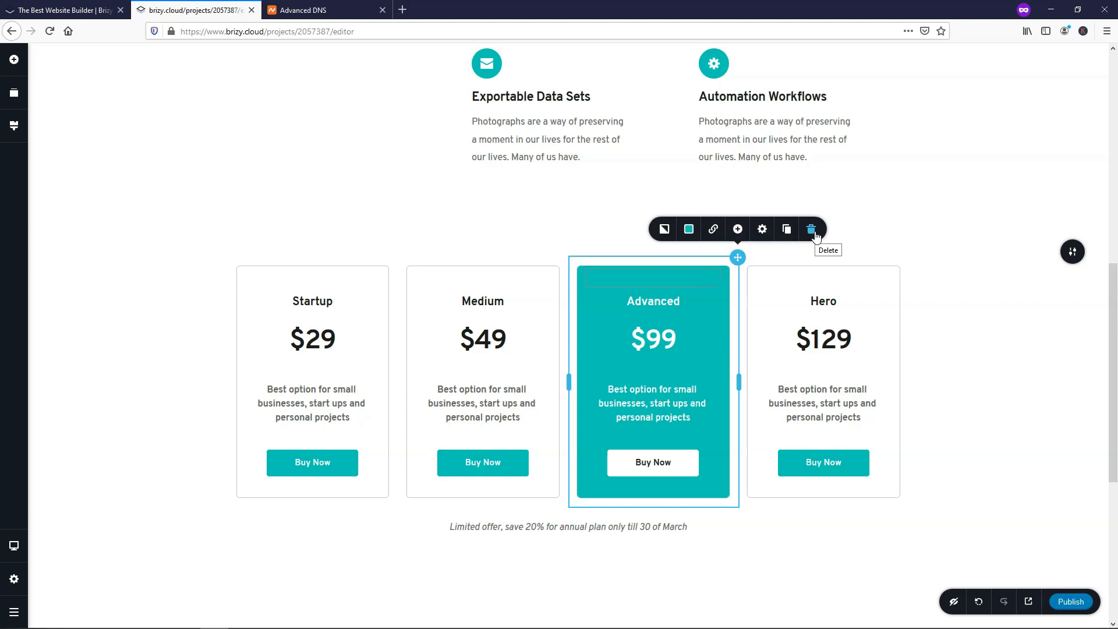
left_click(810, 229)
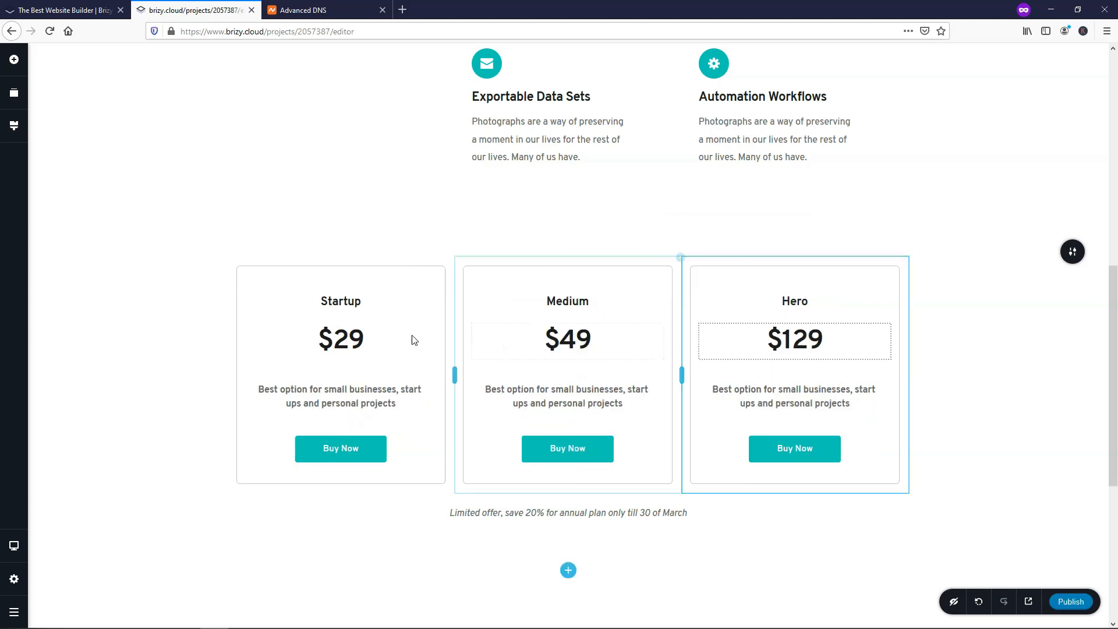
scroll("up", 3)
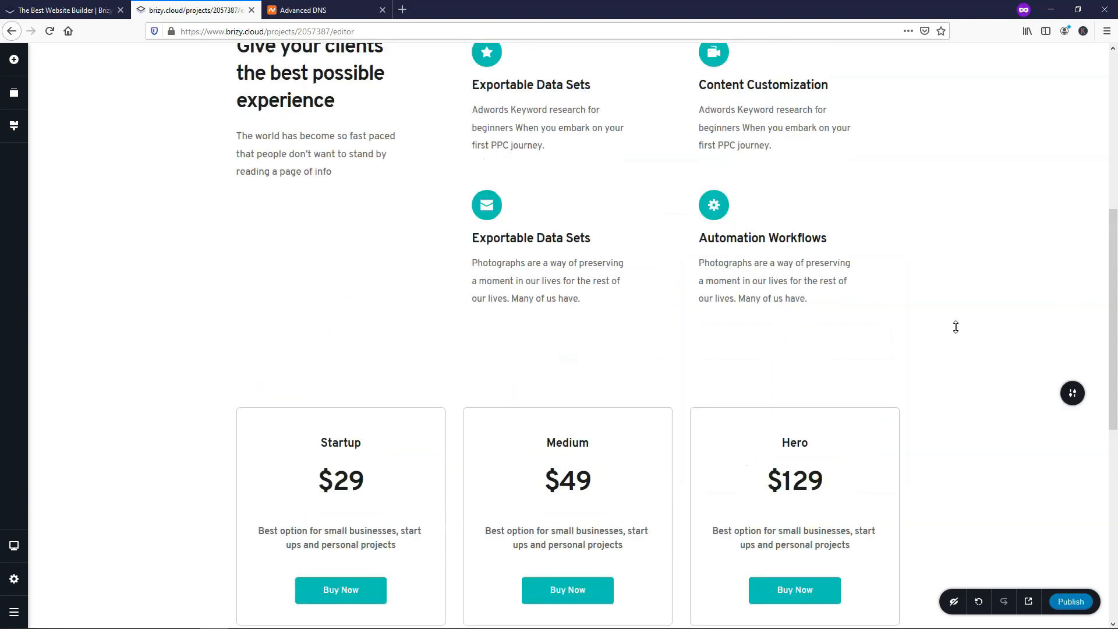
scroll("down", 3)
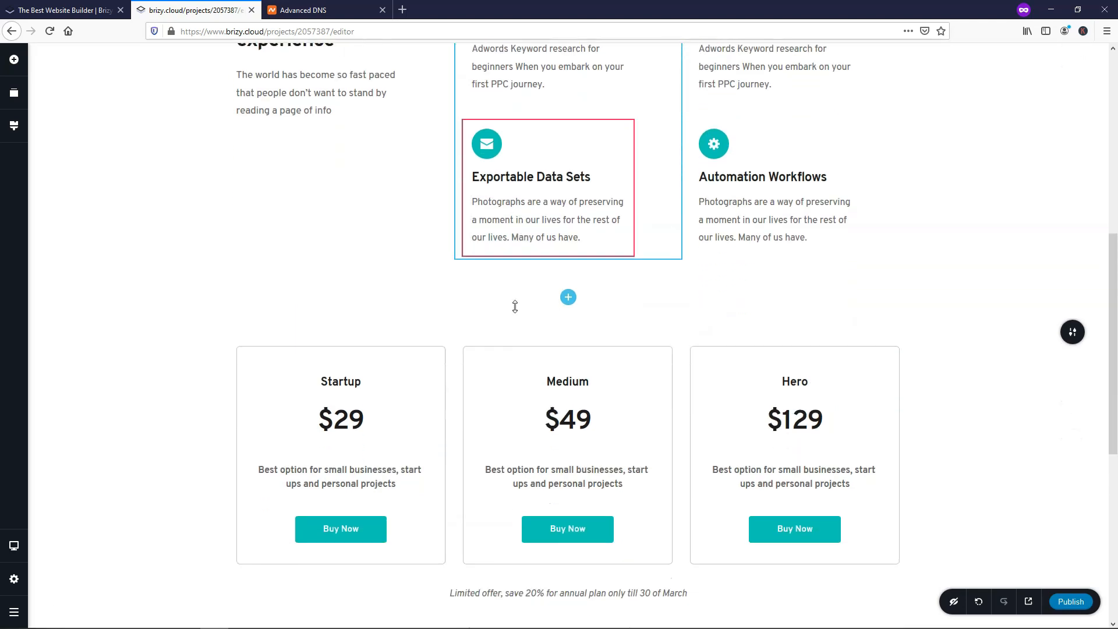
scroll("down", 3)
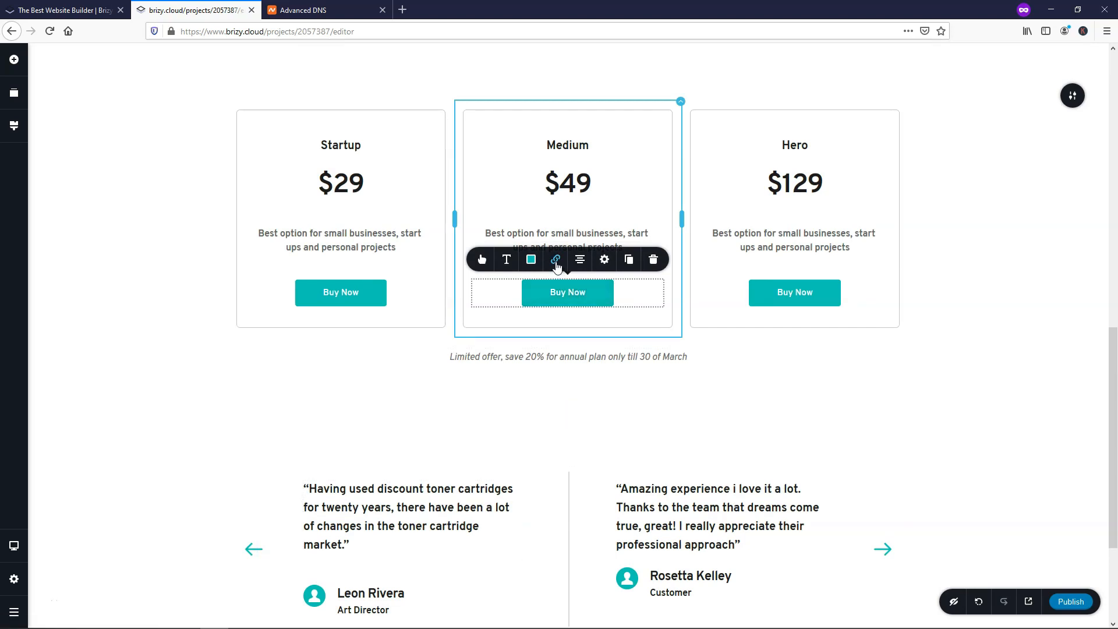
left_click(555, 259)
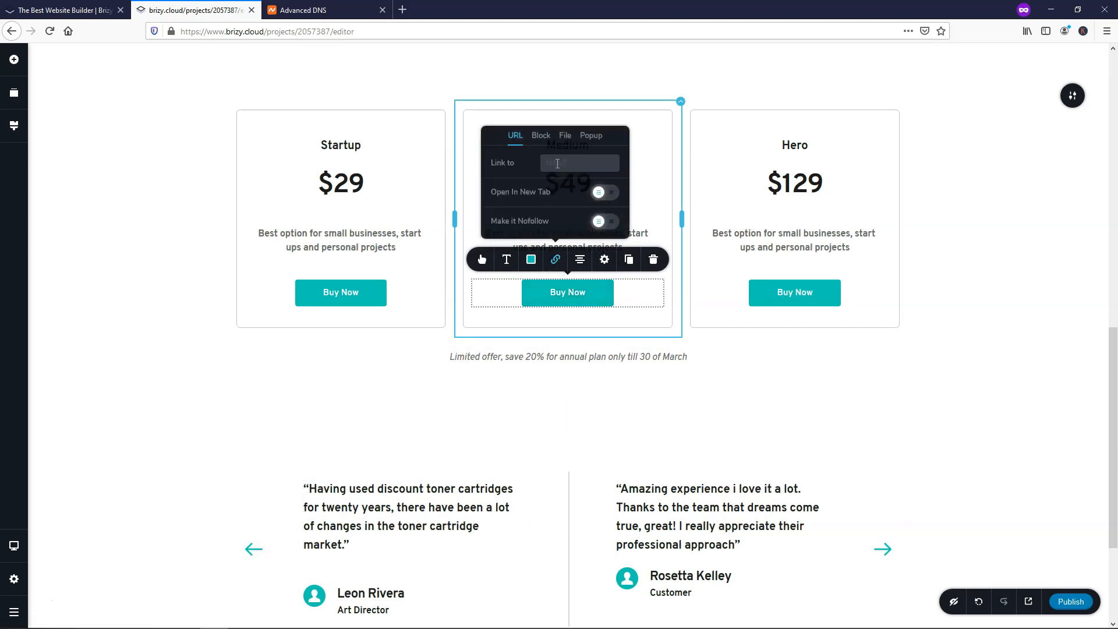
left_click(579, 163)
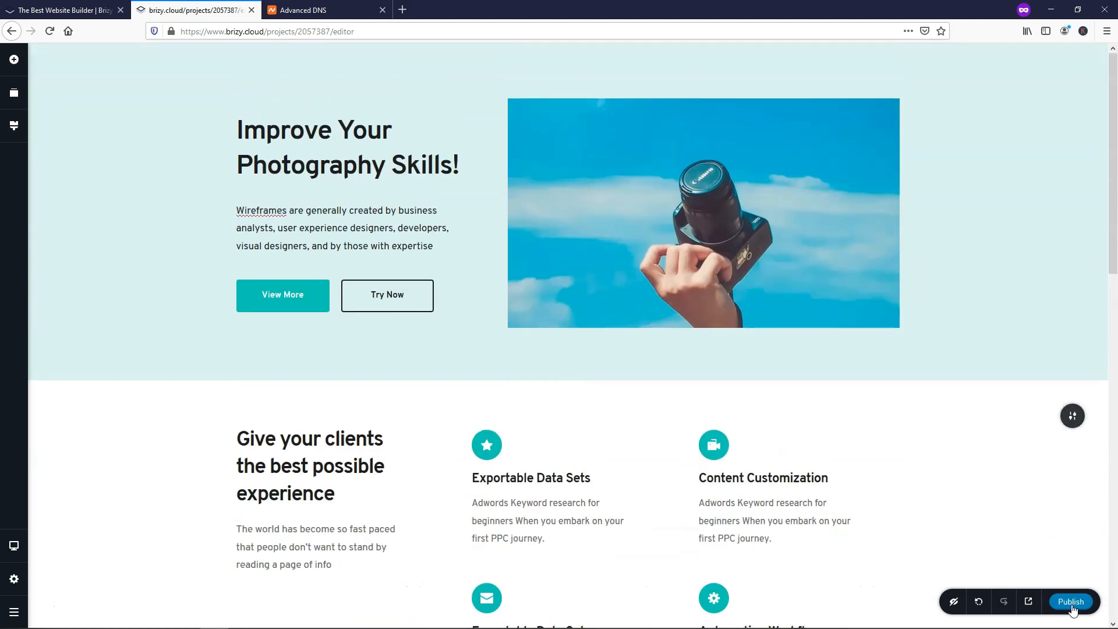
Scroll down the published landing page to review it
scroll("down", 3)
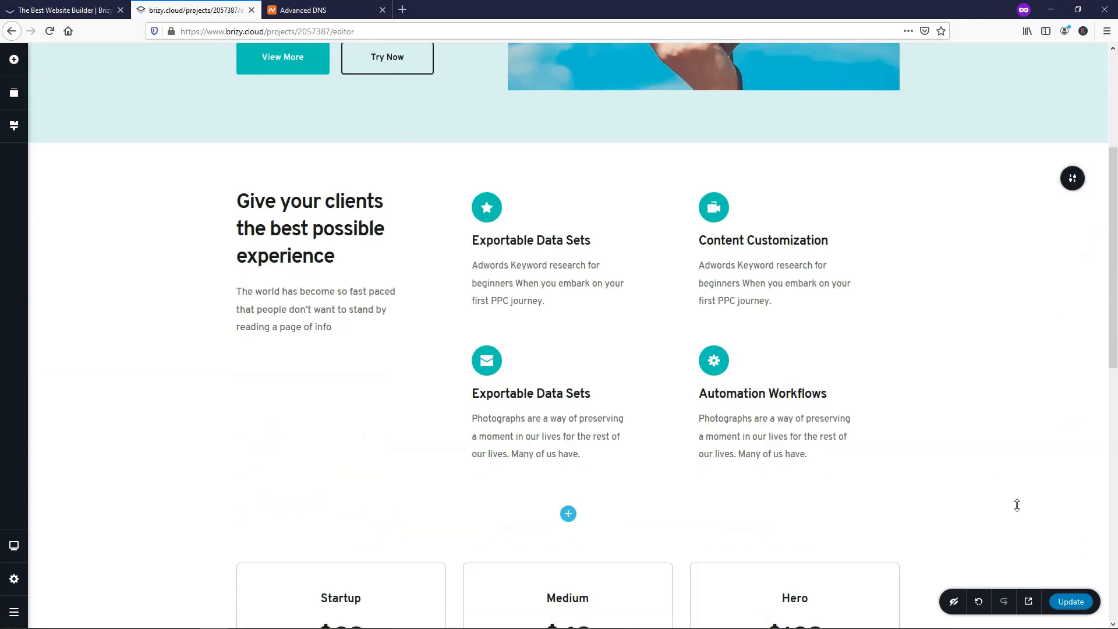
mouse_move(964, 479)
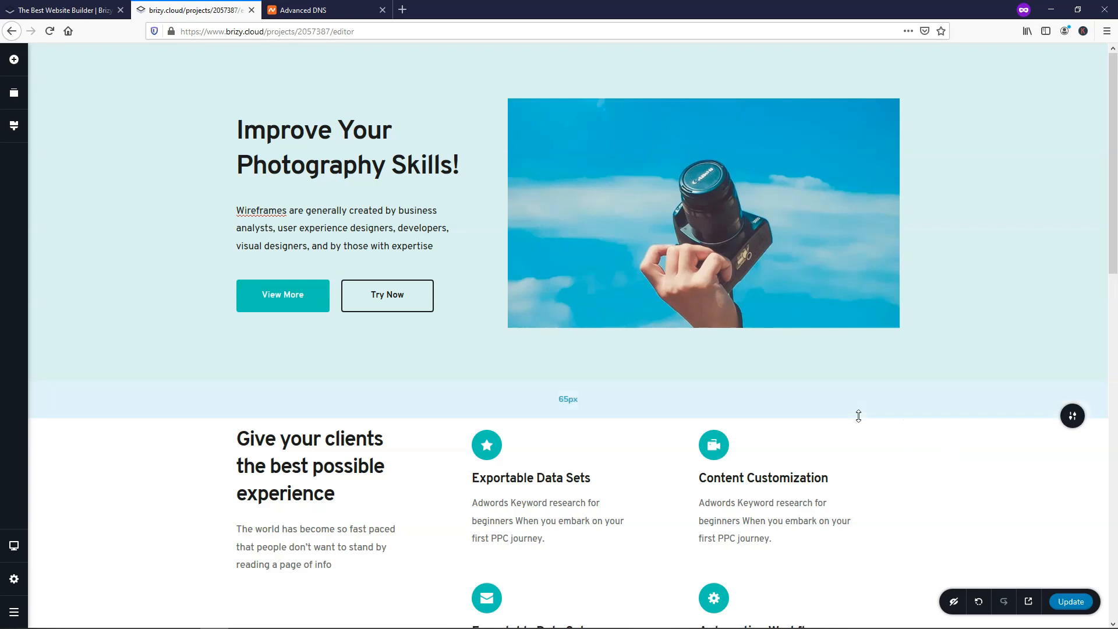
mouse_move(858, 412)
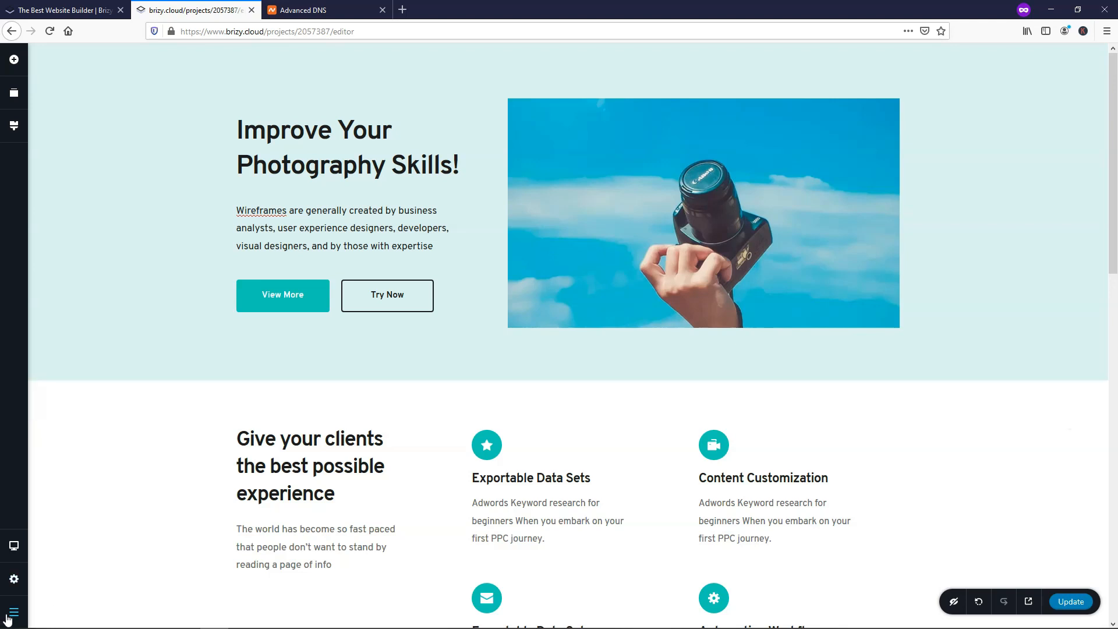
Go to the projects dashboard via the editor menu and open the Landing Page project's options
left_click(13, 614)
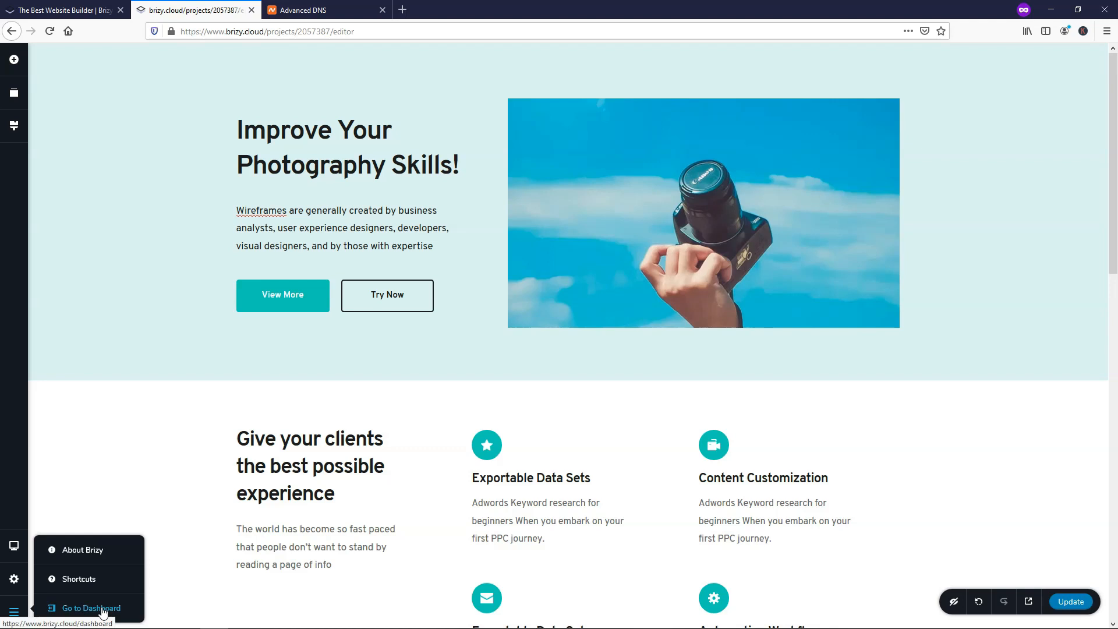
left_click(90, 614)
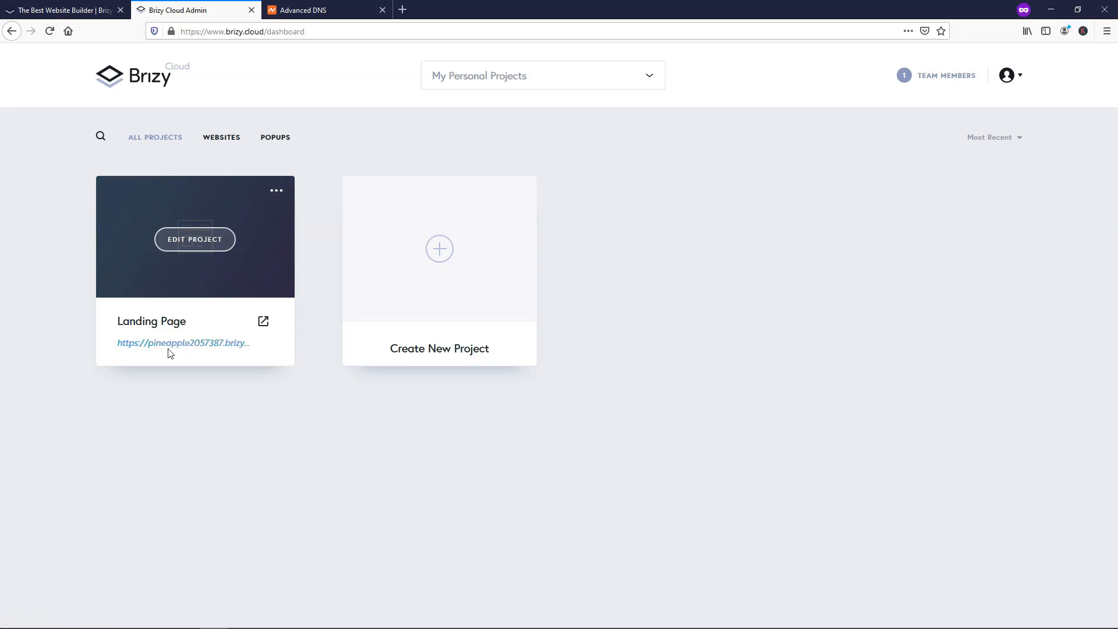
mouse_move(276, 190)
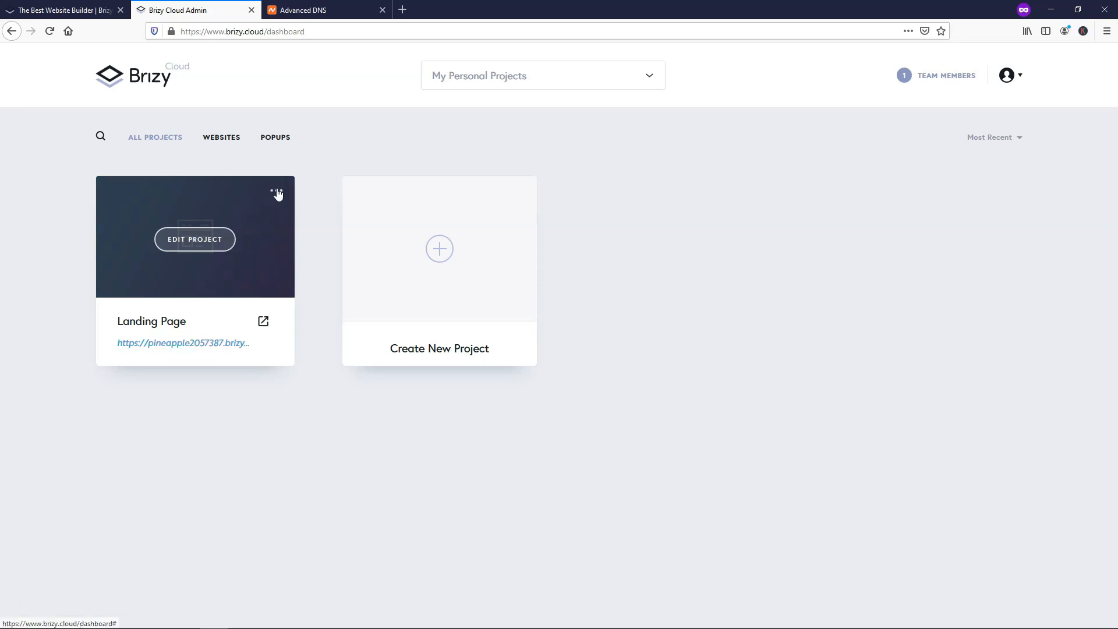
left_click(279, 193)
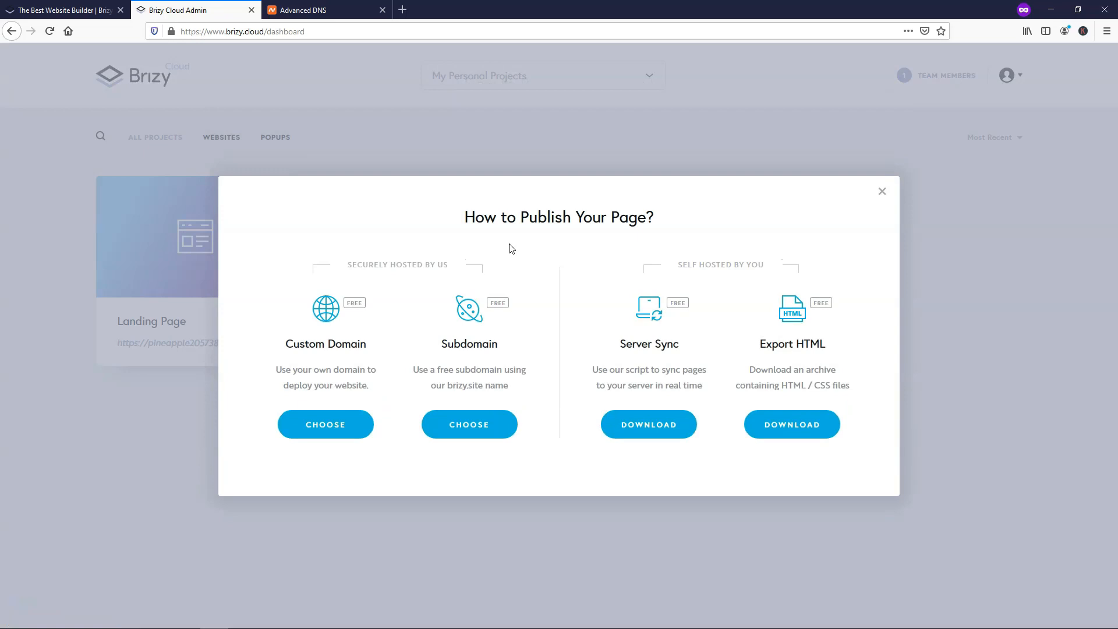
mouse_move(464, 255)
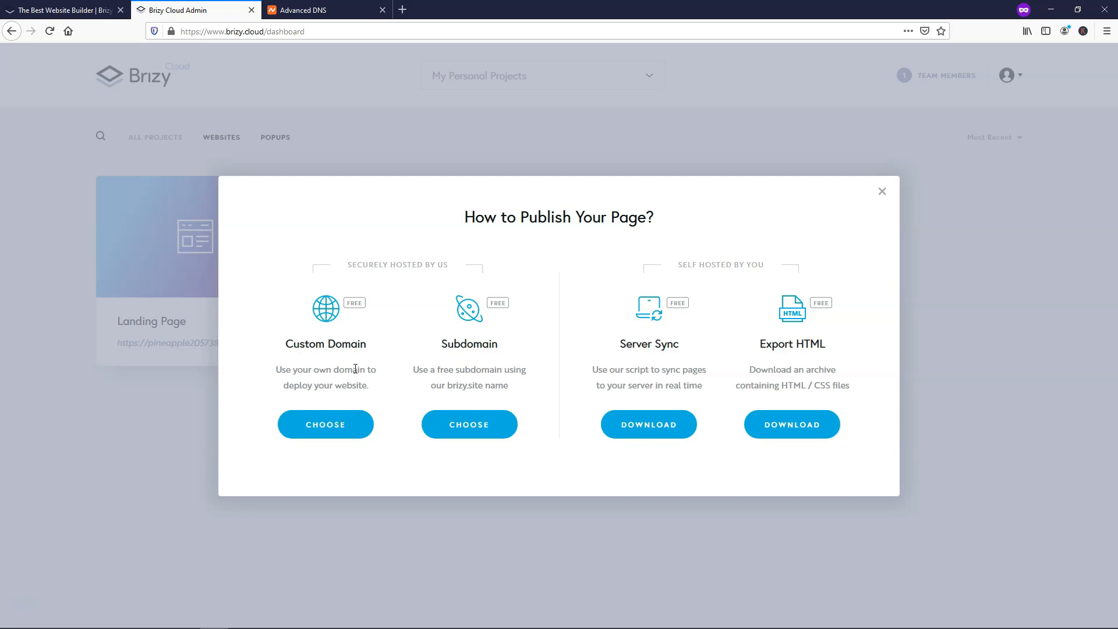
mouse_move(349, 369)
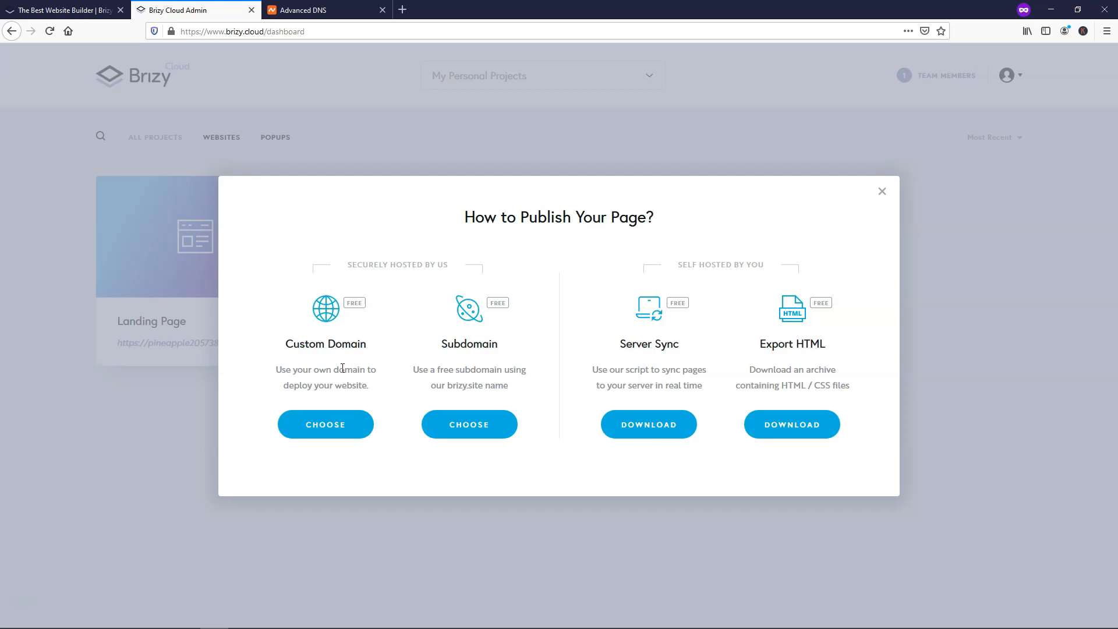
mouse_move(457, 361)
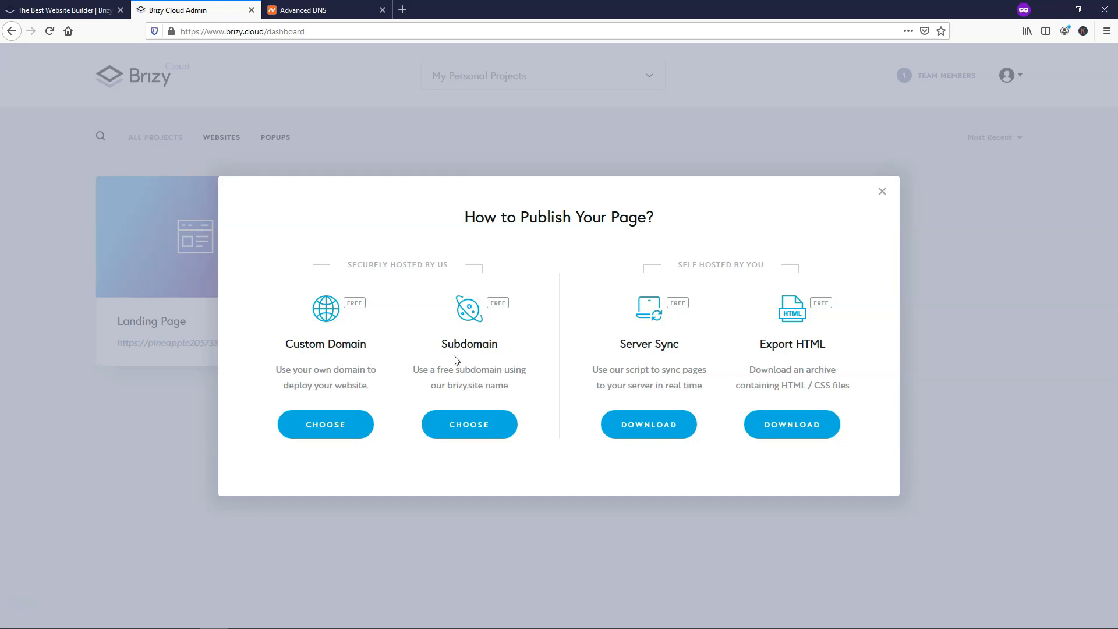
mouse_move(470, 387)
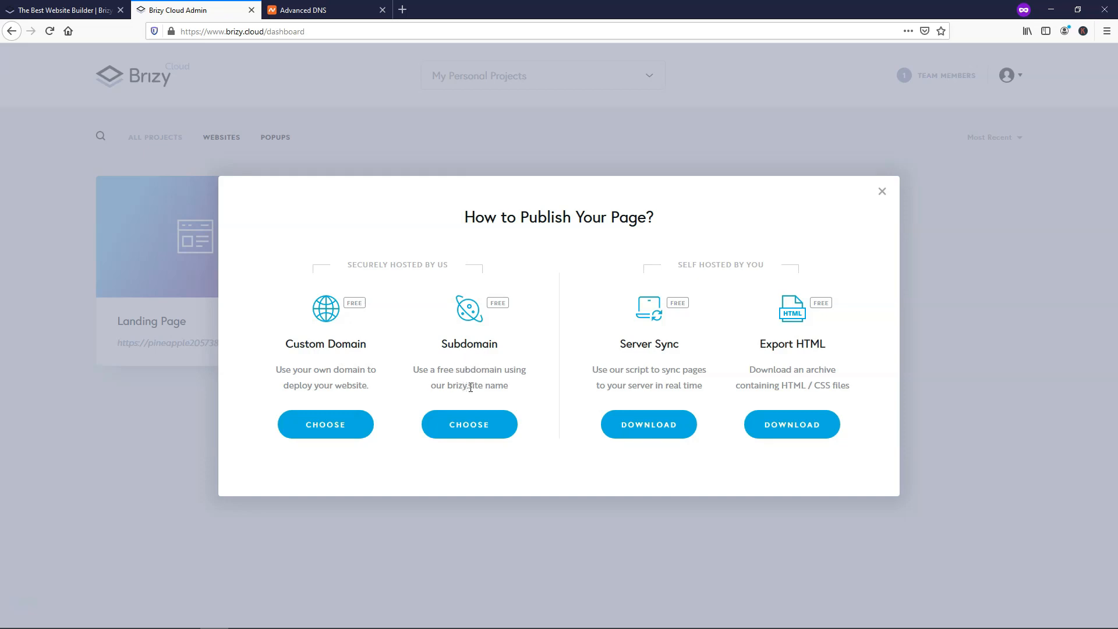
mouse_move(496, 409)
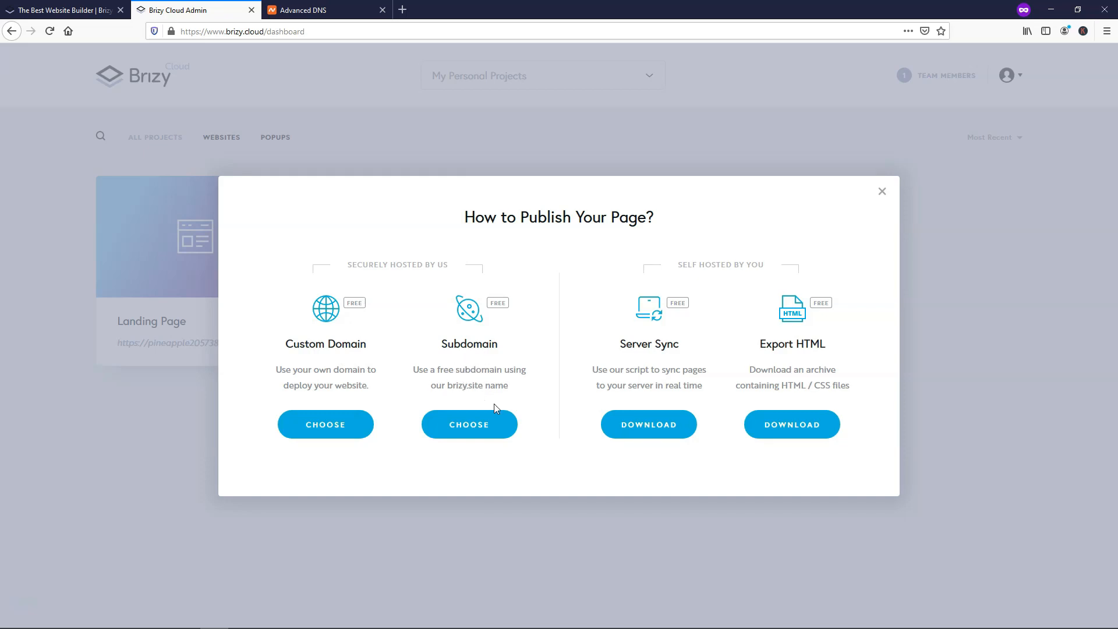
Choose the free brizy.site subdomain, fill the sign-up form, pass the robot check and create the account
left_click(469, 424)
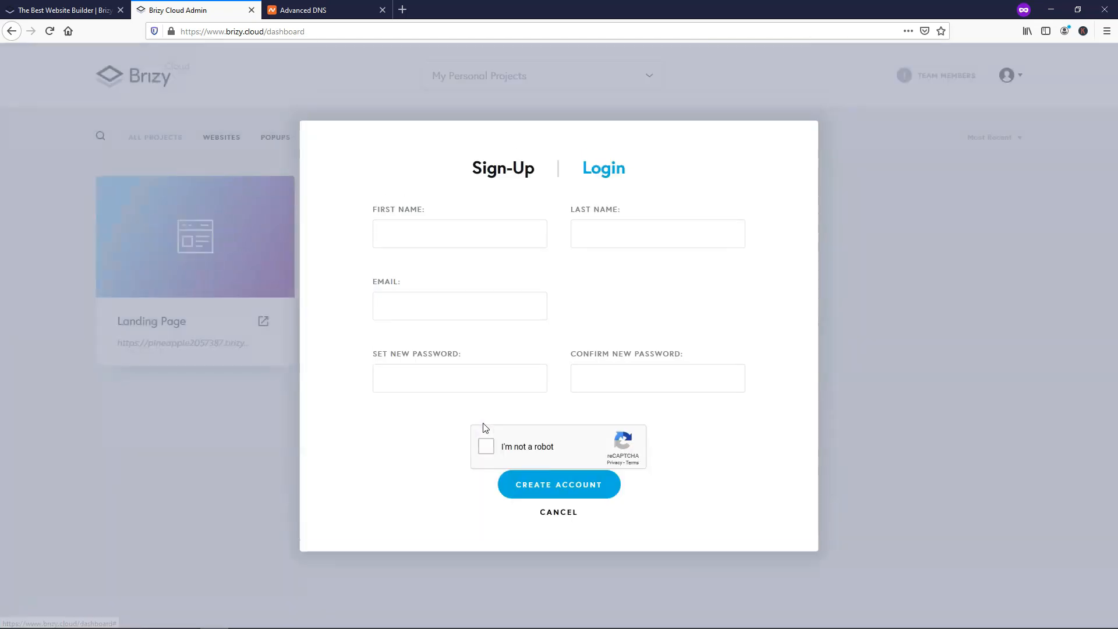
mouse_move(491, 243)
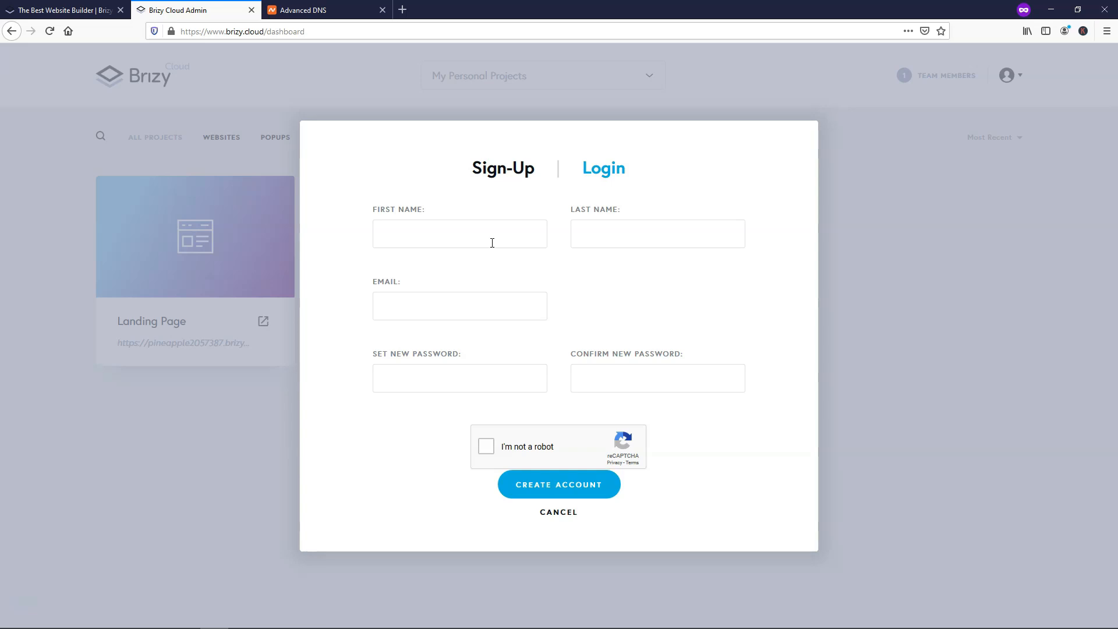
left_click(486, 446)
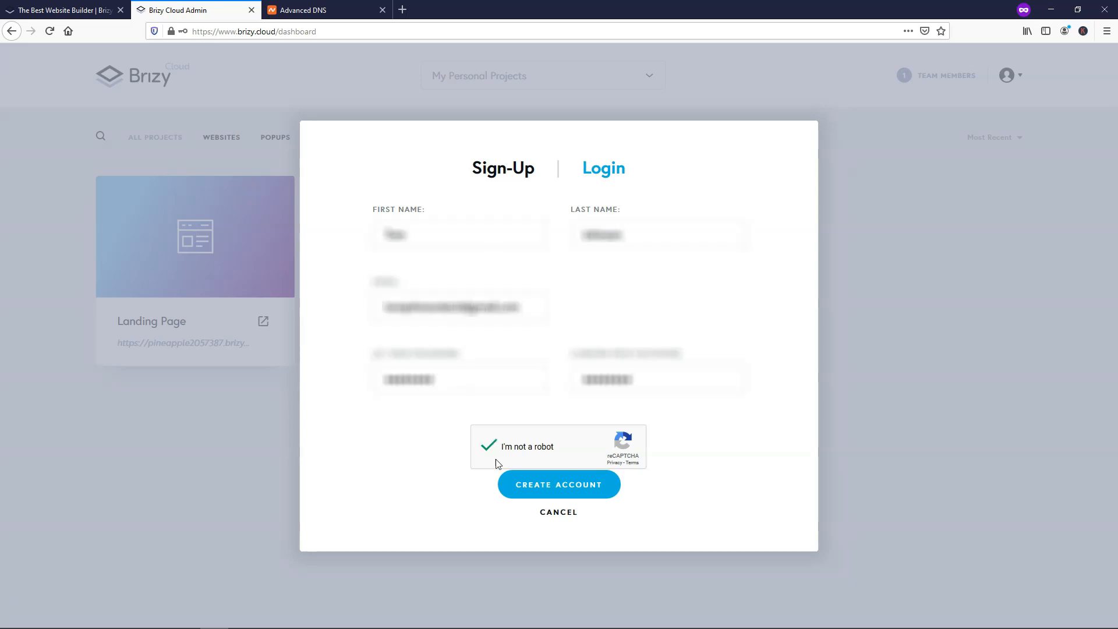
left_click(559, 485)
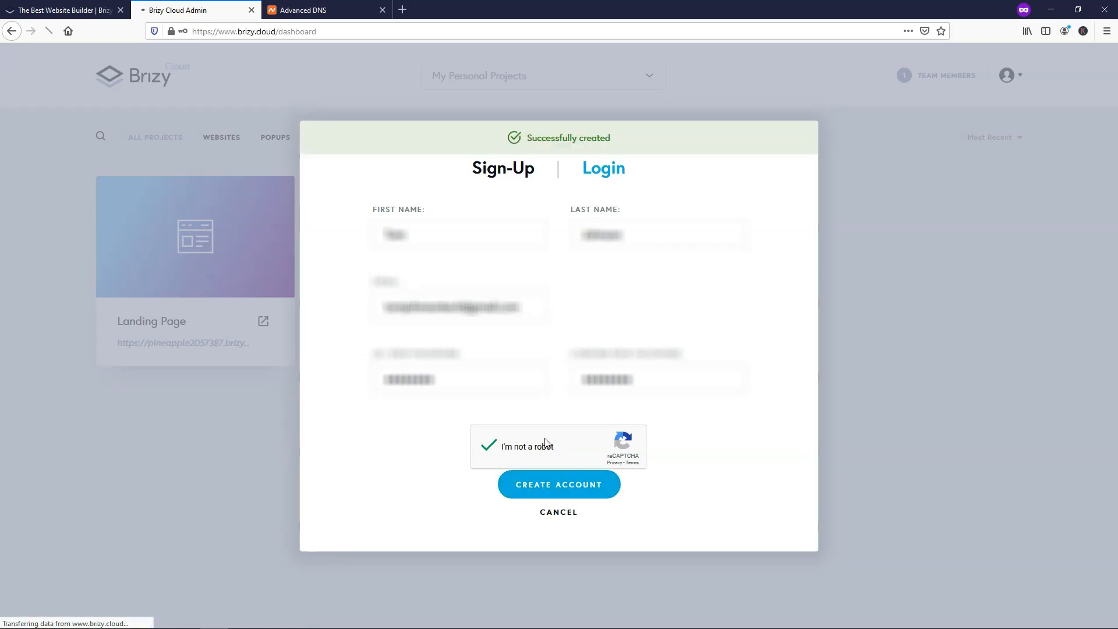
left_click(559, 485)
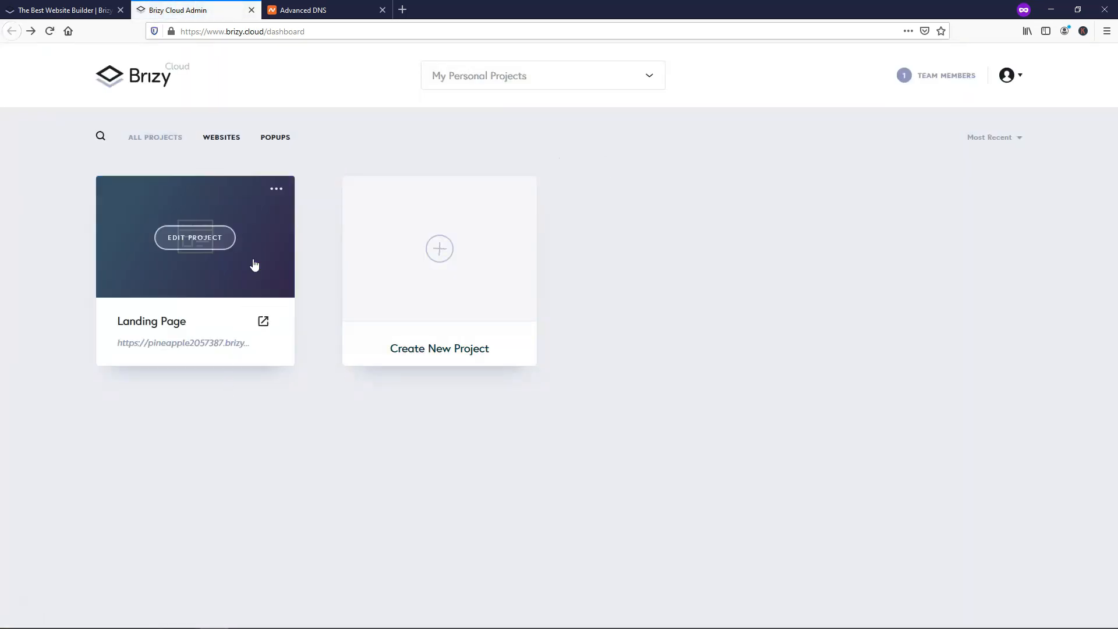
From the Landing Page project's Publish options, choose the free brizy.site subdomain
left_click(276, 189)
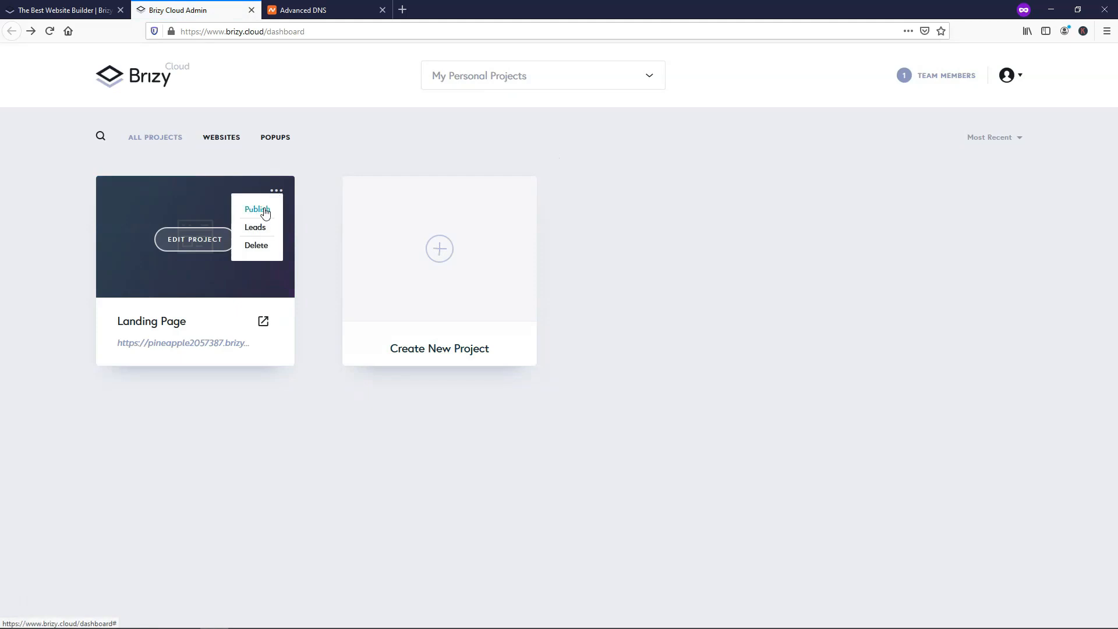
left_click(255, 209)
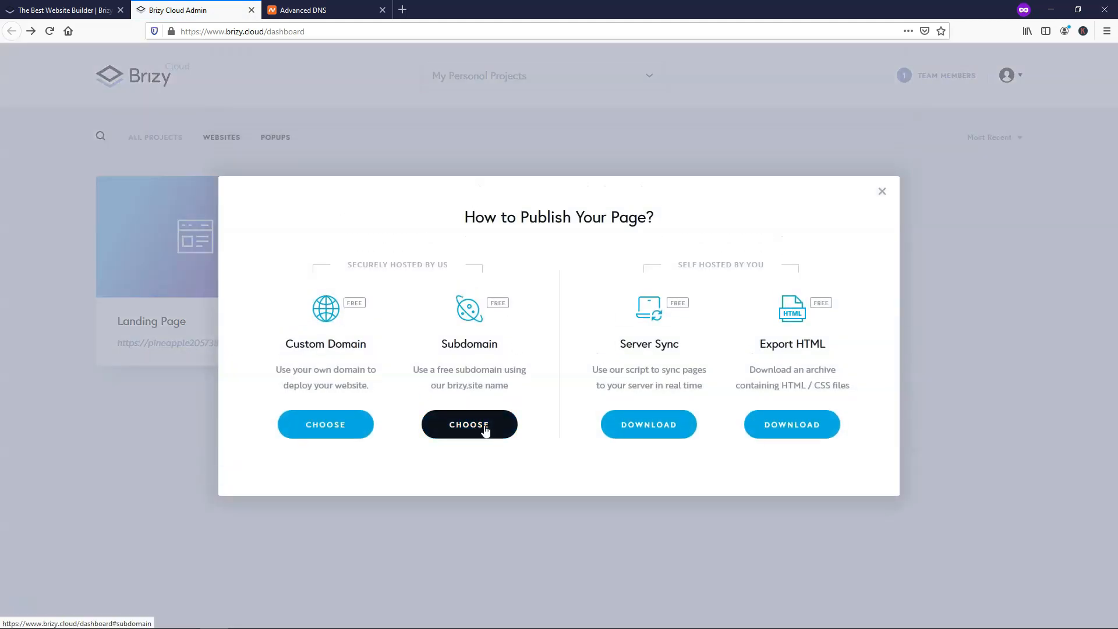
left_click(470, 424)
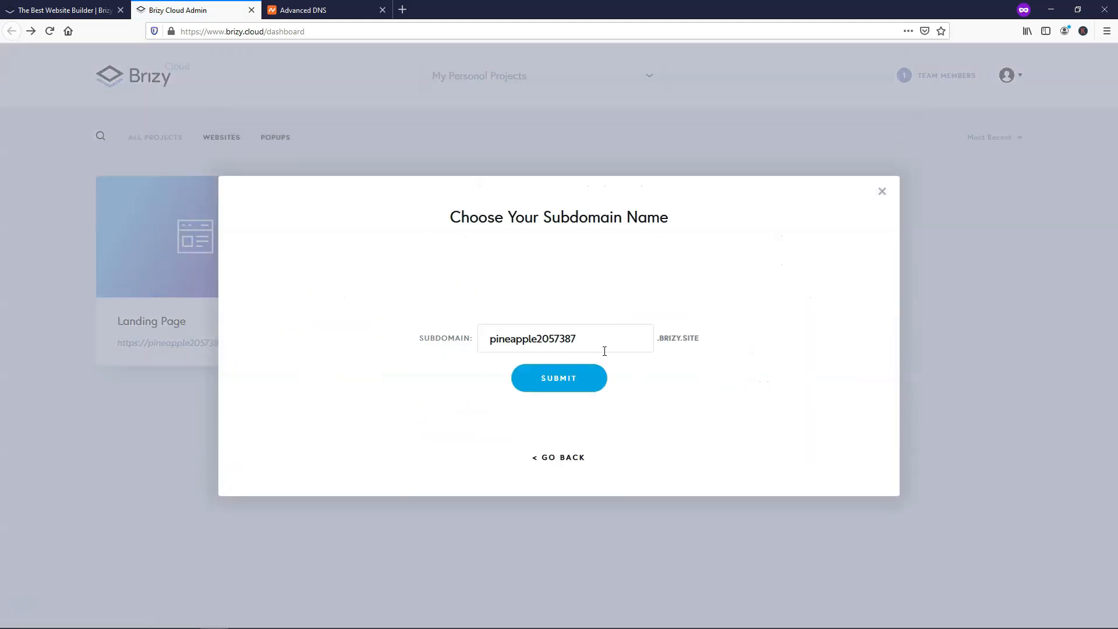
Set the subdomain to 'tomslandingpage' and save it as tomslandingpage.brizy.site
double_click(533, 338)
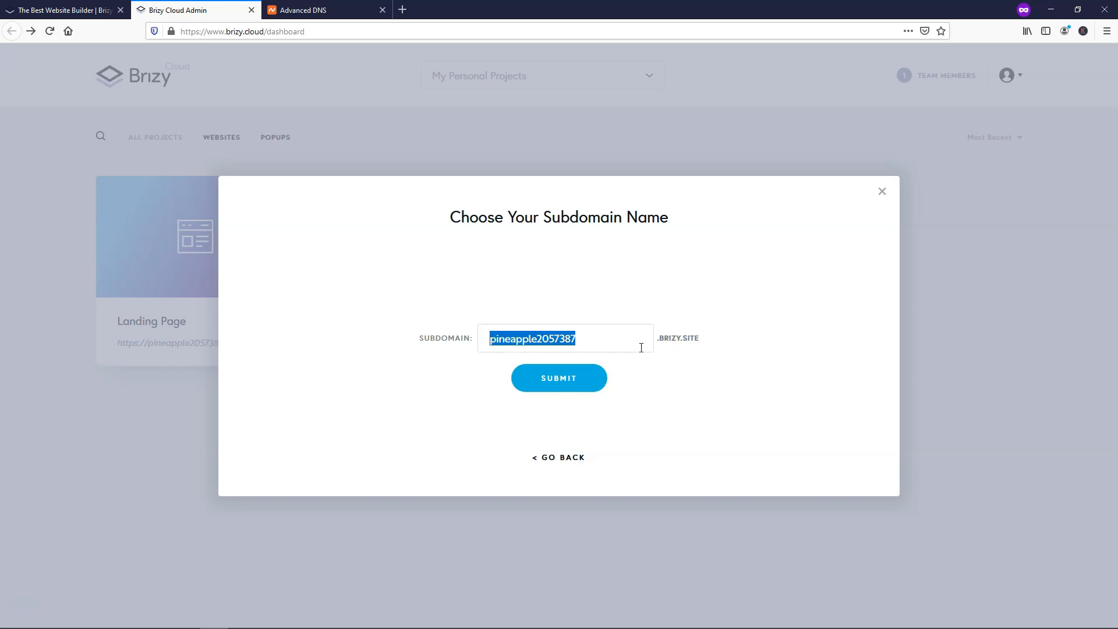
type("toms")
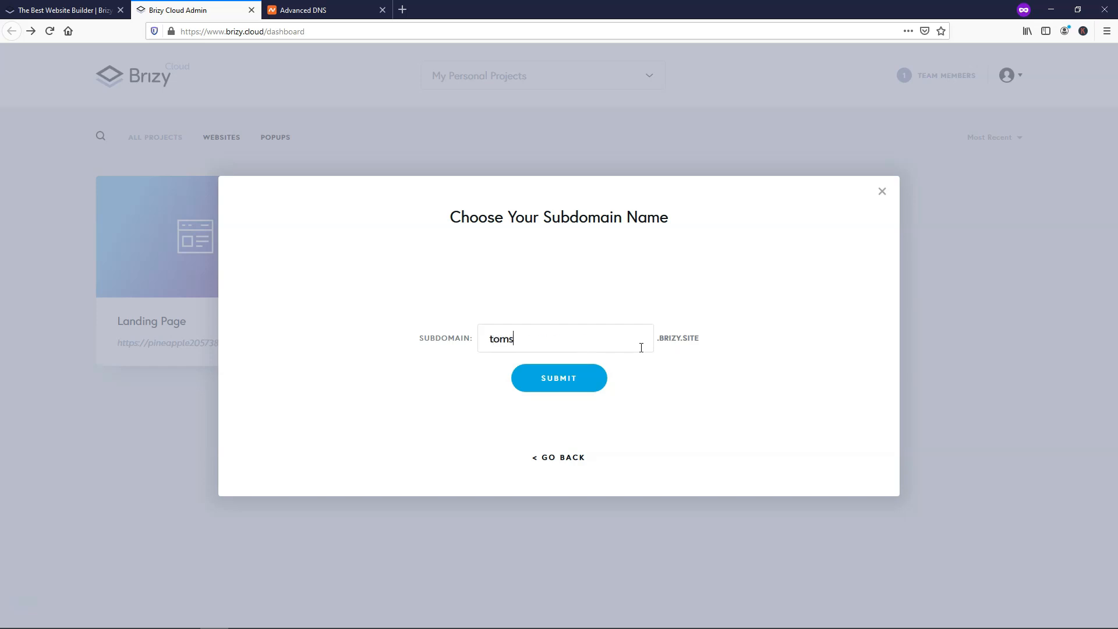
type("landingpage")
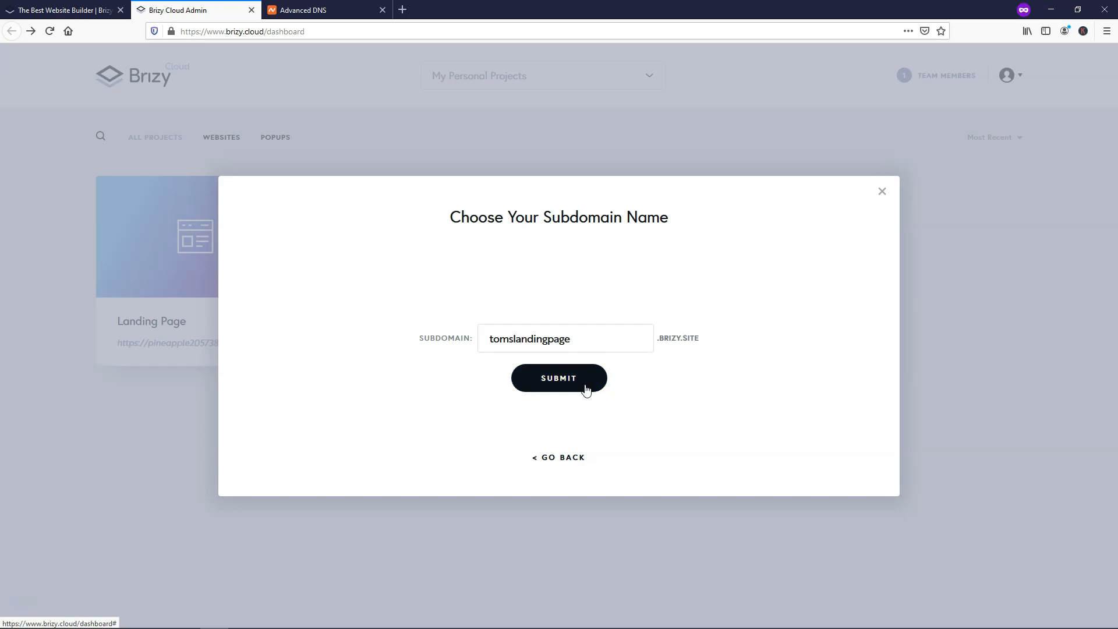
left_click(558, 378)
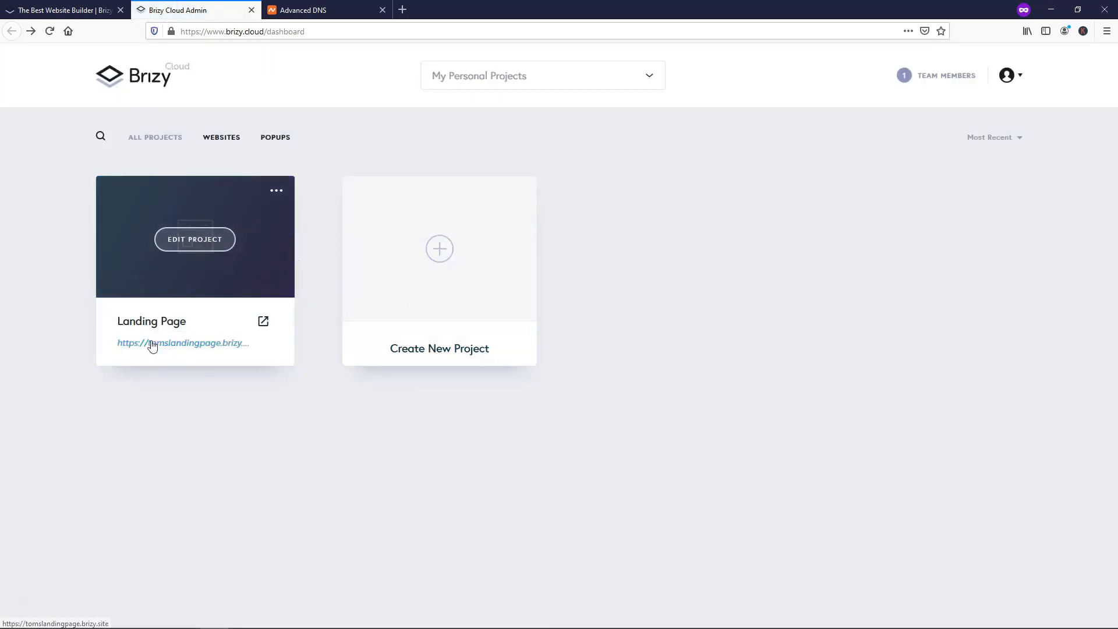
mouse_move(234, 348)
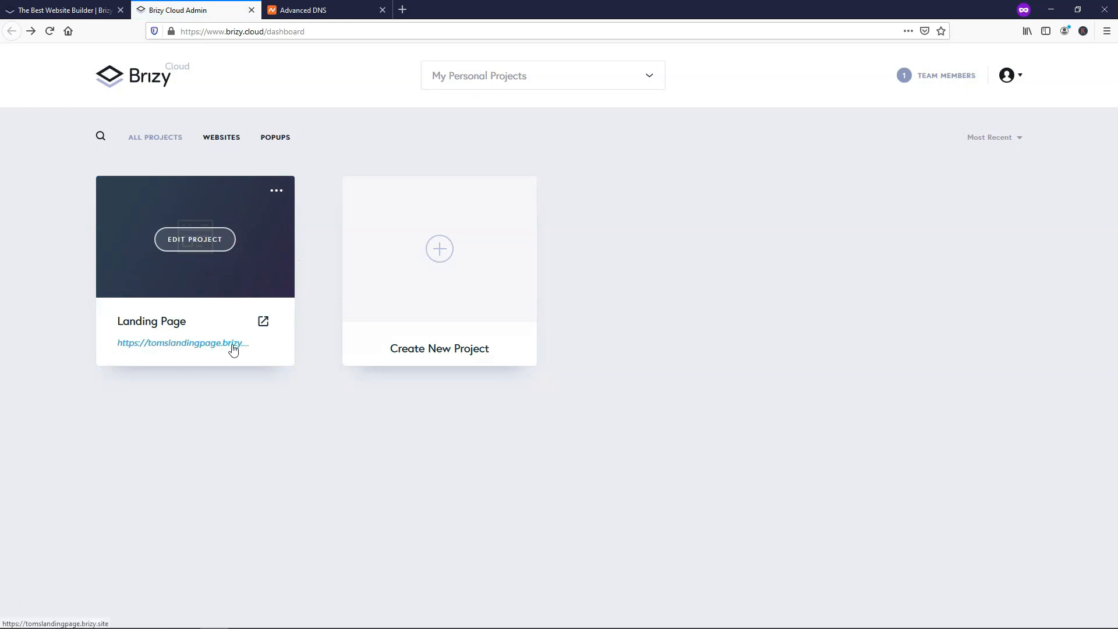
View the live site at tomslandingpage.brizy.site in a new tab and scroll through it
right_click(183, 342)
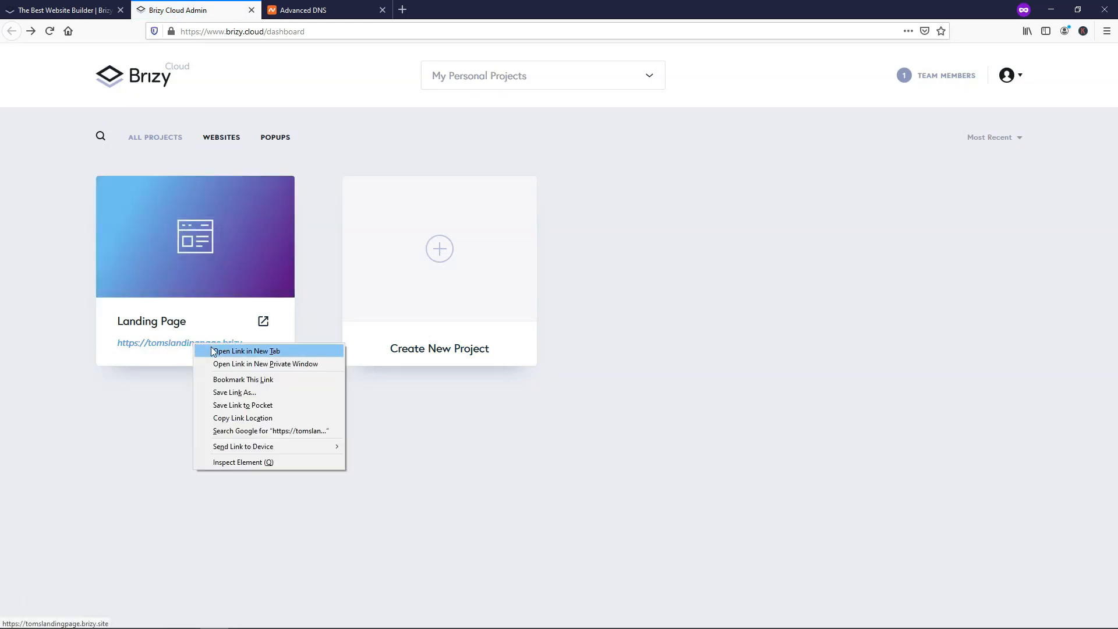
left_click(246, 351)
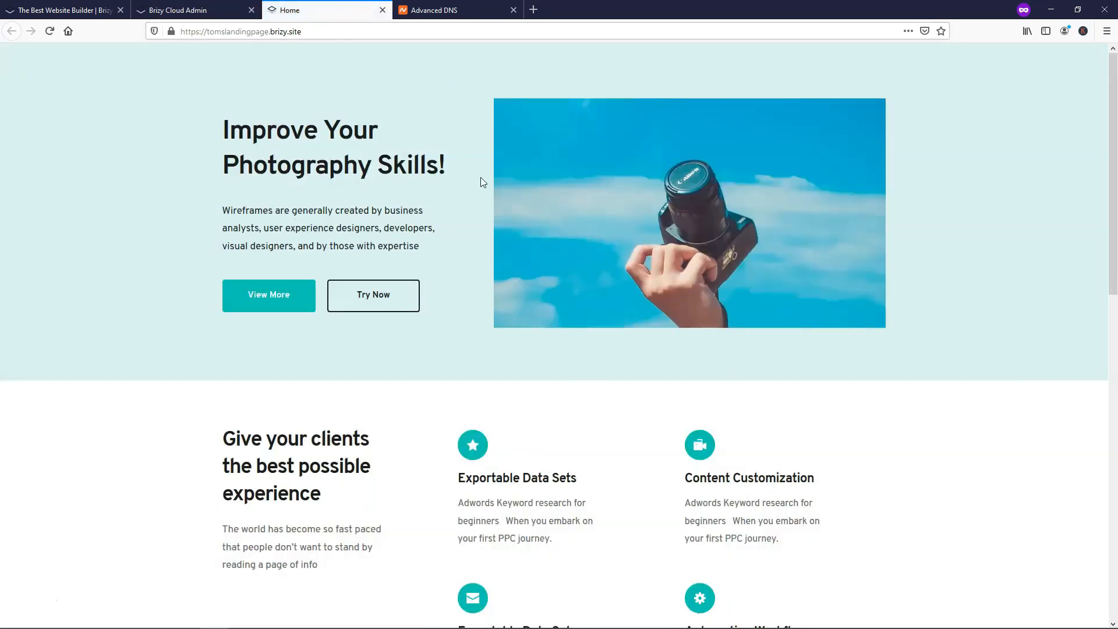
left_click(241, 30)
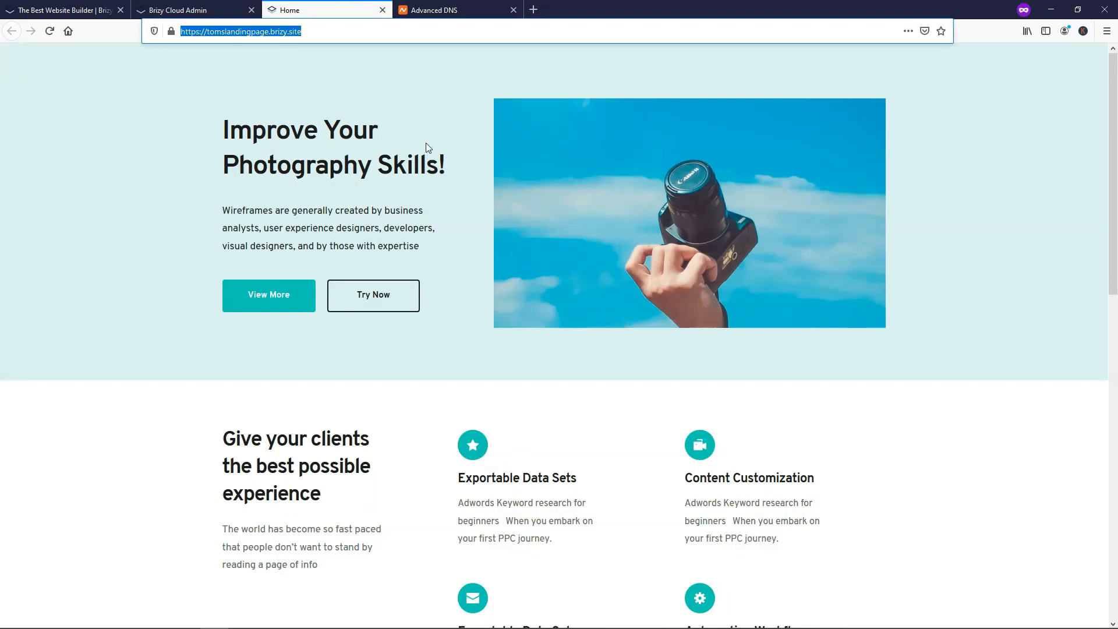
scroll("down", 3)
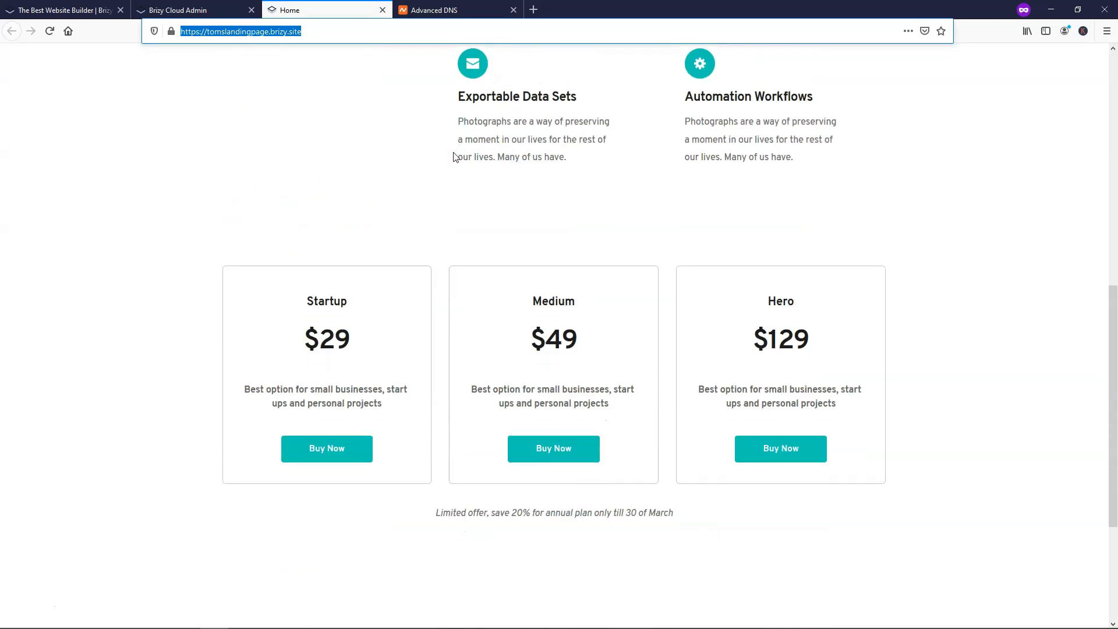
scroll("up", 3)
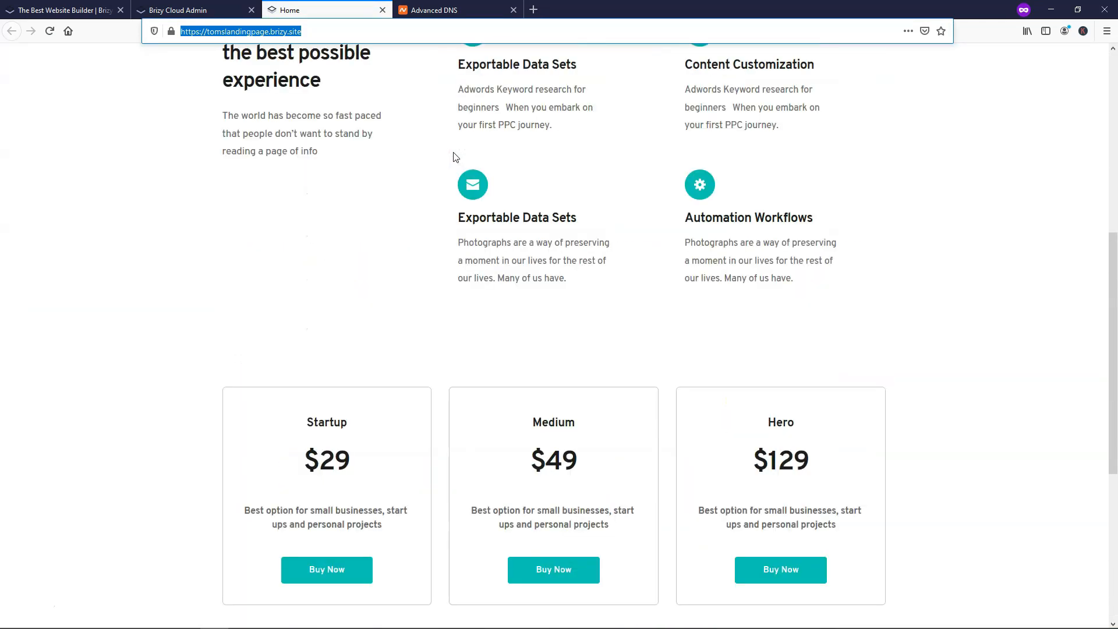
scroll("down", 3)
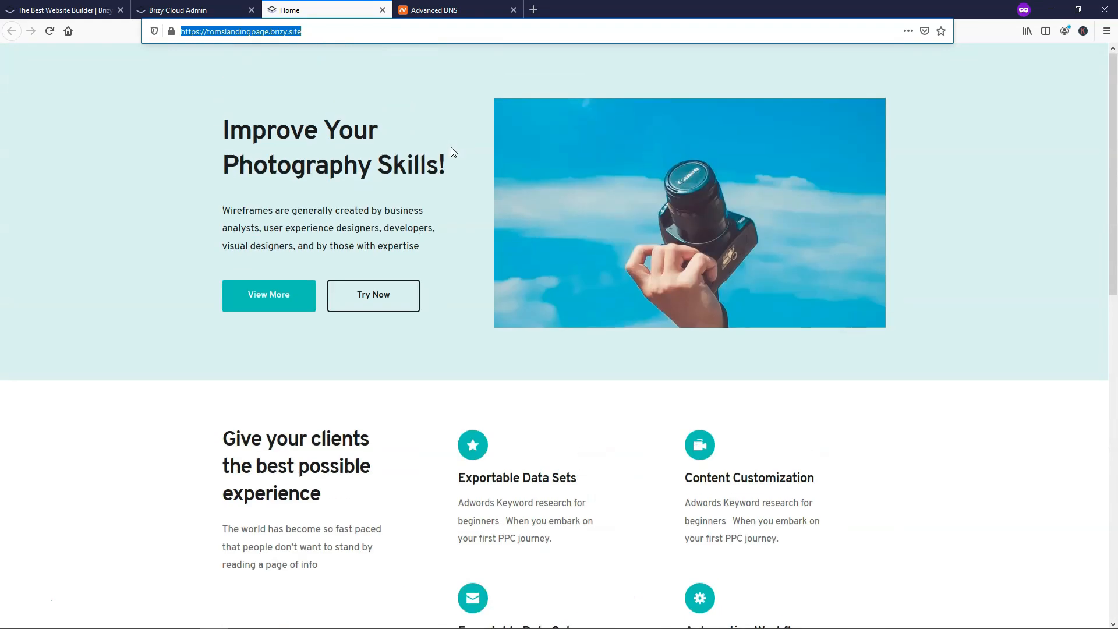
mouse_move(384, 10)
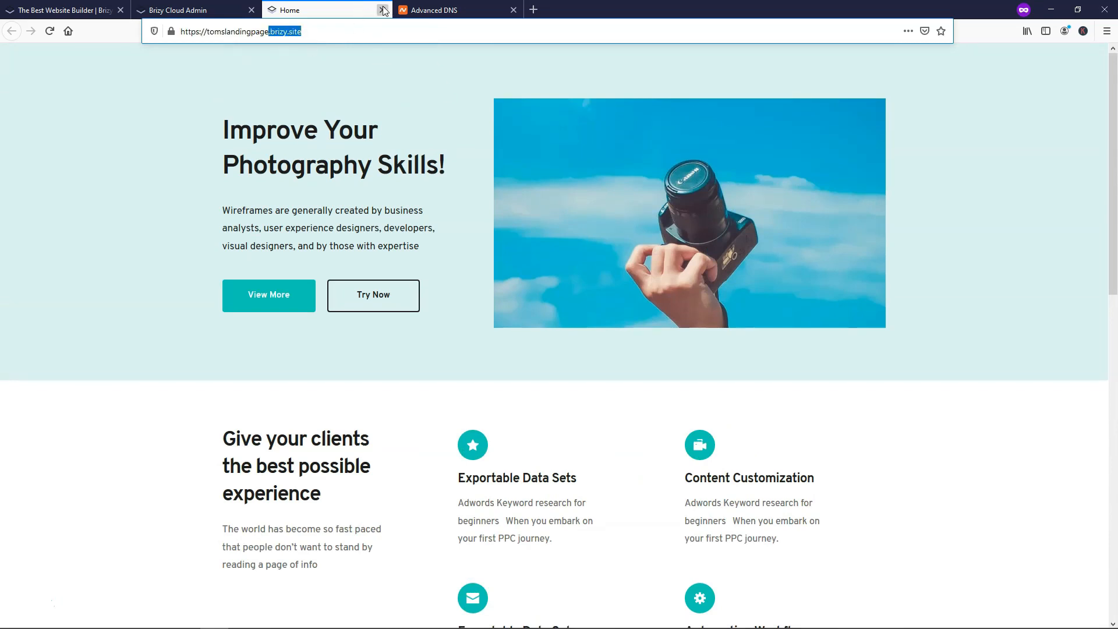
Close the live preview tab and bring up the Landing Page project's options menu
left_click(182, 10)
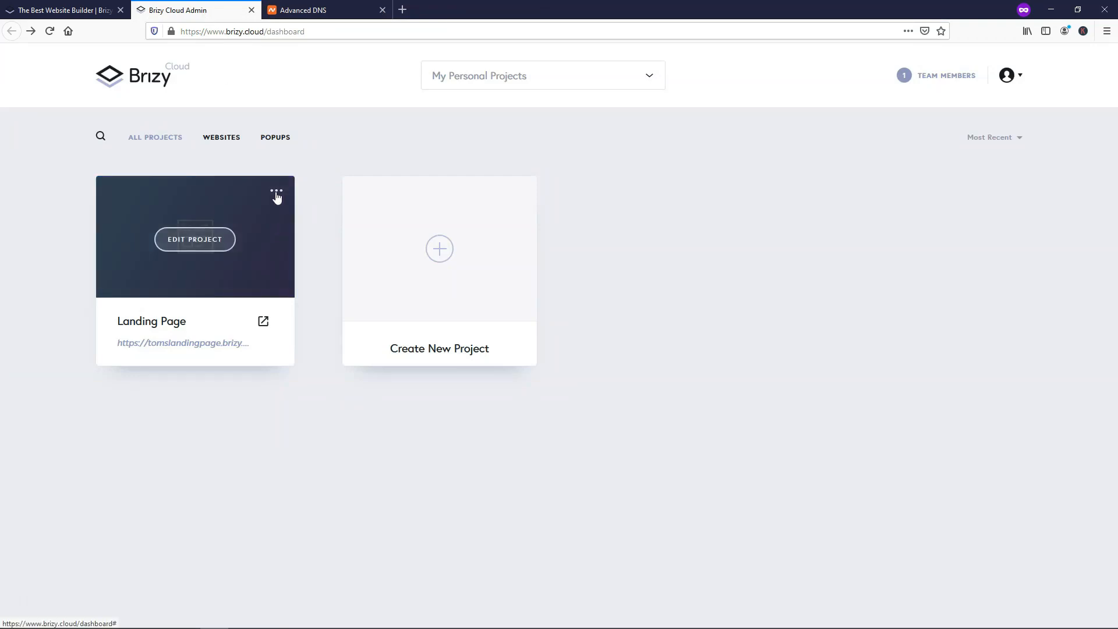
left_click(278, 192)
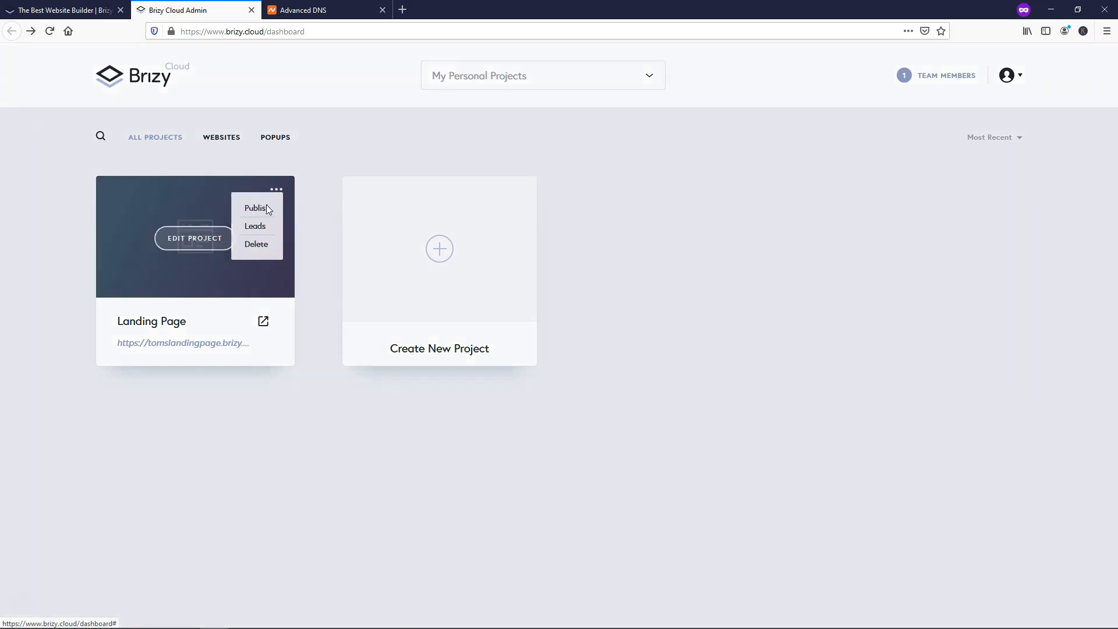
left_click(256, 207)
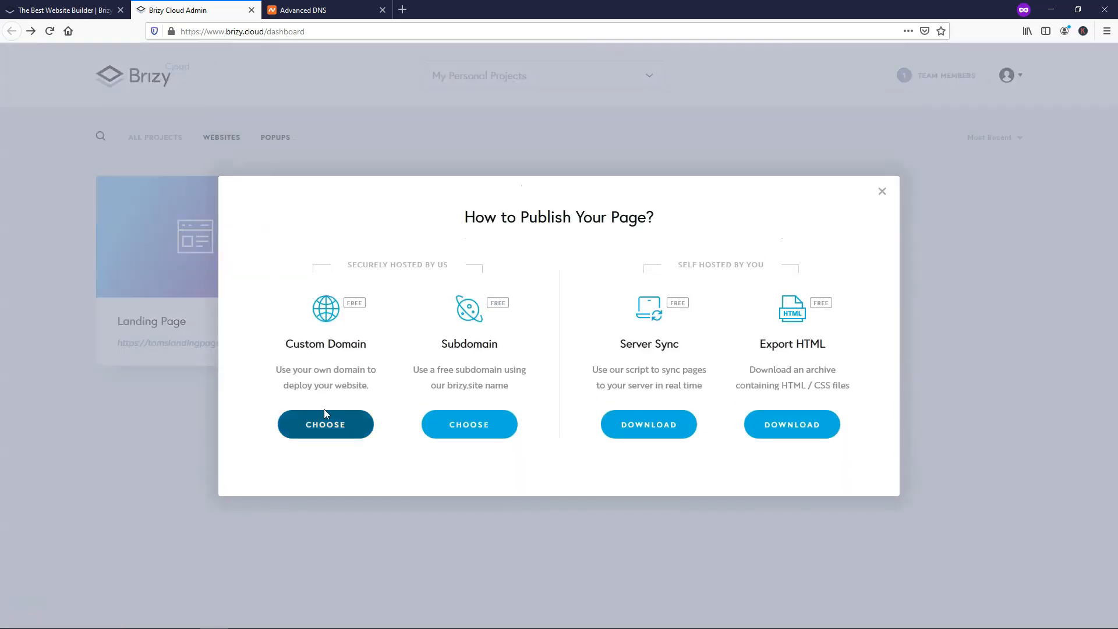
left_click(325, 424)
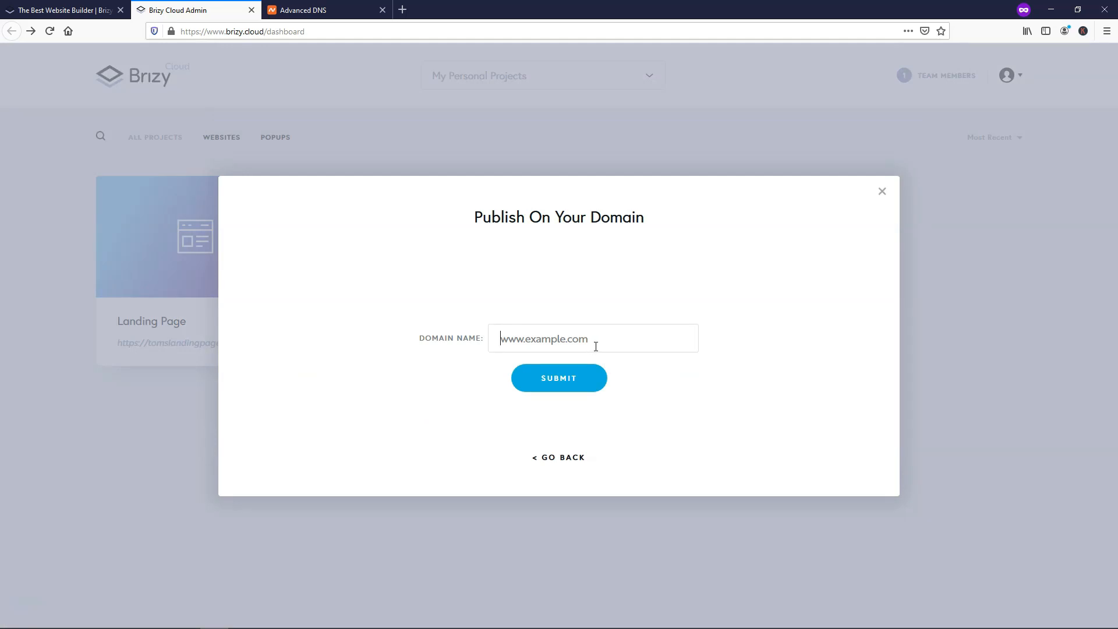
type("www")
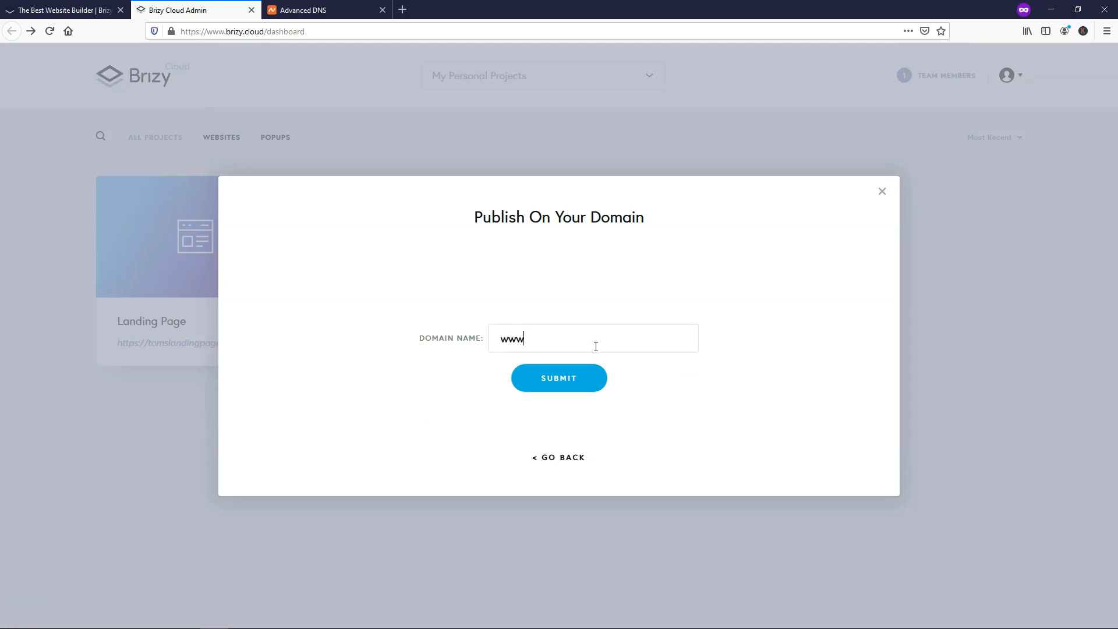
type(".tomswebsit")
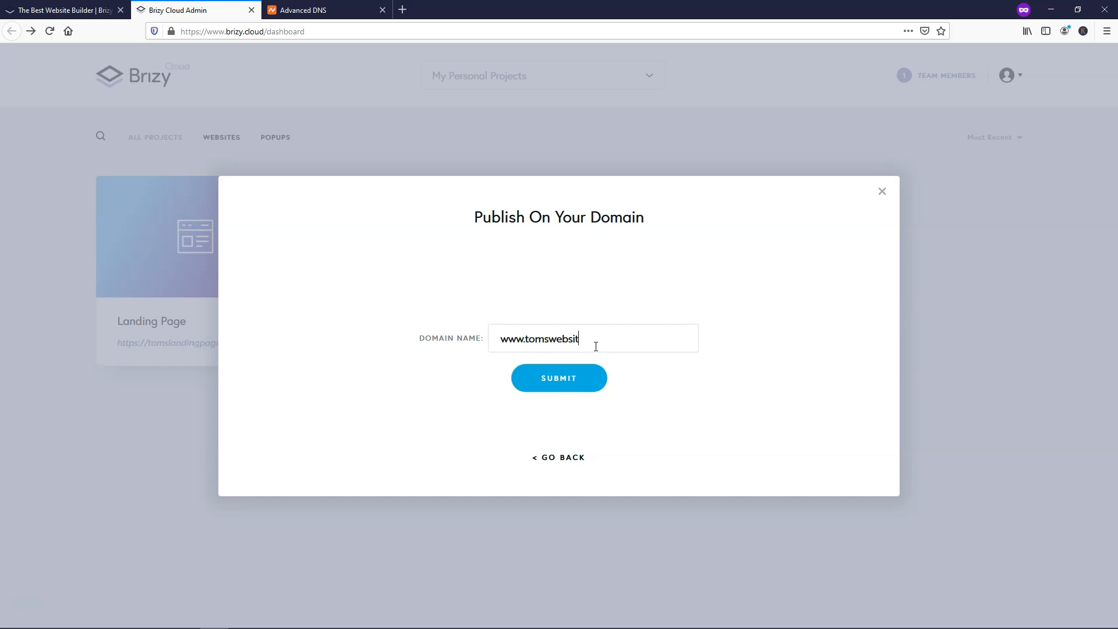
type("es.com")
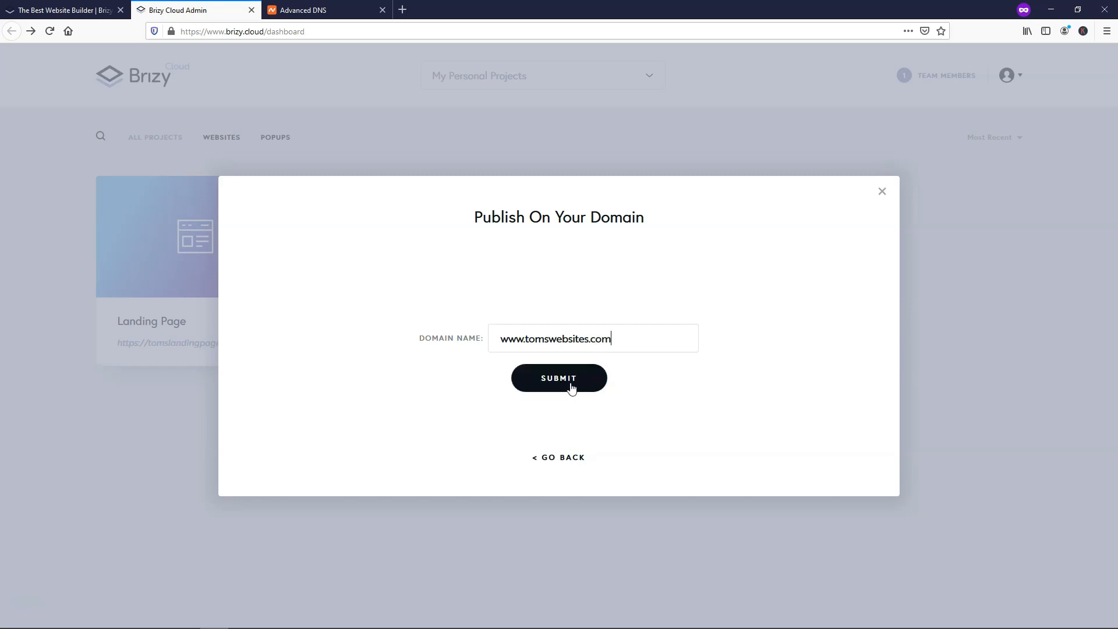
left_click(559, 377)
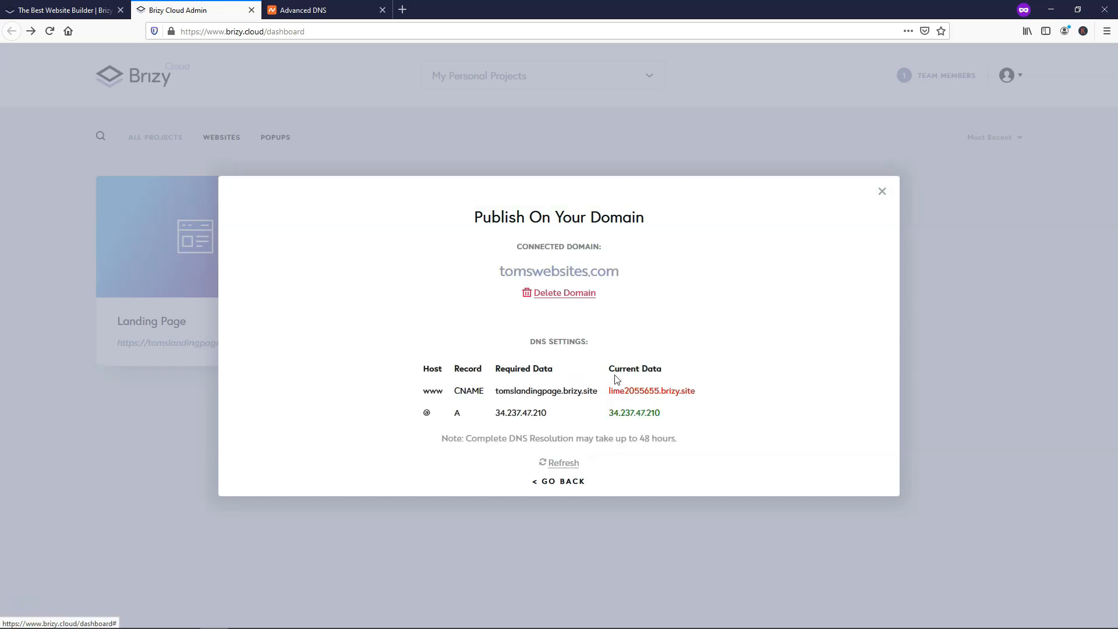
mouse_move(520, 409)
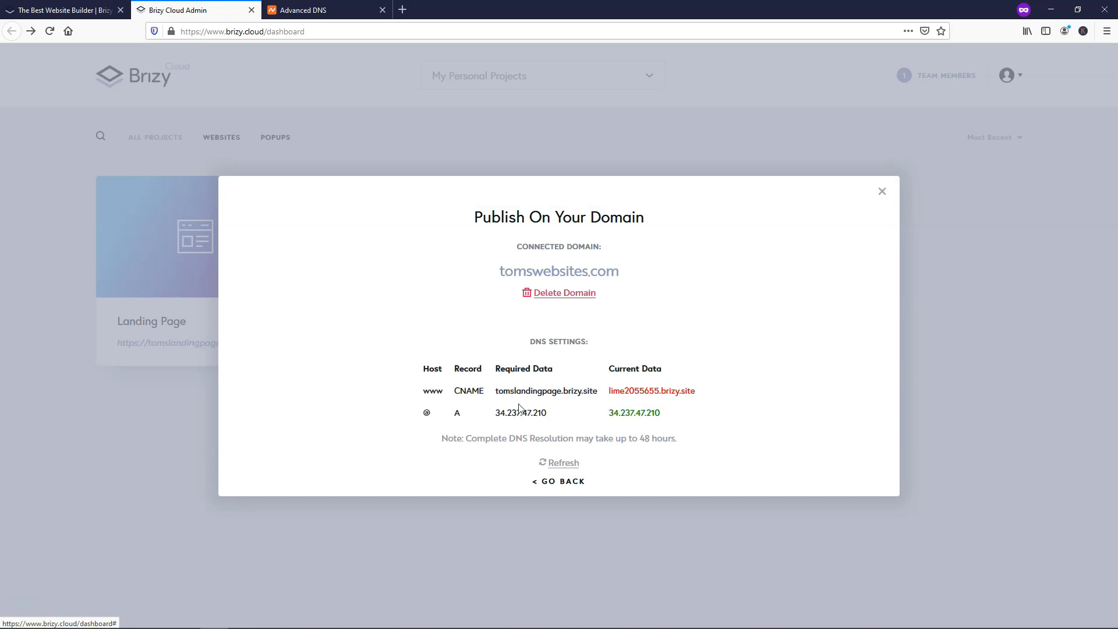
mouse_move(332, 98)
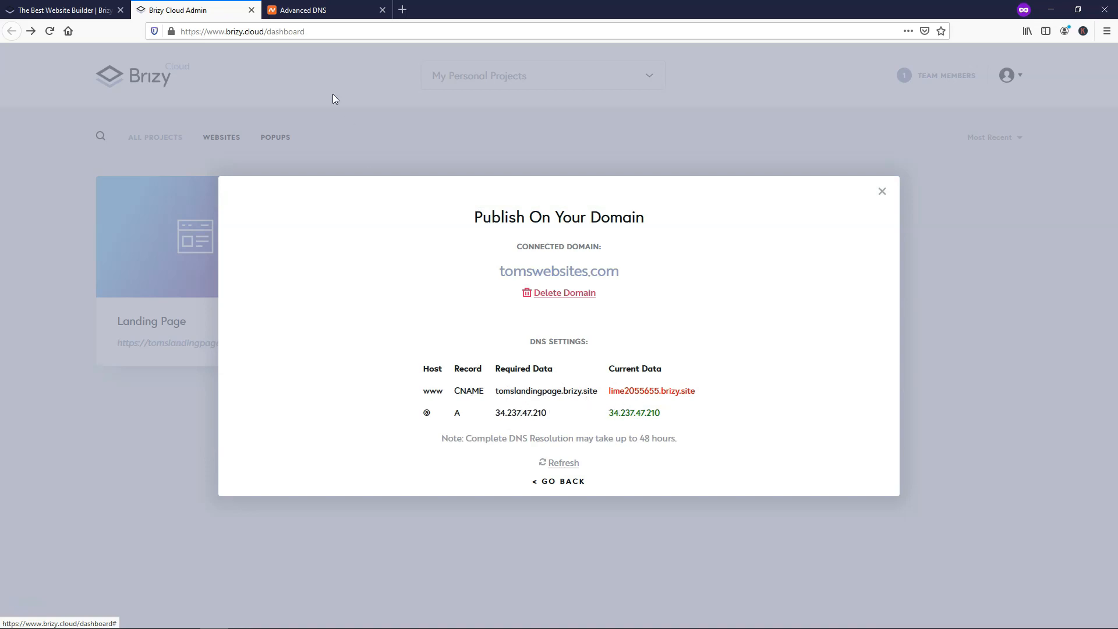
mouse_move(306, 10)
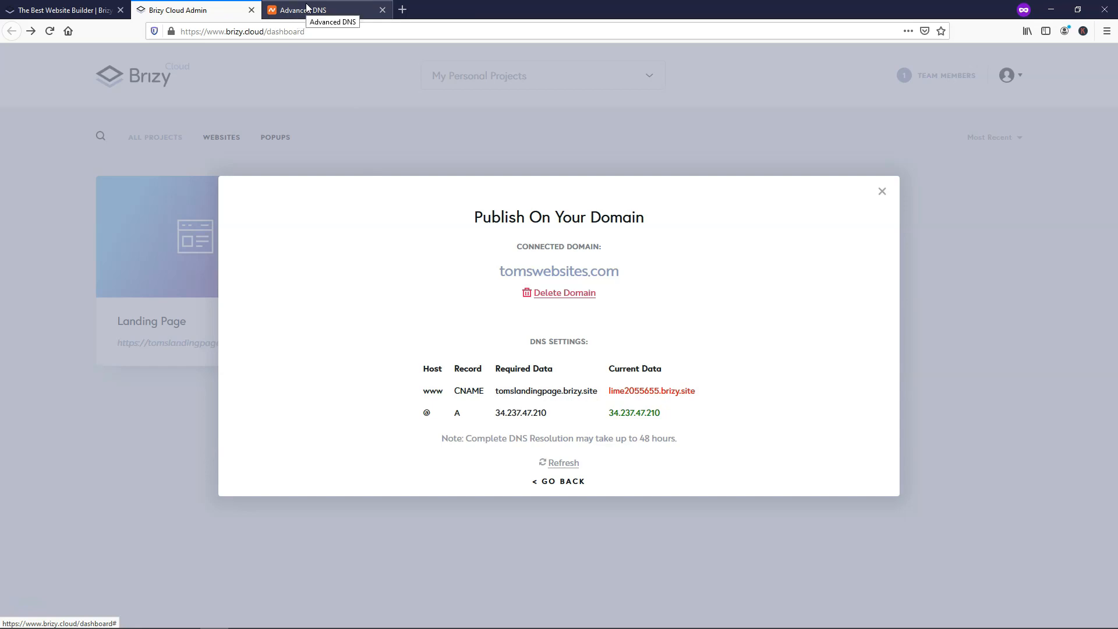
mouse_move(632, 281)
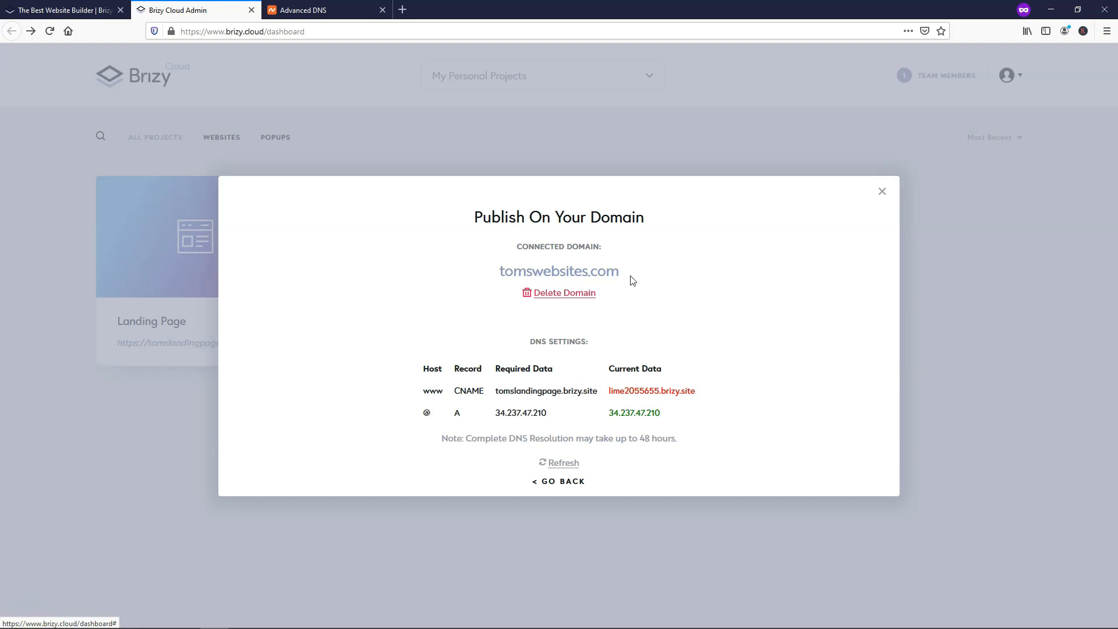
mouse_move(630, 279)
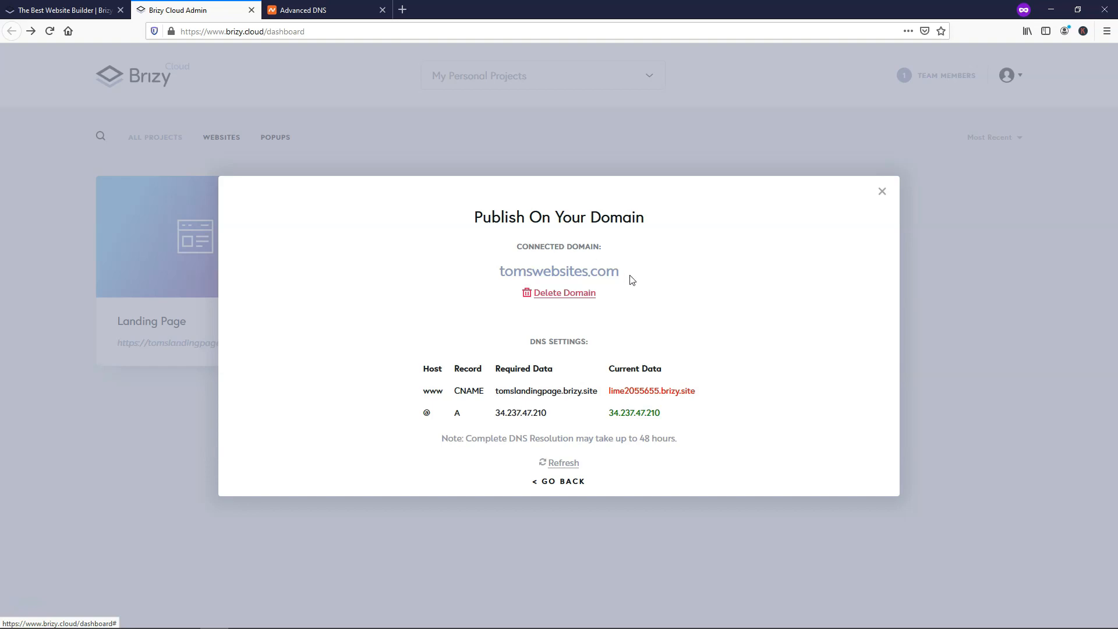
Switch to Namecheap's Advanced DNS page for the domain
left_click(314, 11)
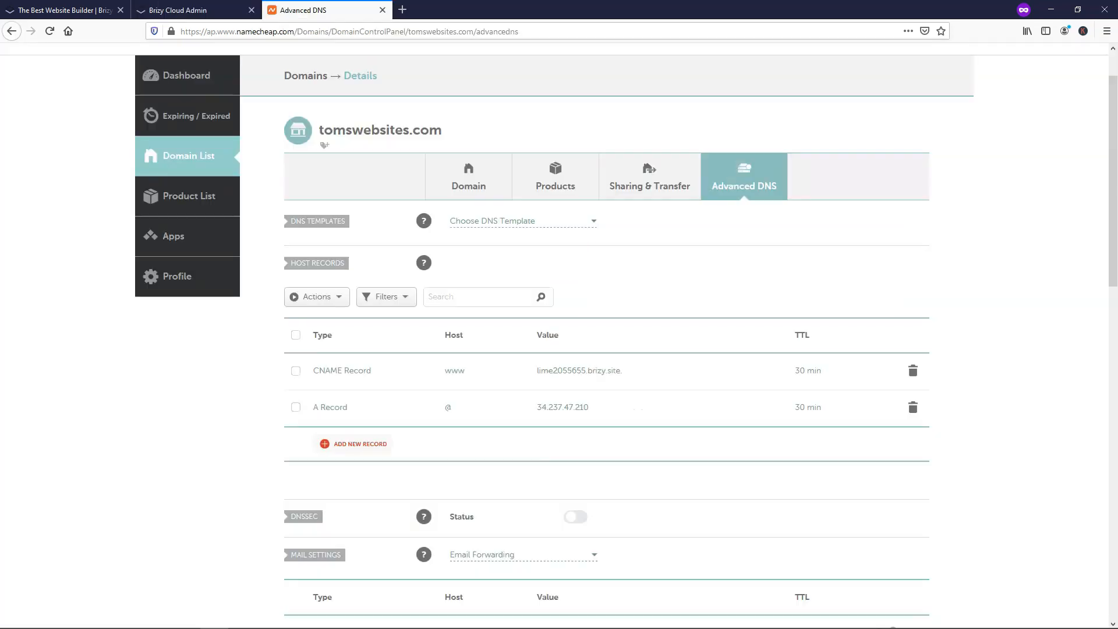
mouse_move(153, 164)
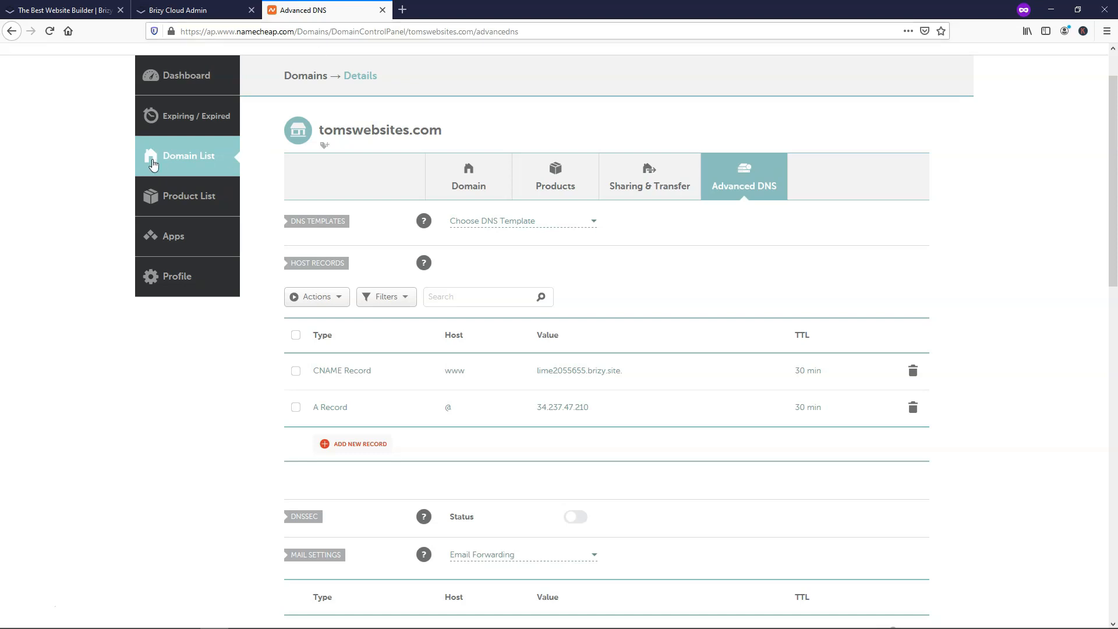
mouse_move(260, 205)
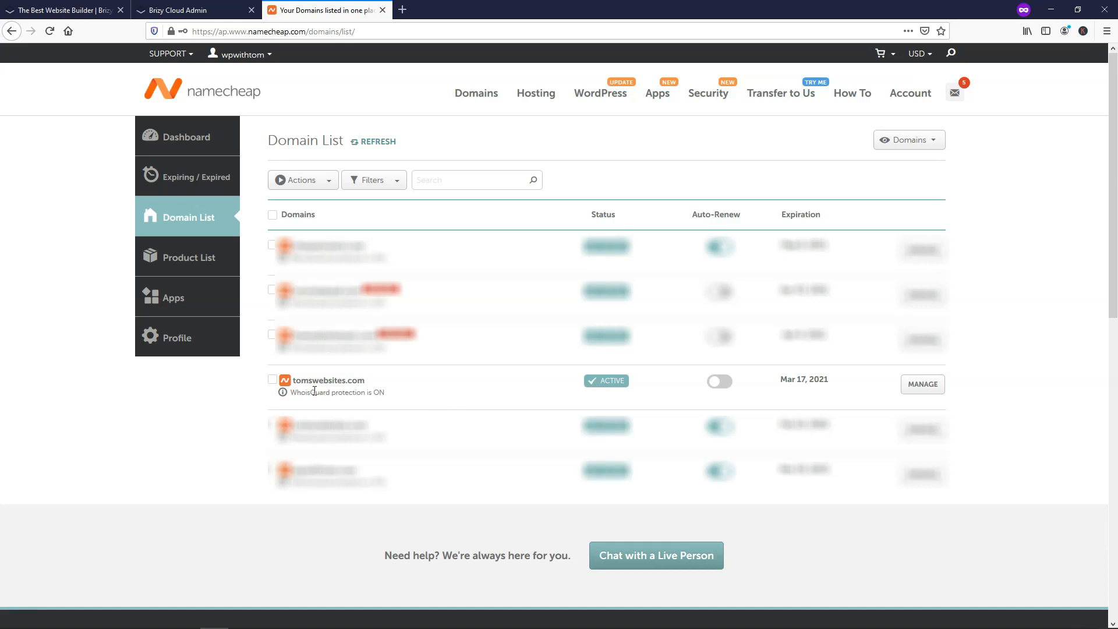
double_click(326, 380)
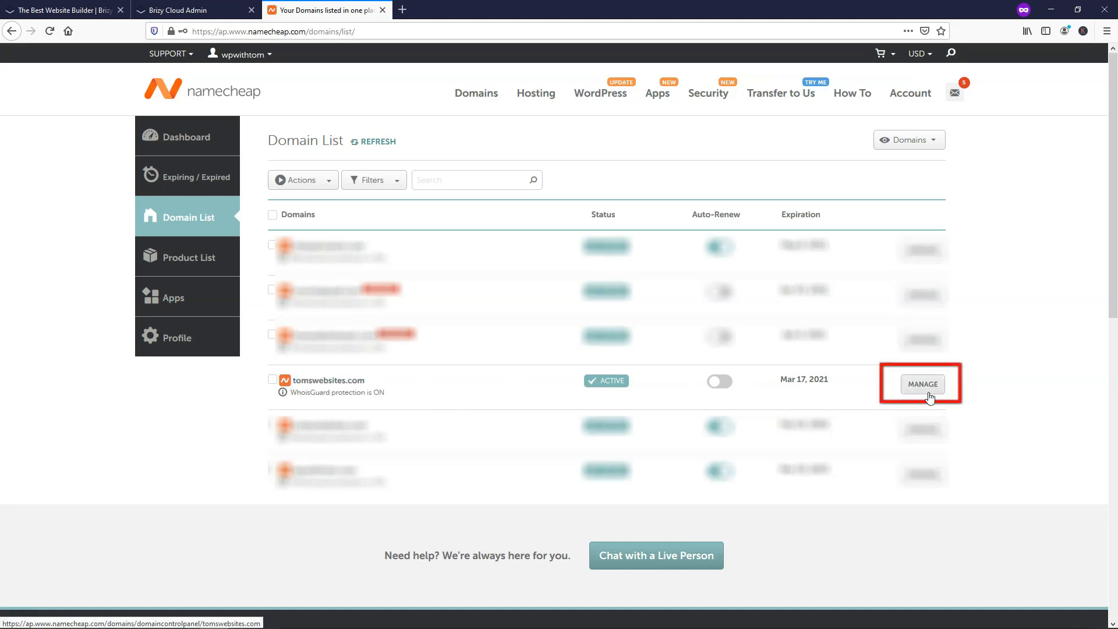
left_click(920, 383)
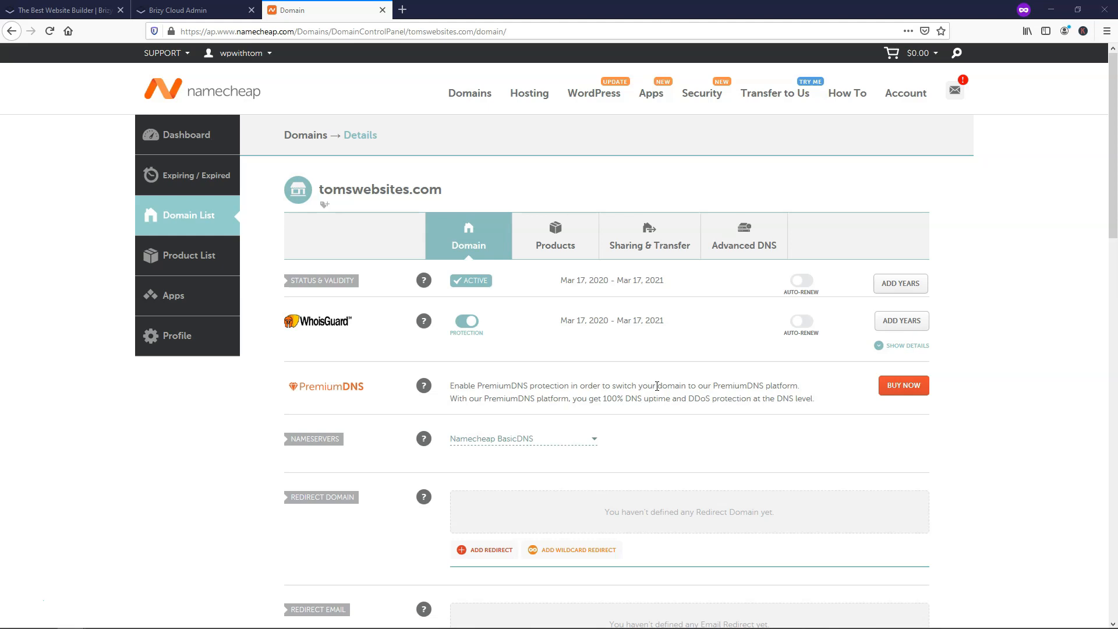
mouse_move(663, 375)
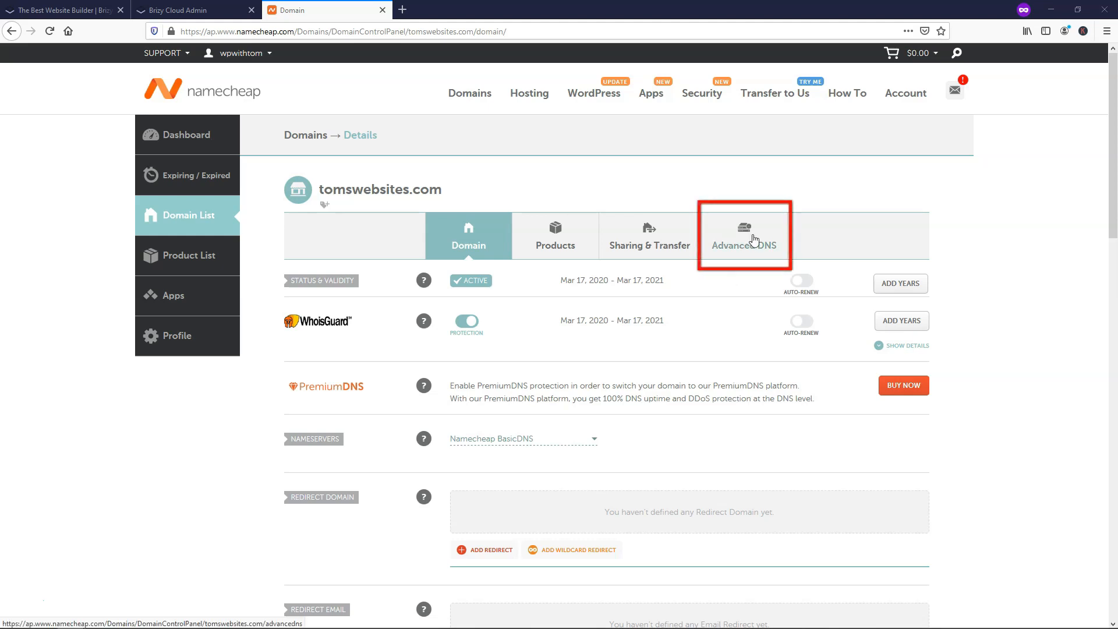
left_click(744, 235)
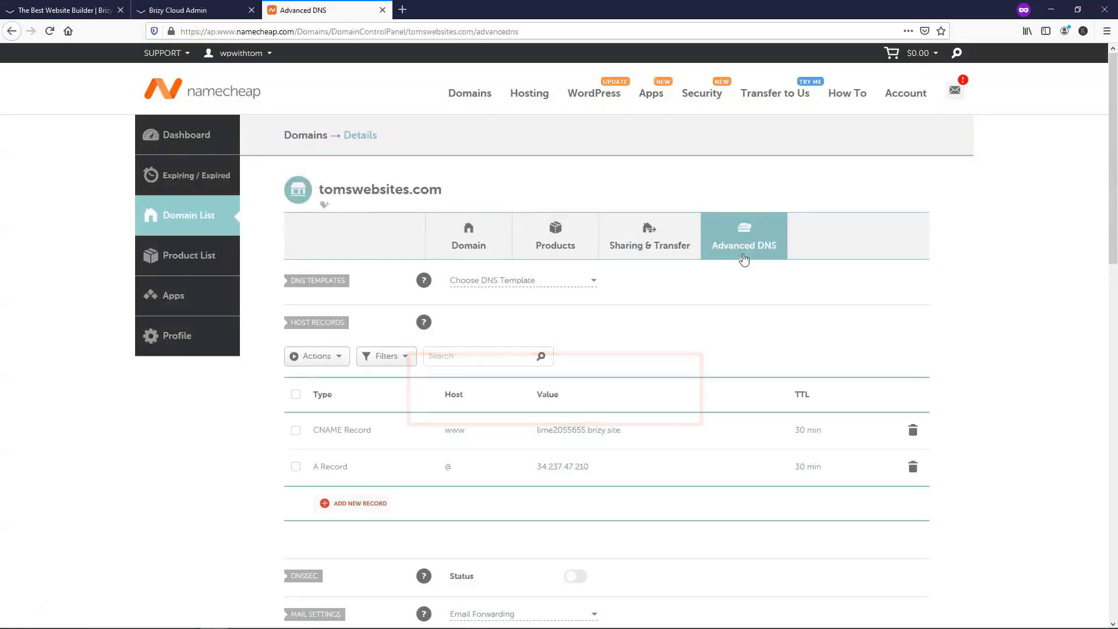
scroll("down", 3)
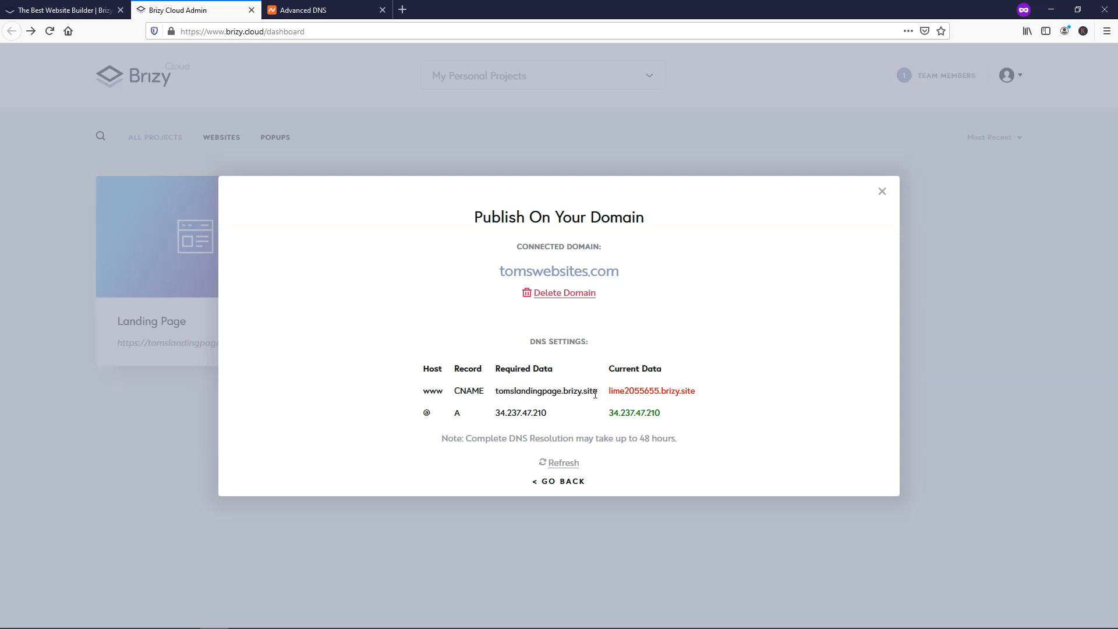
Copy Brizy's CNAME target and enter tomslandingpage.brizy.site as the www CNAME value
double_click(545, 391)
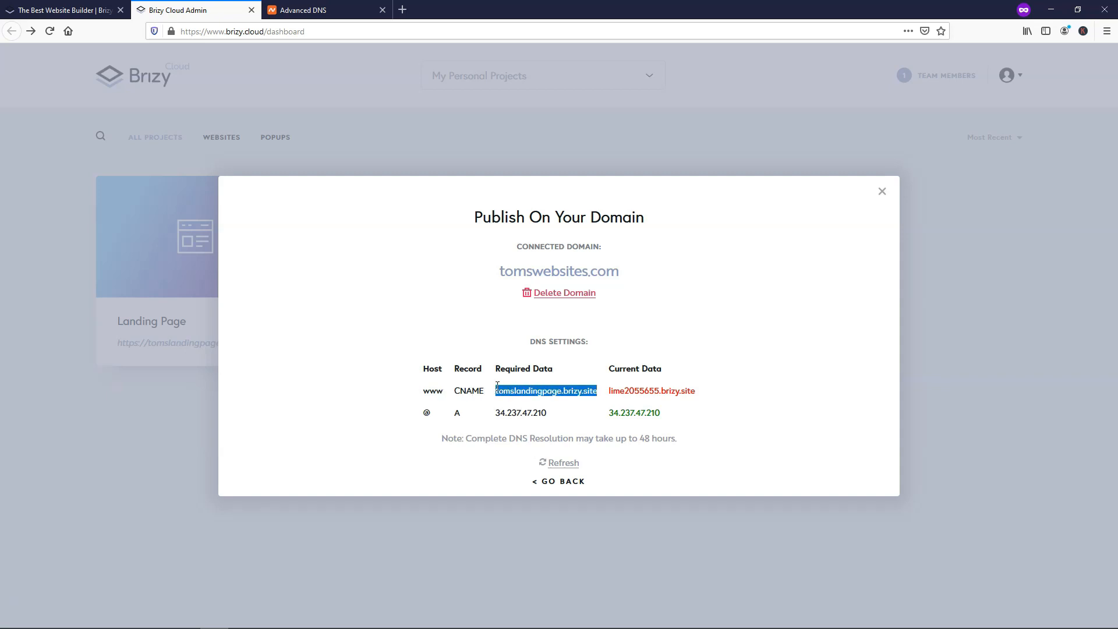
right_click(546, 391)
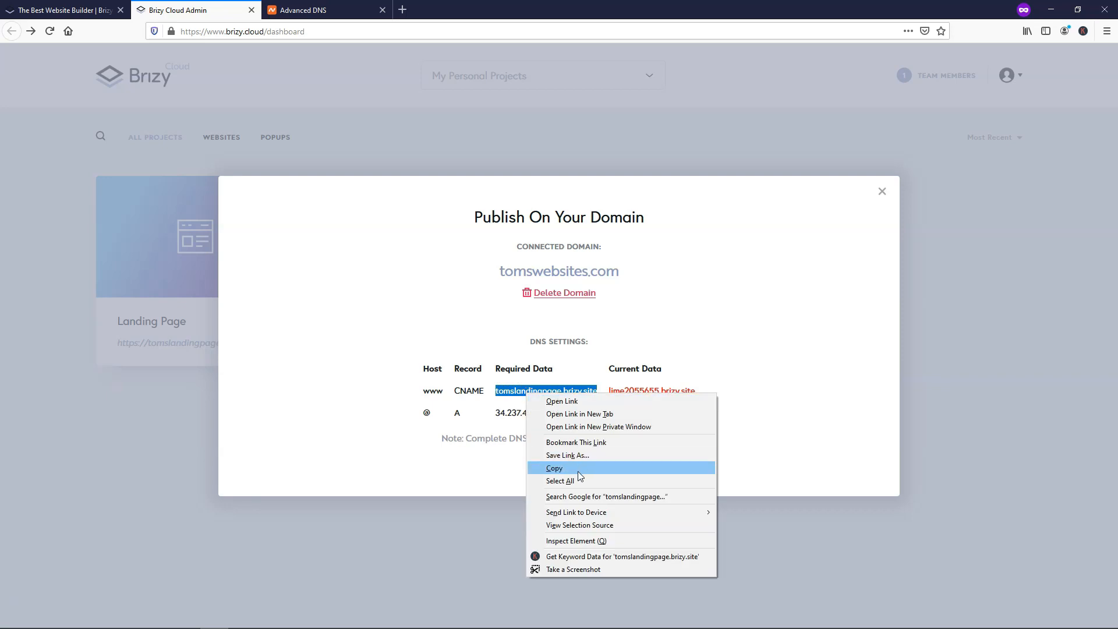
left_click(325, 11)
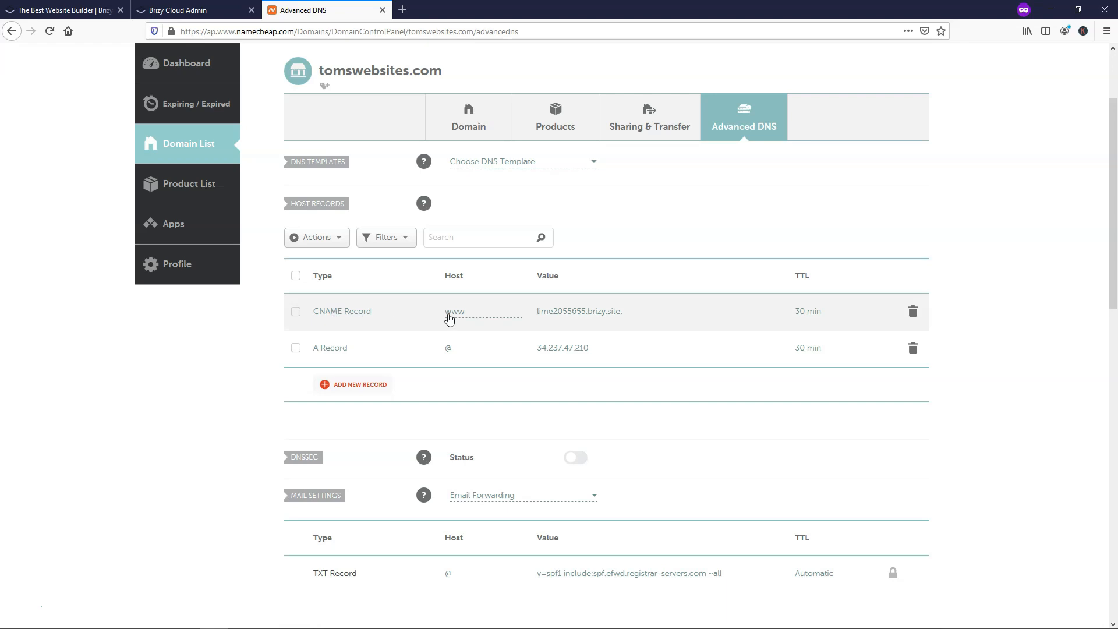
left_click(578, 312)
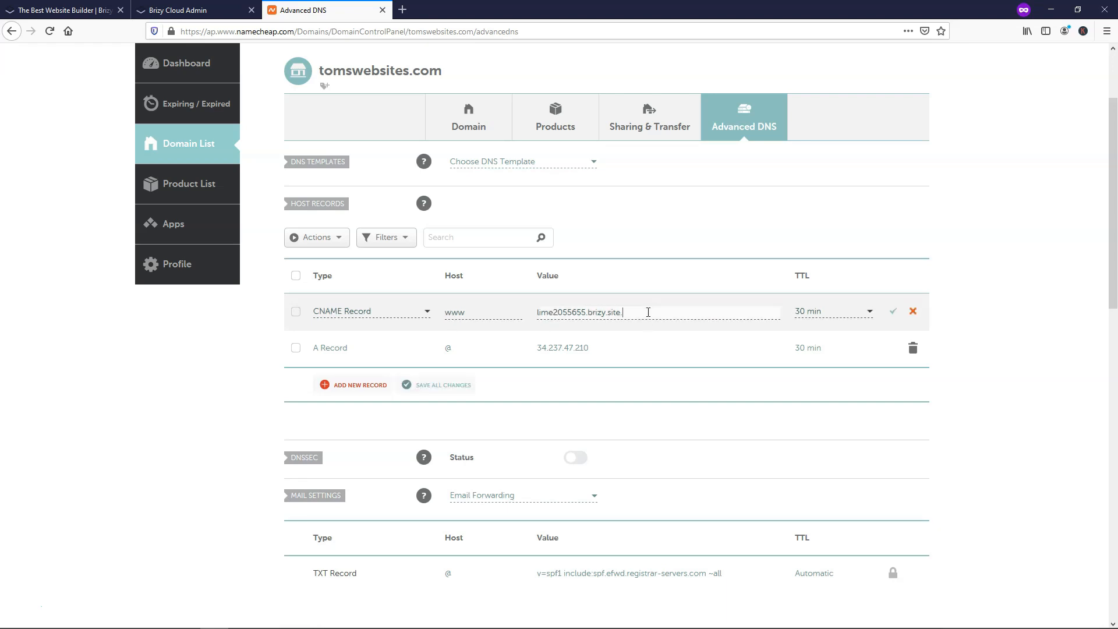
type("tomslandingpage.brizy.site")
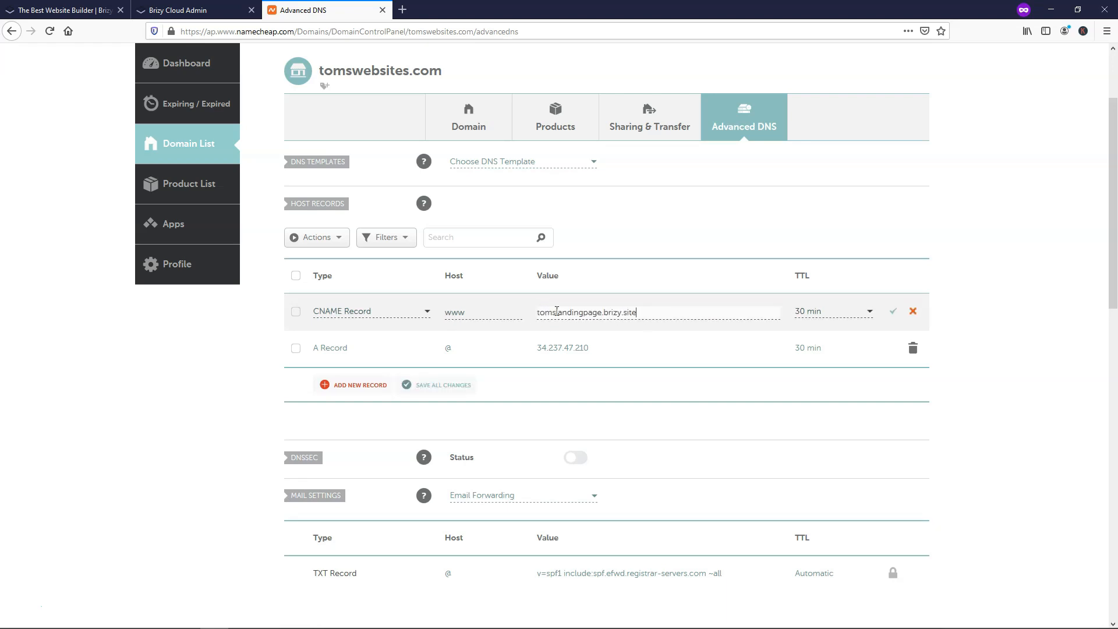
Confirm the @ A record matches Brizy's required IP 34.237.47.210 and save it
left_click(196, 11)
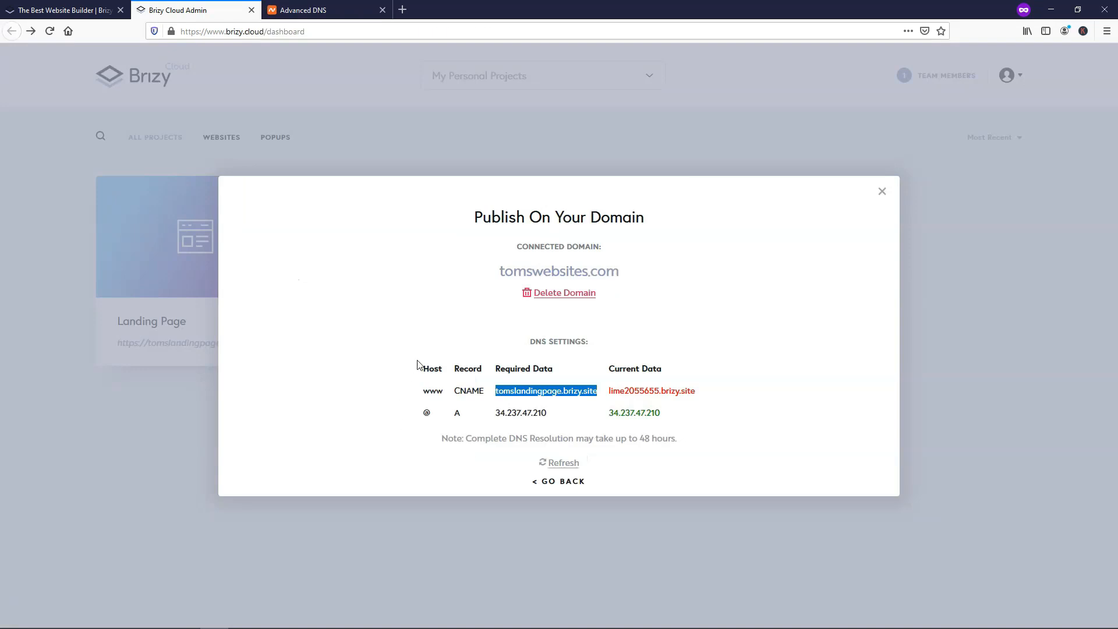
left_click(306, 11)
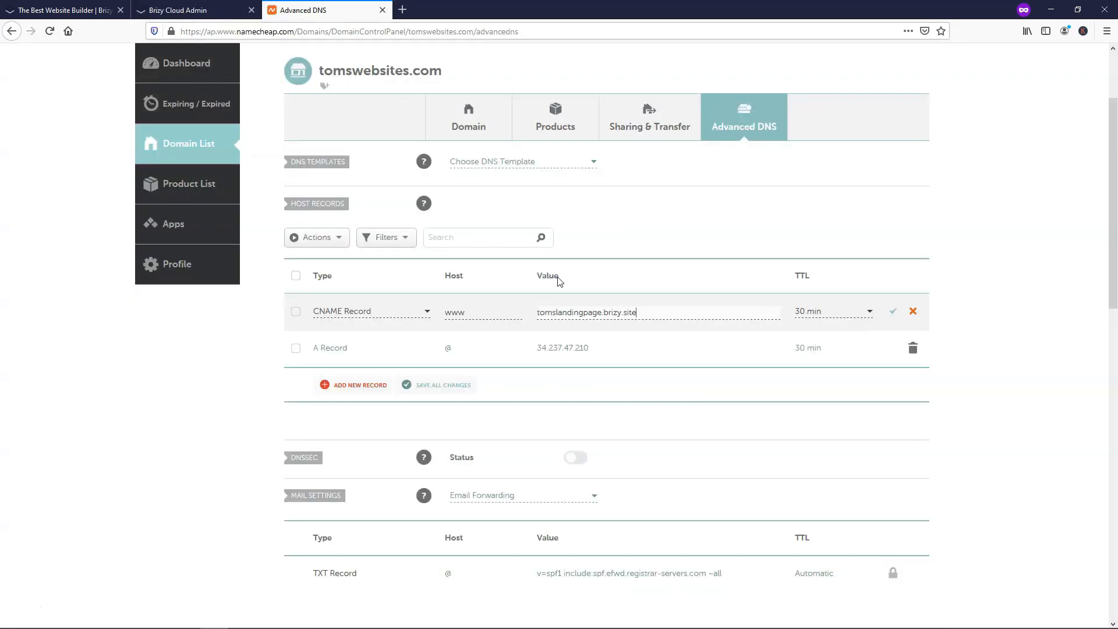
mouse_move(361, 276)
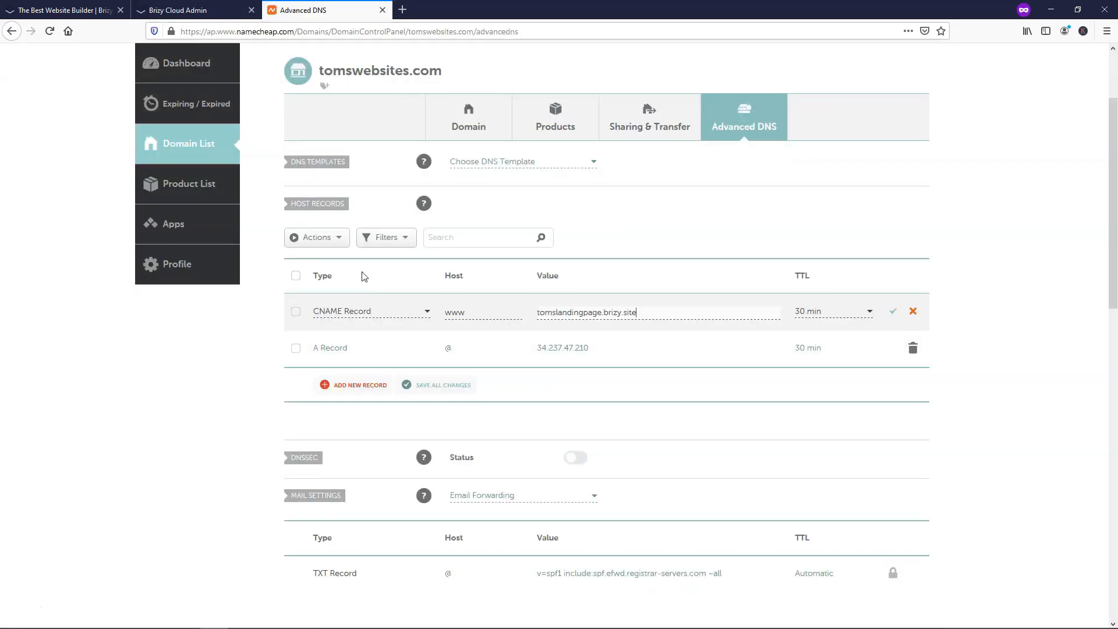
left_click(195, 10)
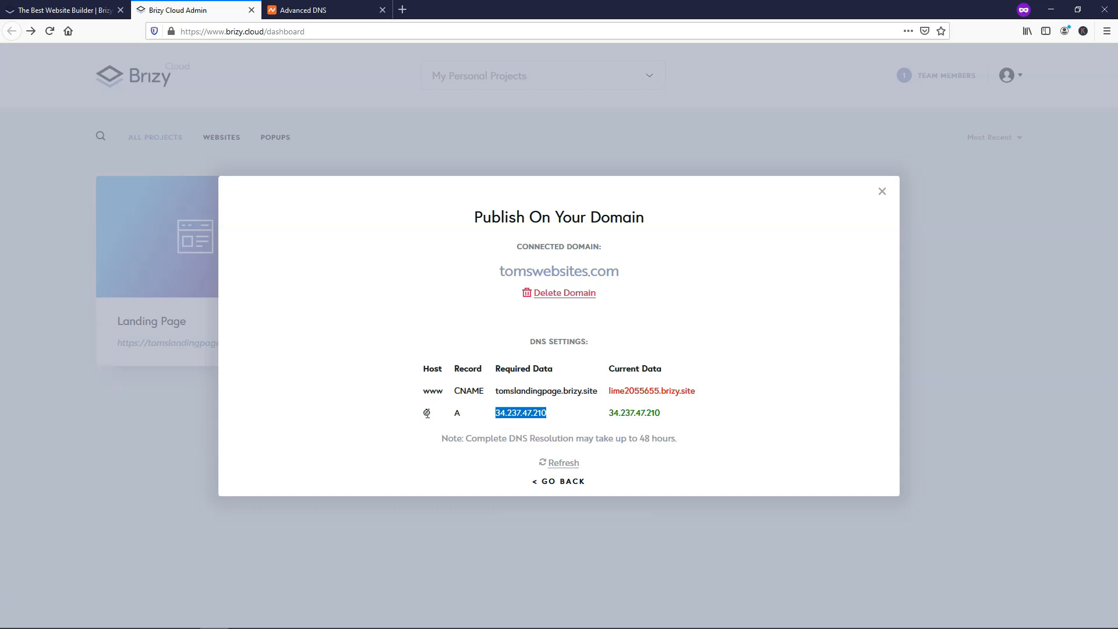
left_click(313, 11)
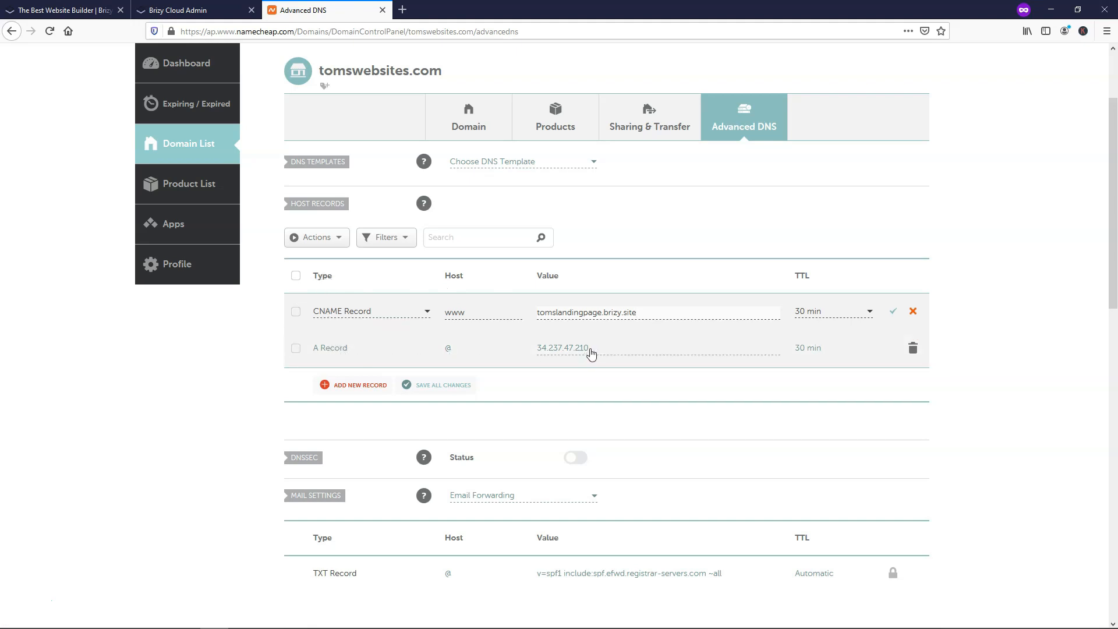
left_click(563, 348)
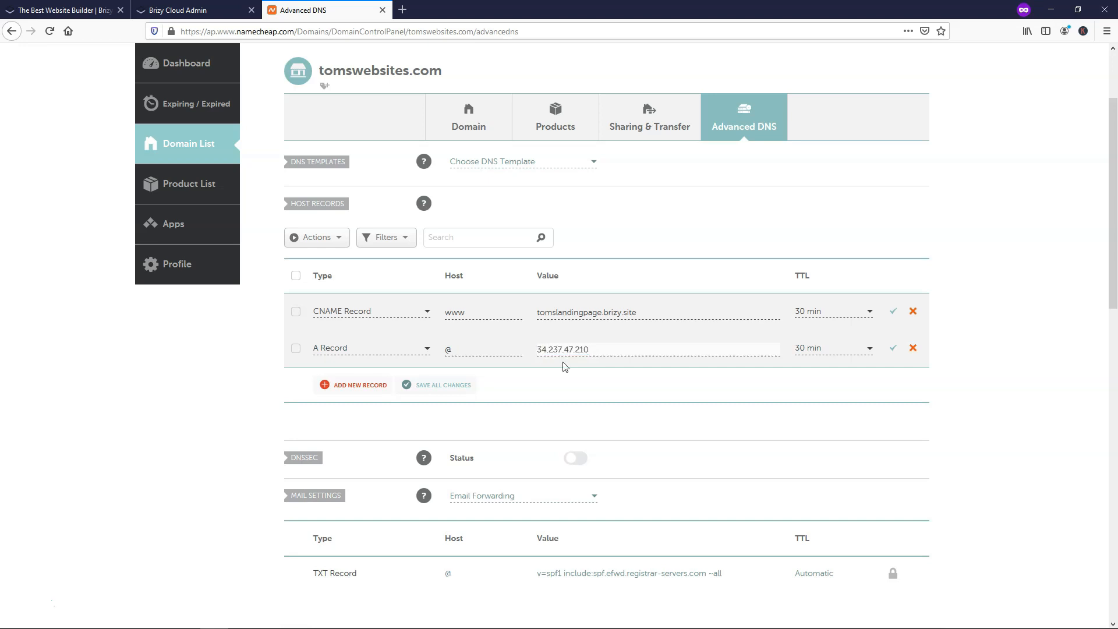
left_click(192, 11)
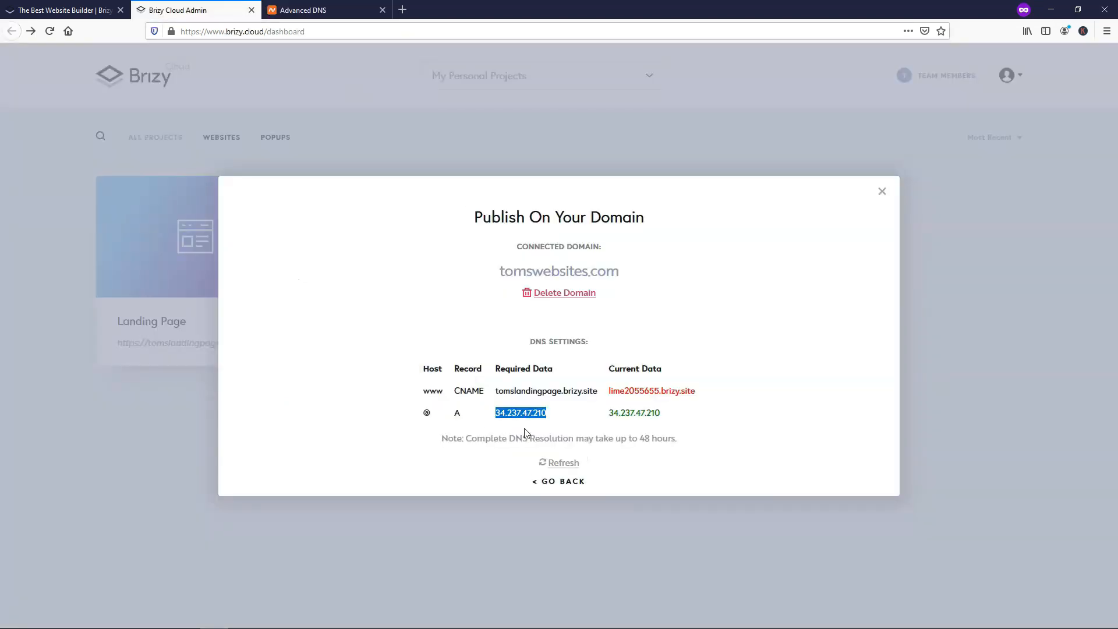
mouse_move(523, 426)
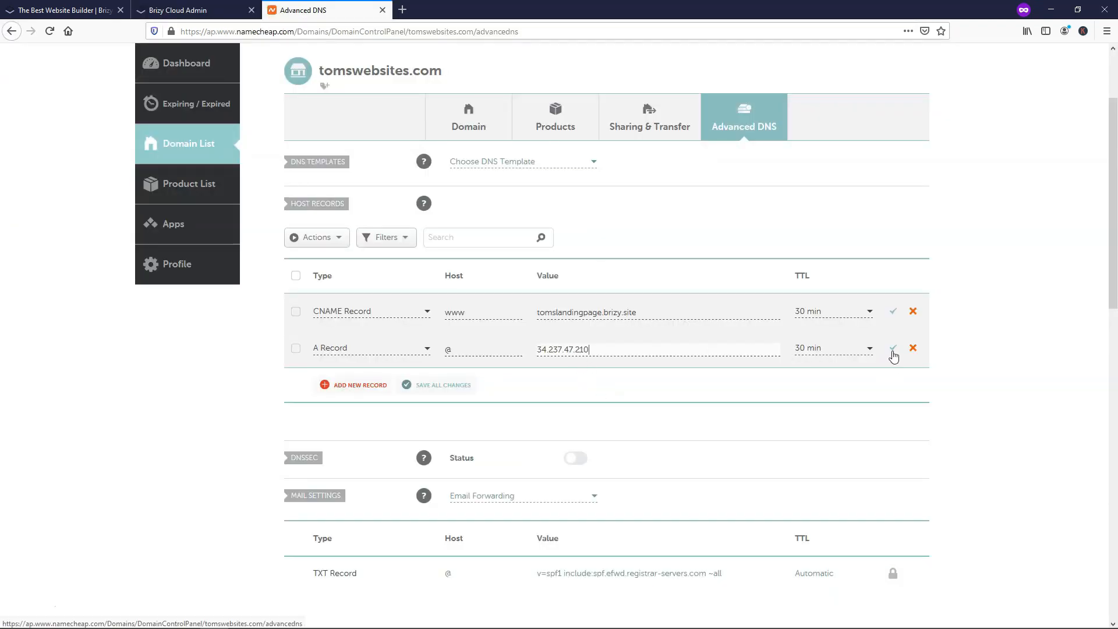
left_click(892, 349)
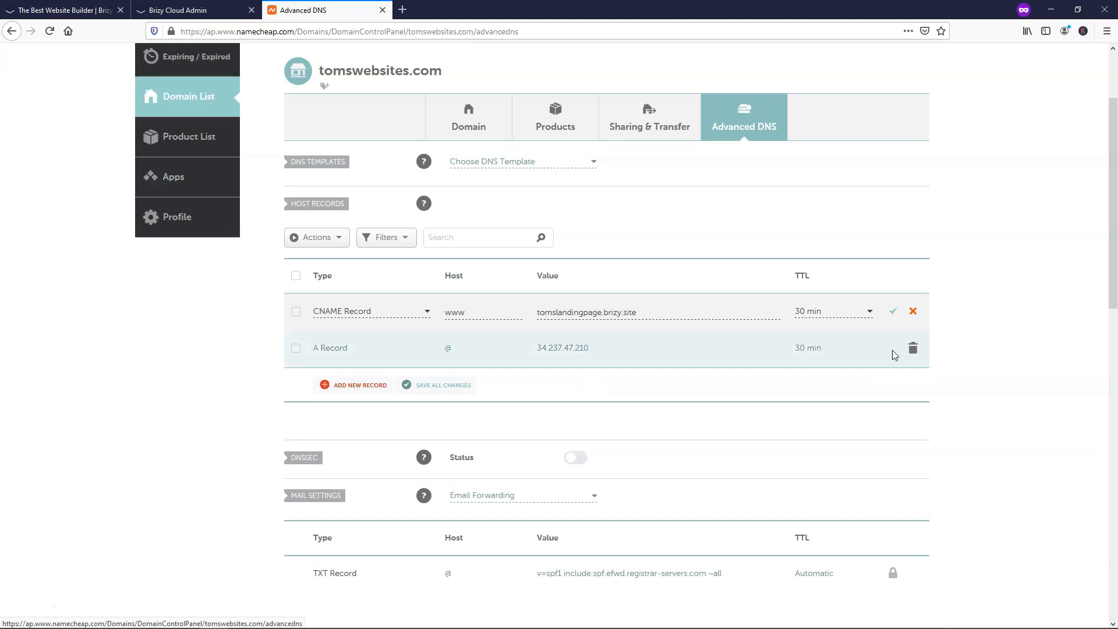
Save the www CNAME record and recheck Brizy's DNS records for tomswebsites.com
left_click(892, 311)
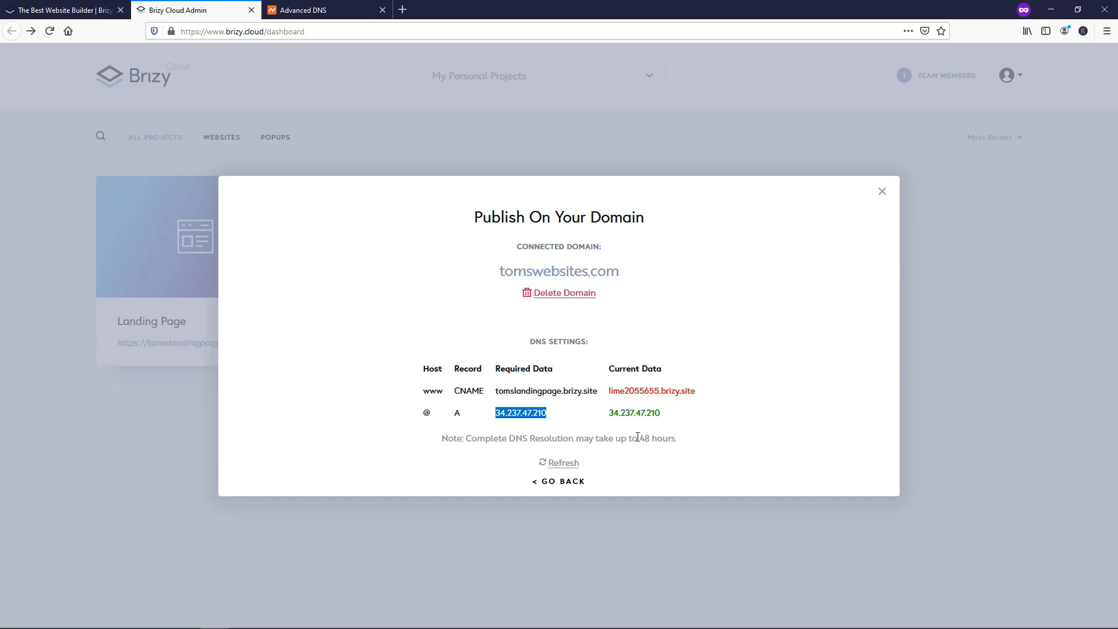
mouse_move(656, 454)
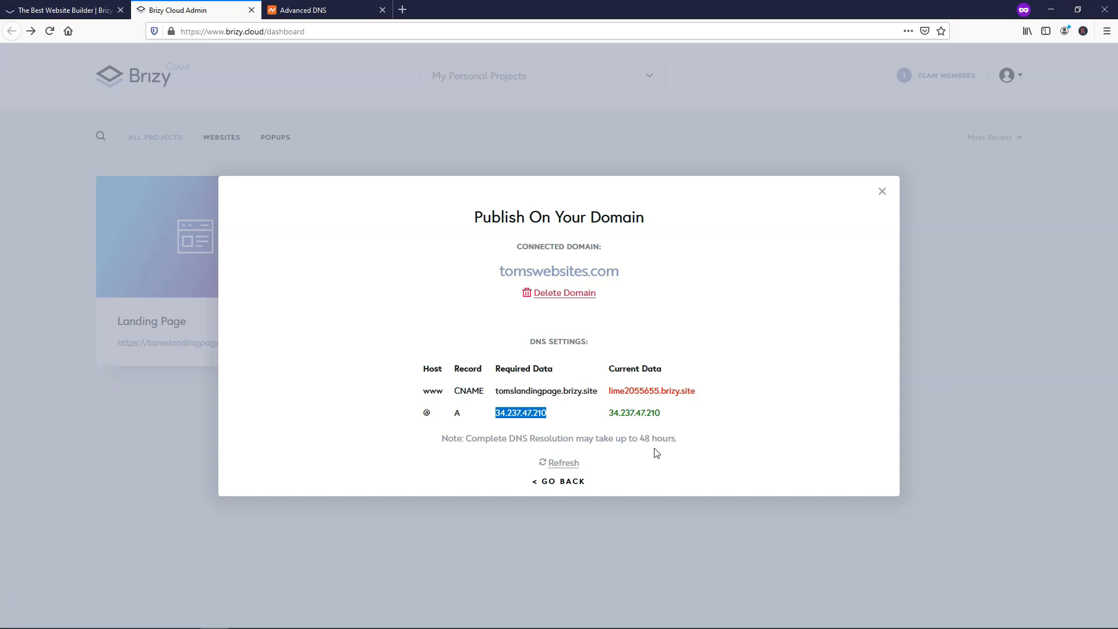
mouse_move(648, 453)
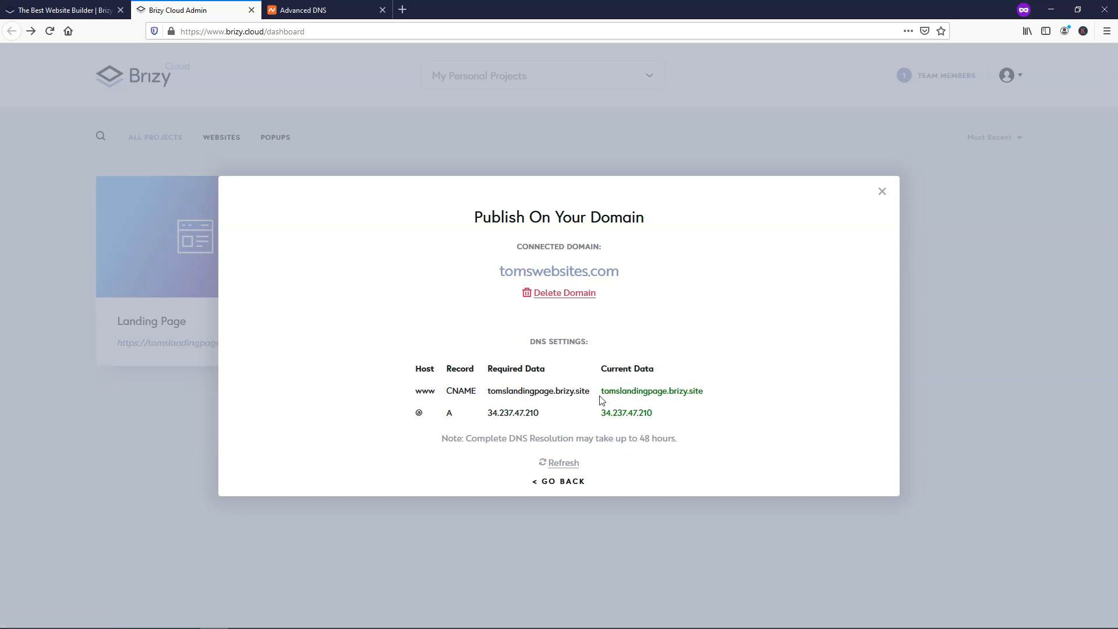
double_click(650, 392)
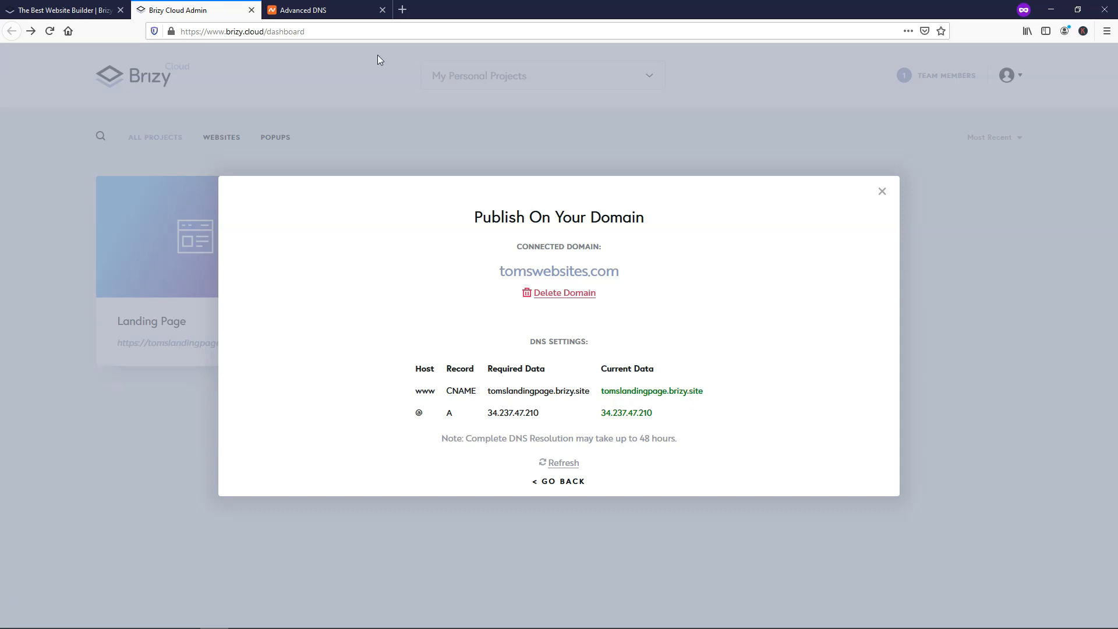
mouse_move(615, 265)
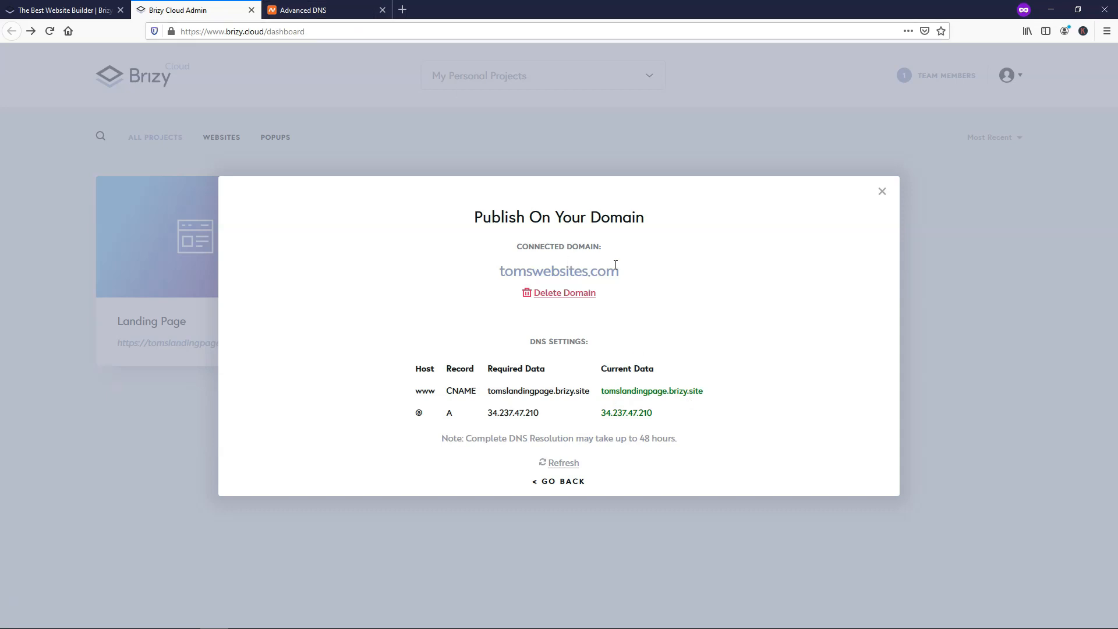
Open tomswebsites.com in a new tab and scroll through the live pricing and testimonials
right_click(557, 270)
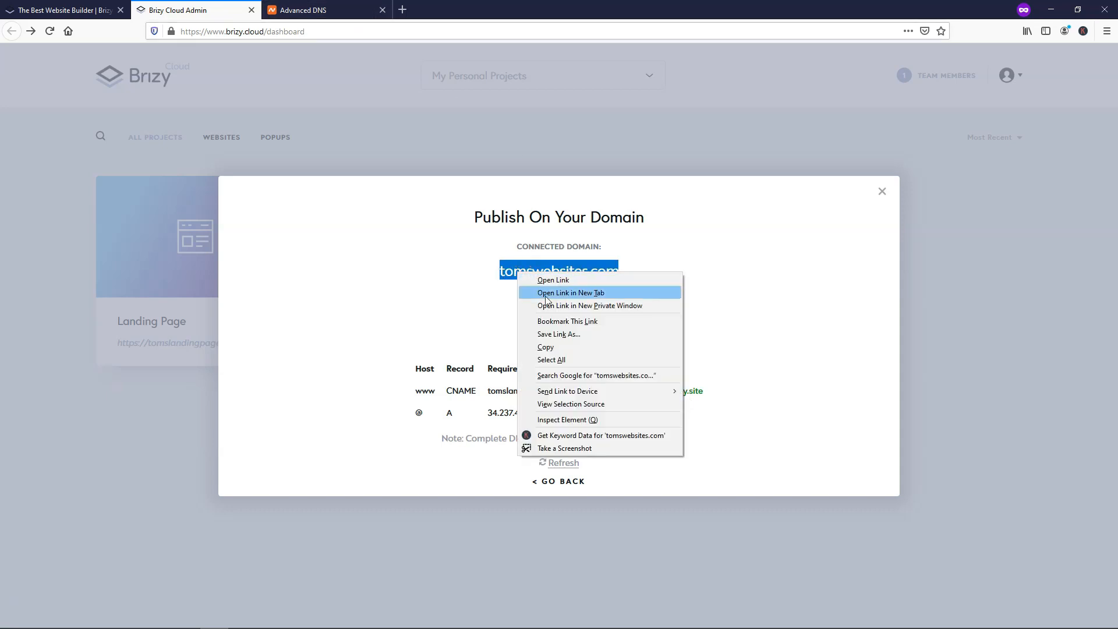
left_click(591, 305)
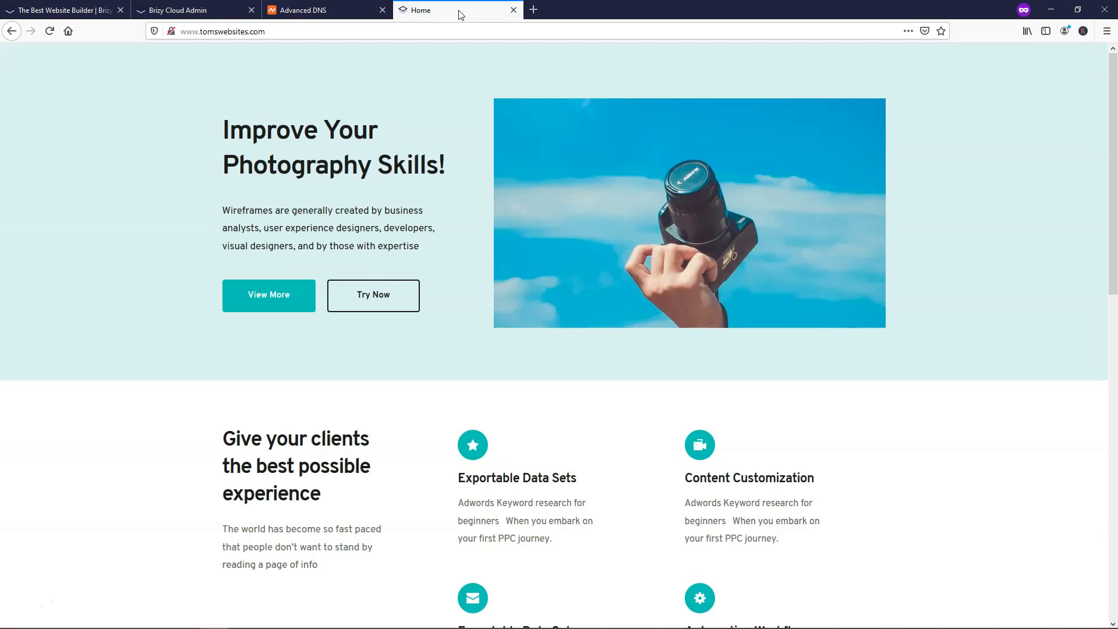
mouse_move(719, 201)
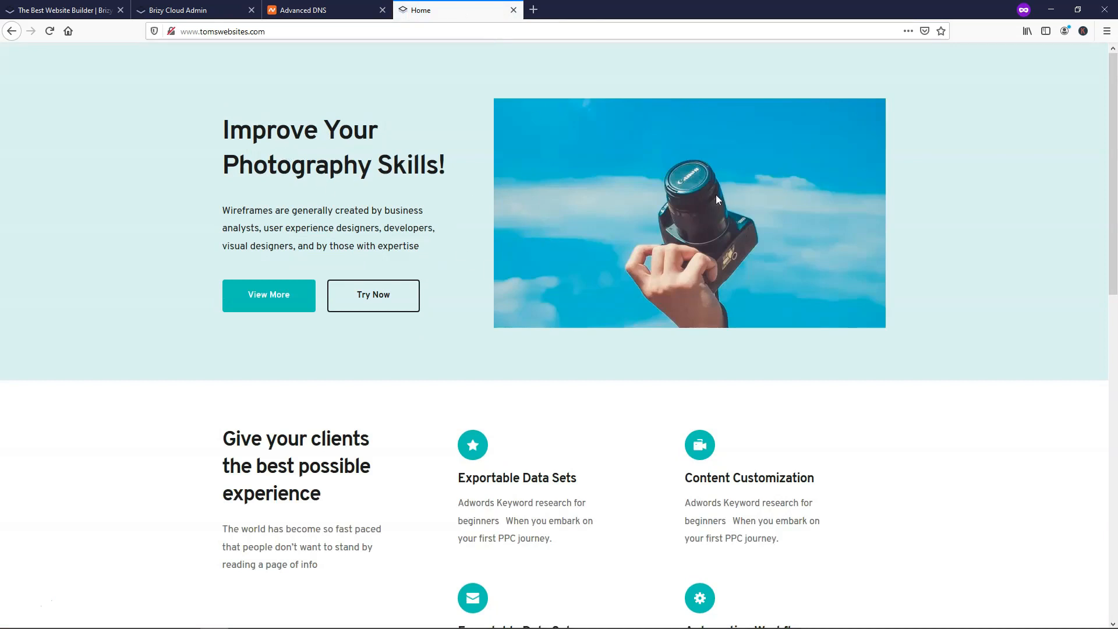
scroll("down", 3)
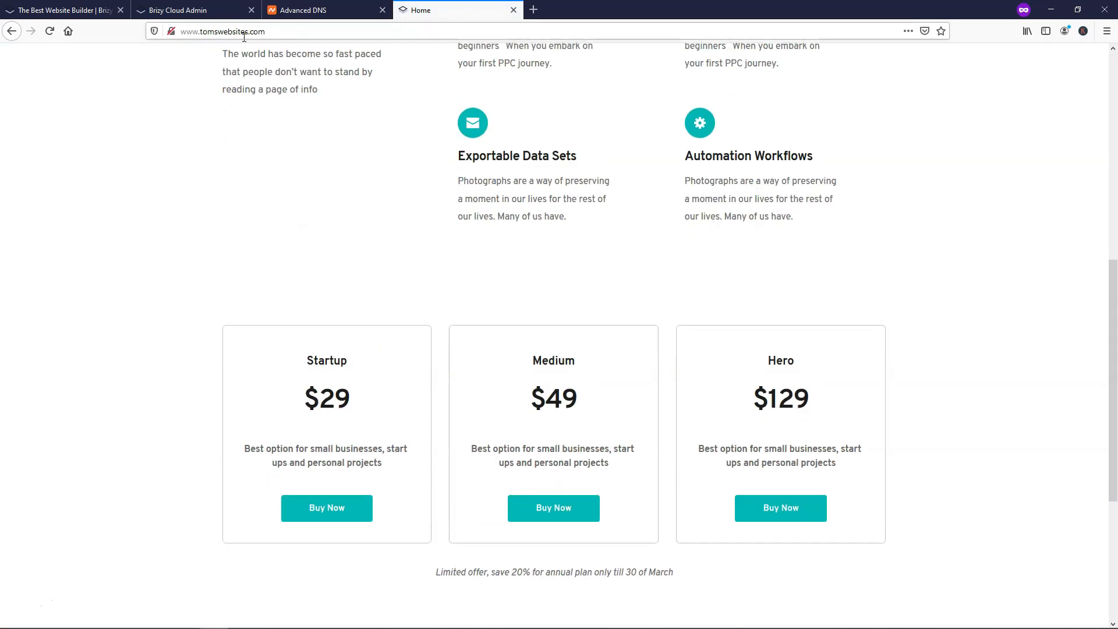
scroll("down", 3)
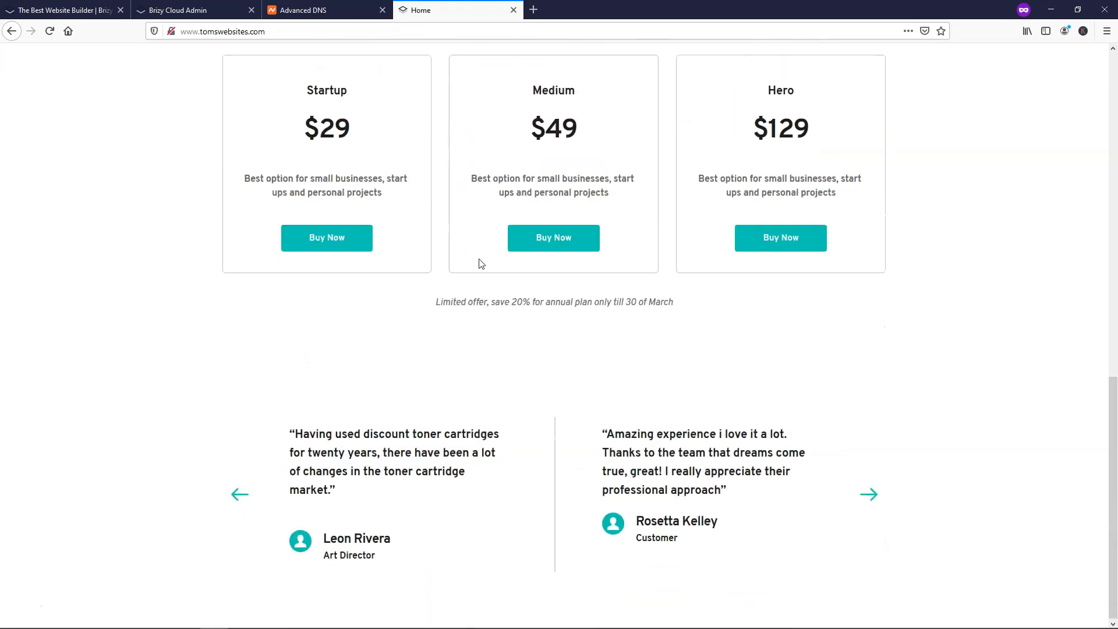
scroll("up", 3)
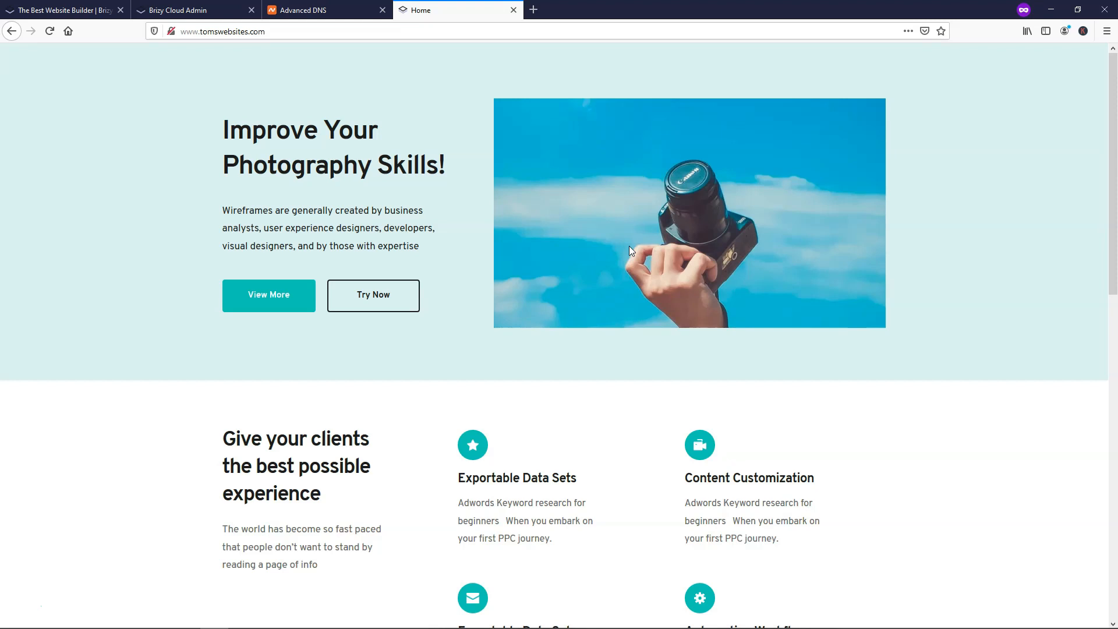
mouse_move(636, 236)
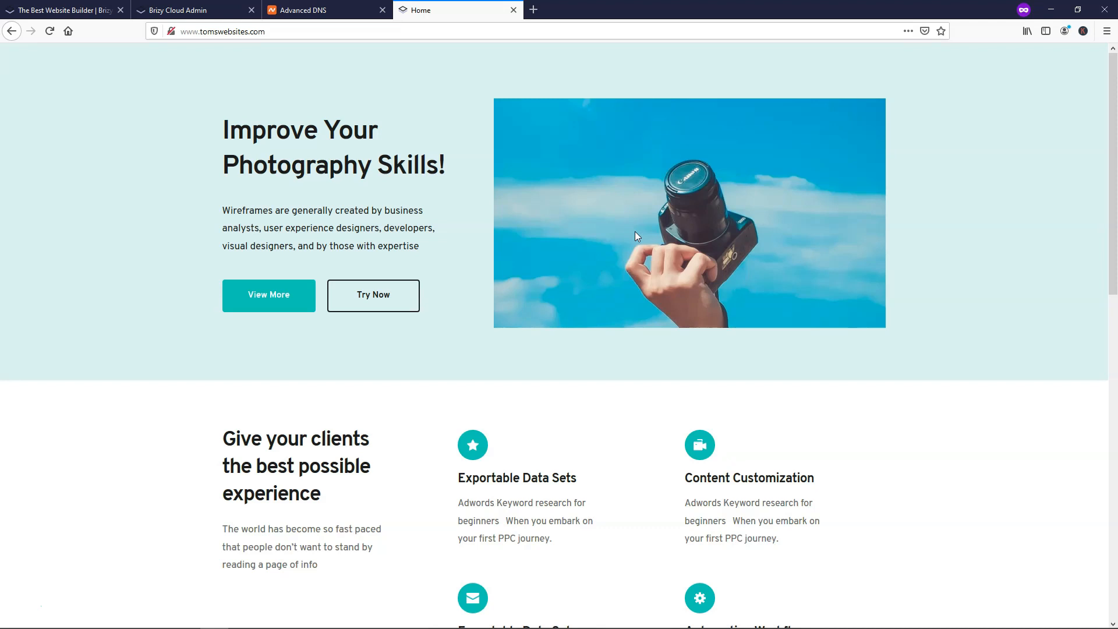
mouse_move(610, 247)
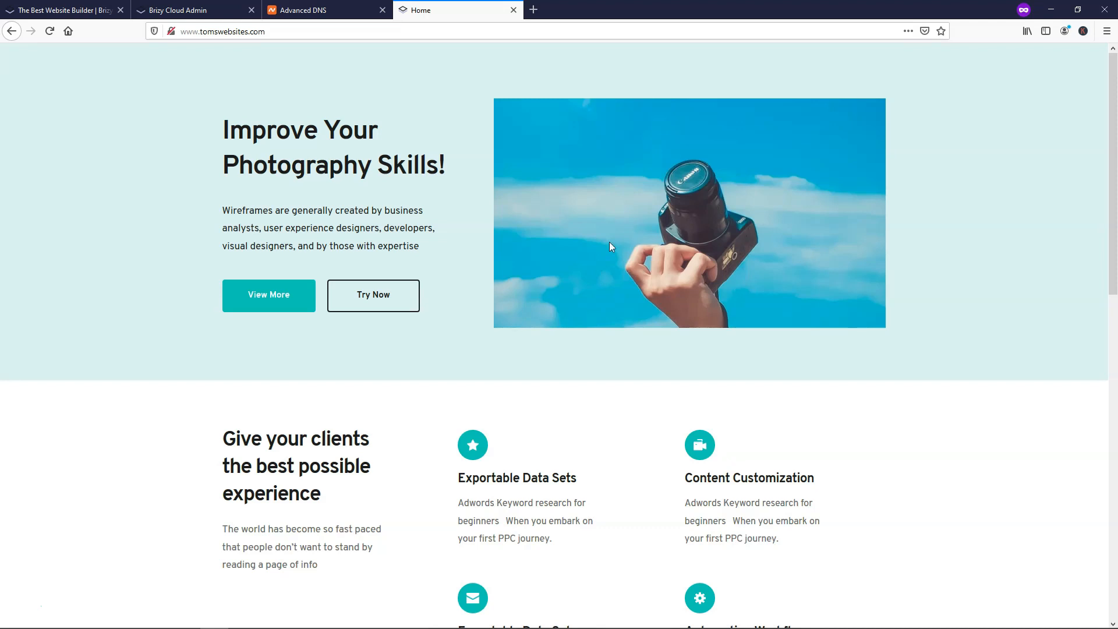